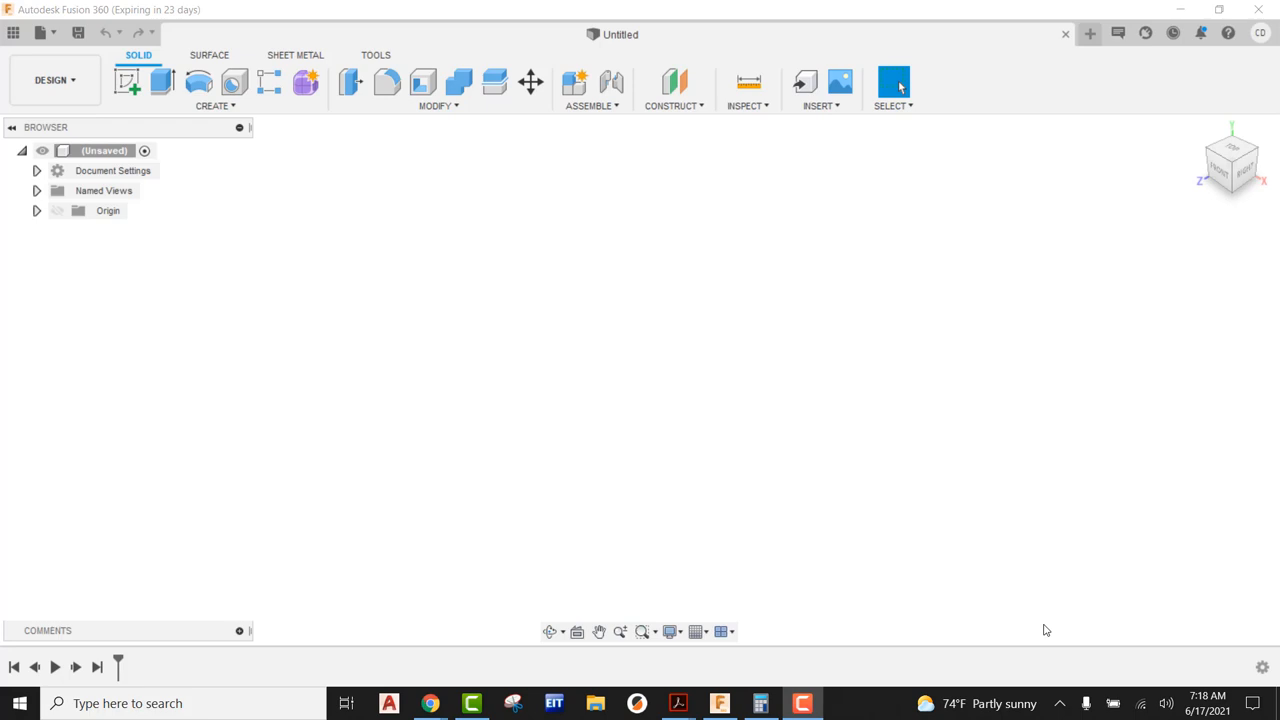
mouse_move(1153, 340)
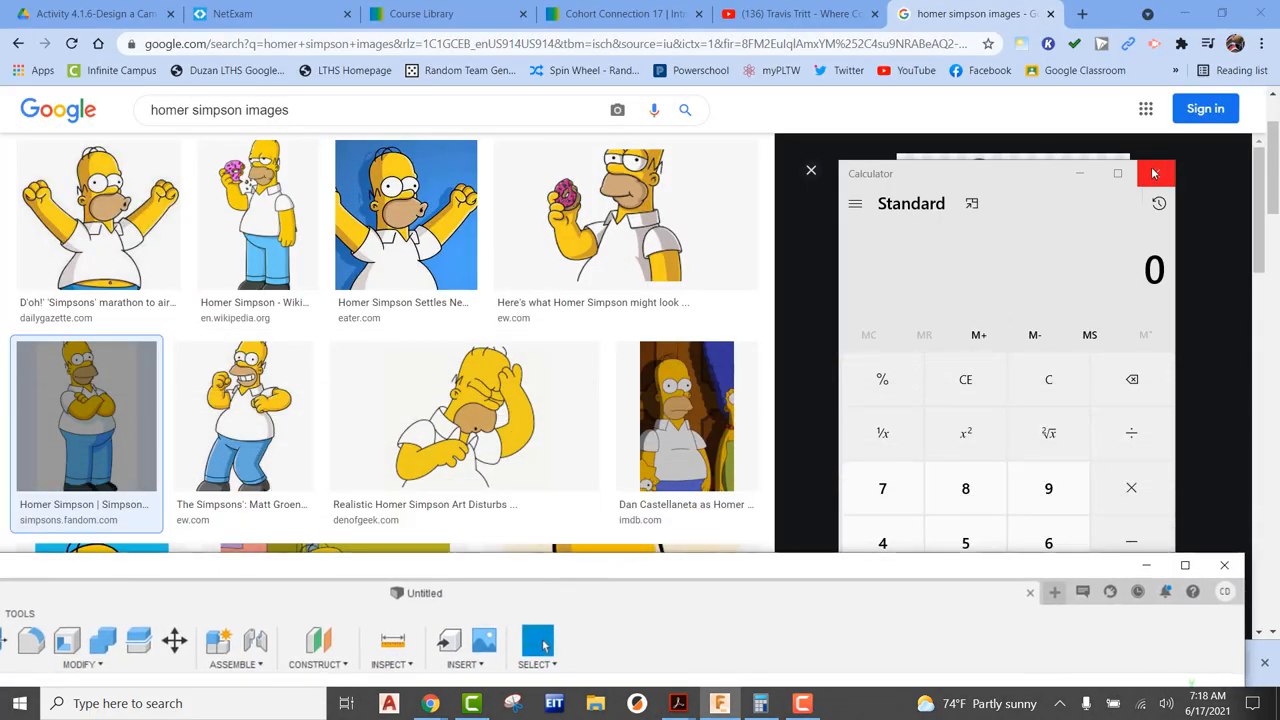
Step: Close the Calculator so the crossed-arms Homer Simpson image preview is visible
left_click(1155, 173)
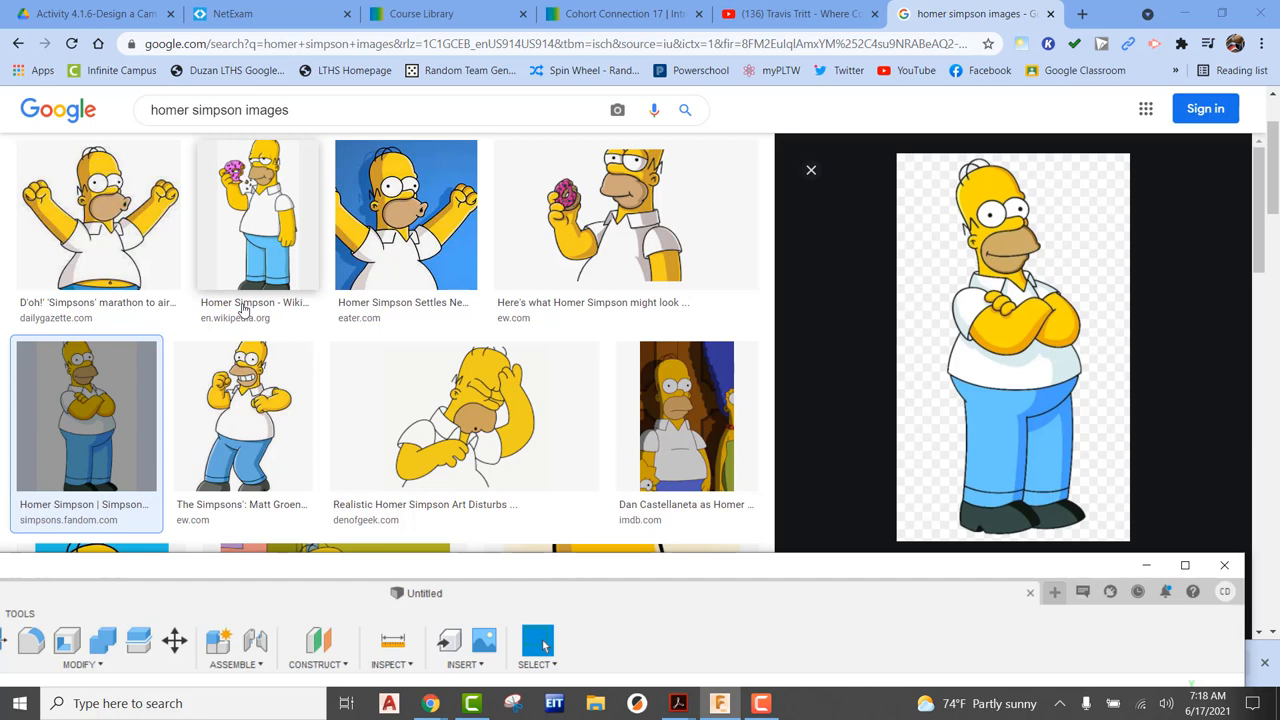
mouse_move(1008, 343)
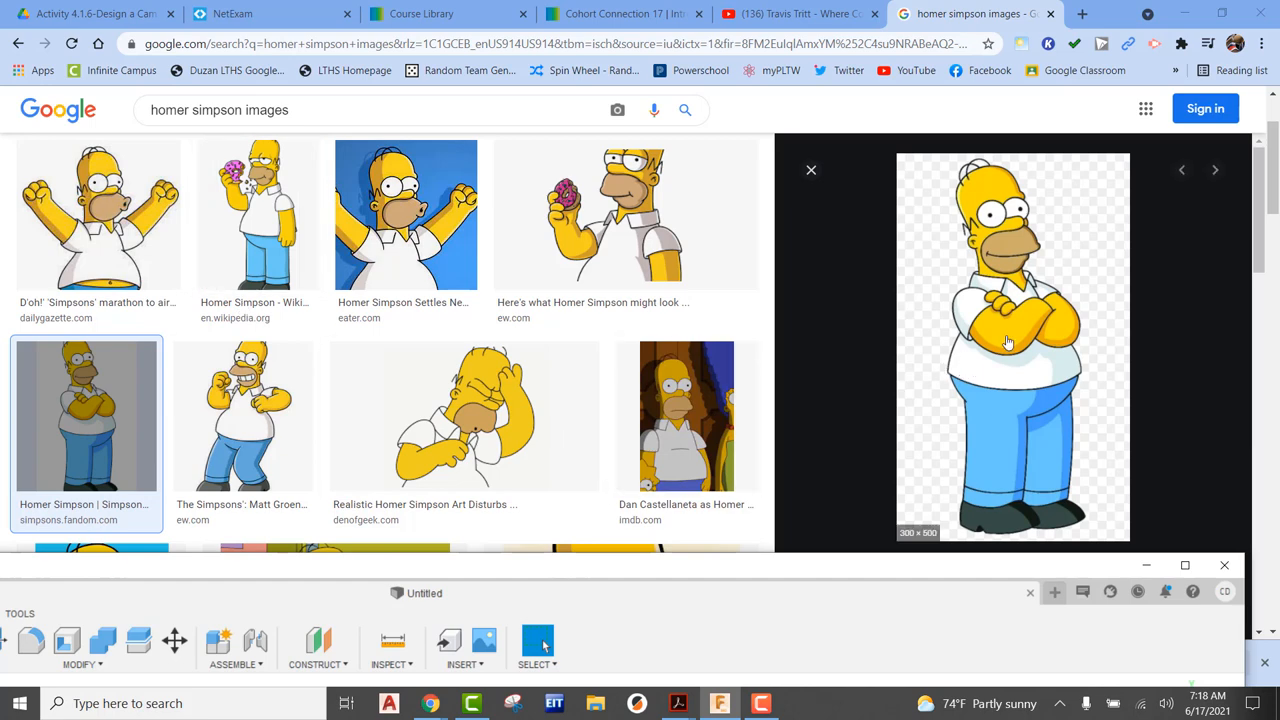
right_click(1008, 343)
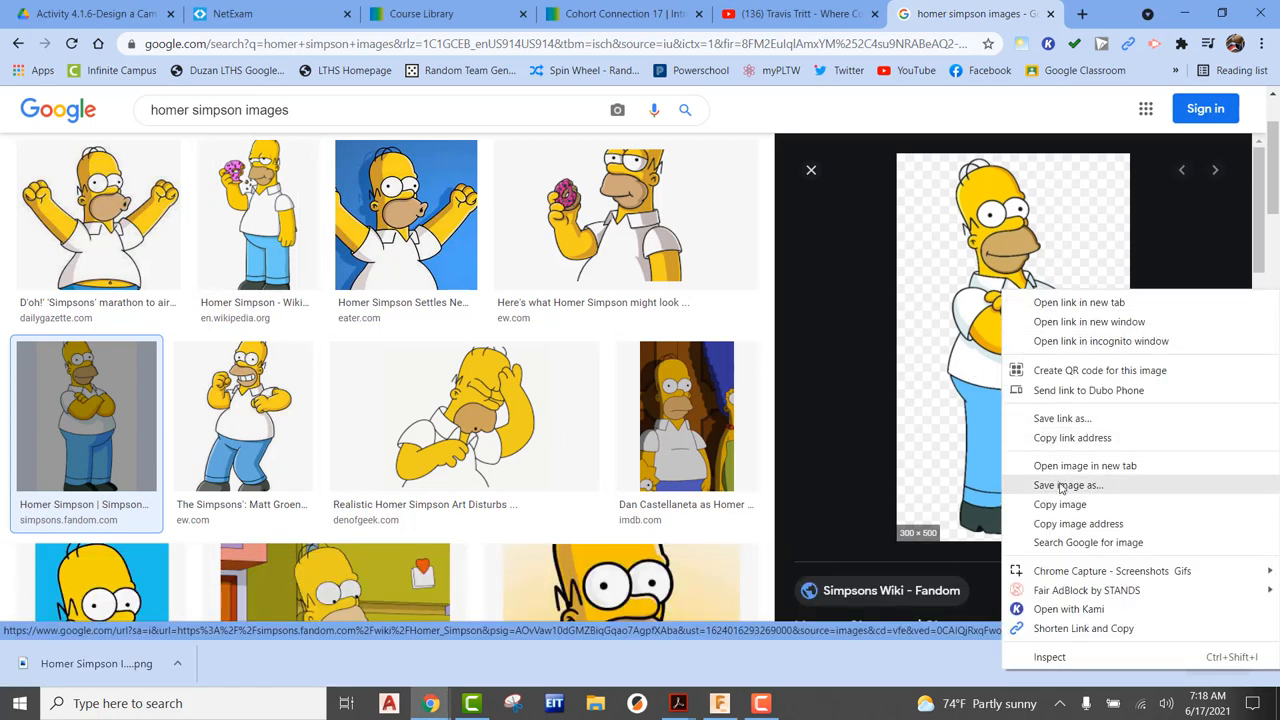
left_click(1067, 485)
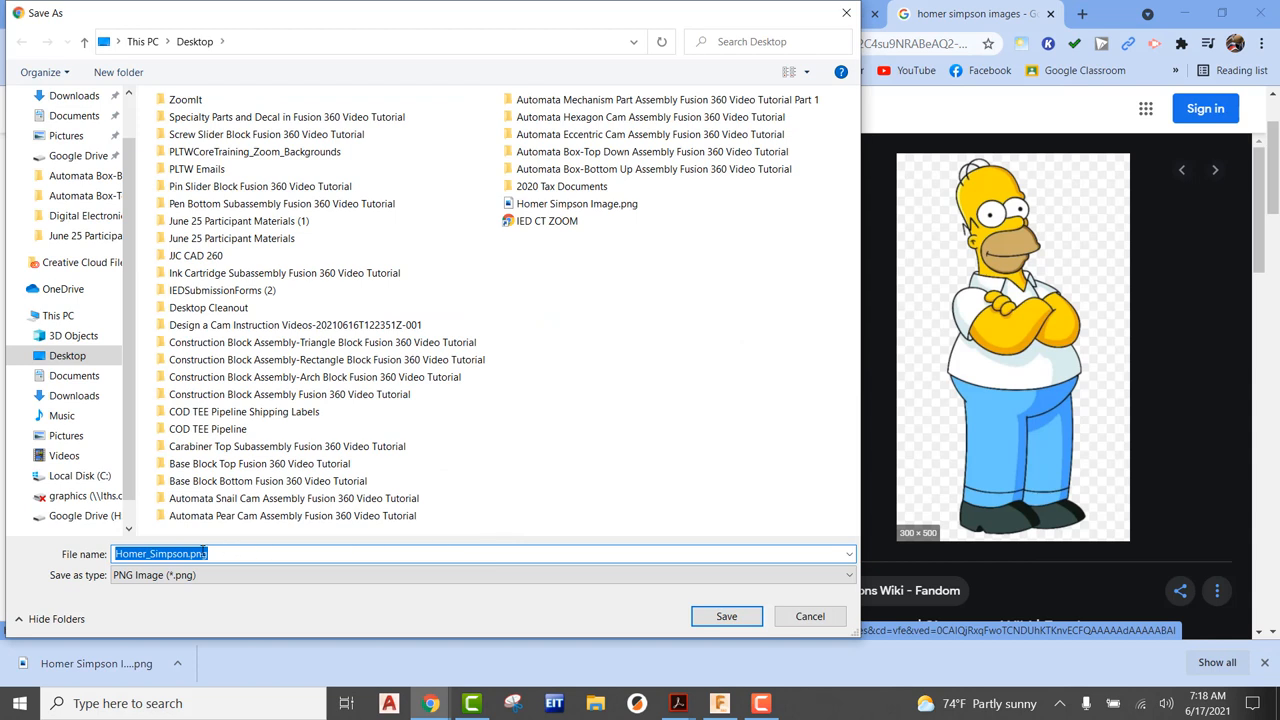
mouse_move(300, 515)
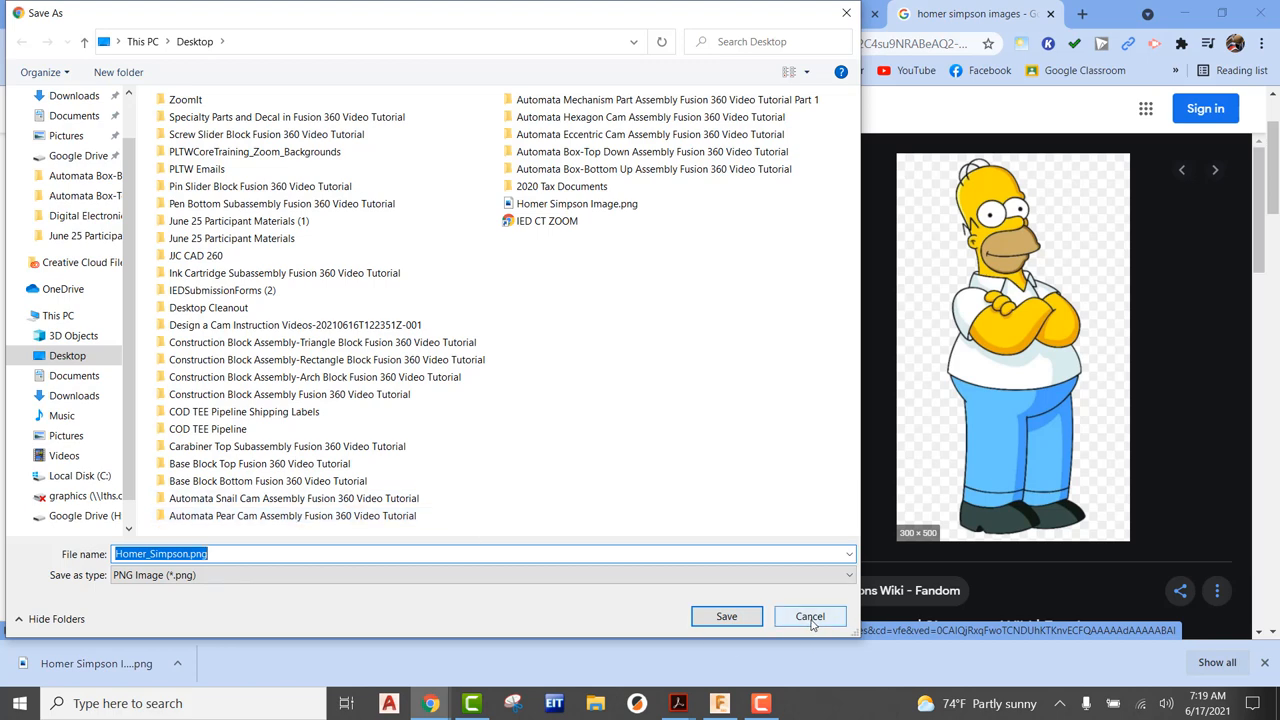
left_click(809, 616)
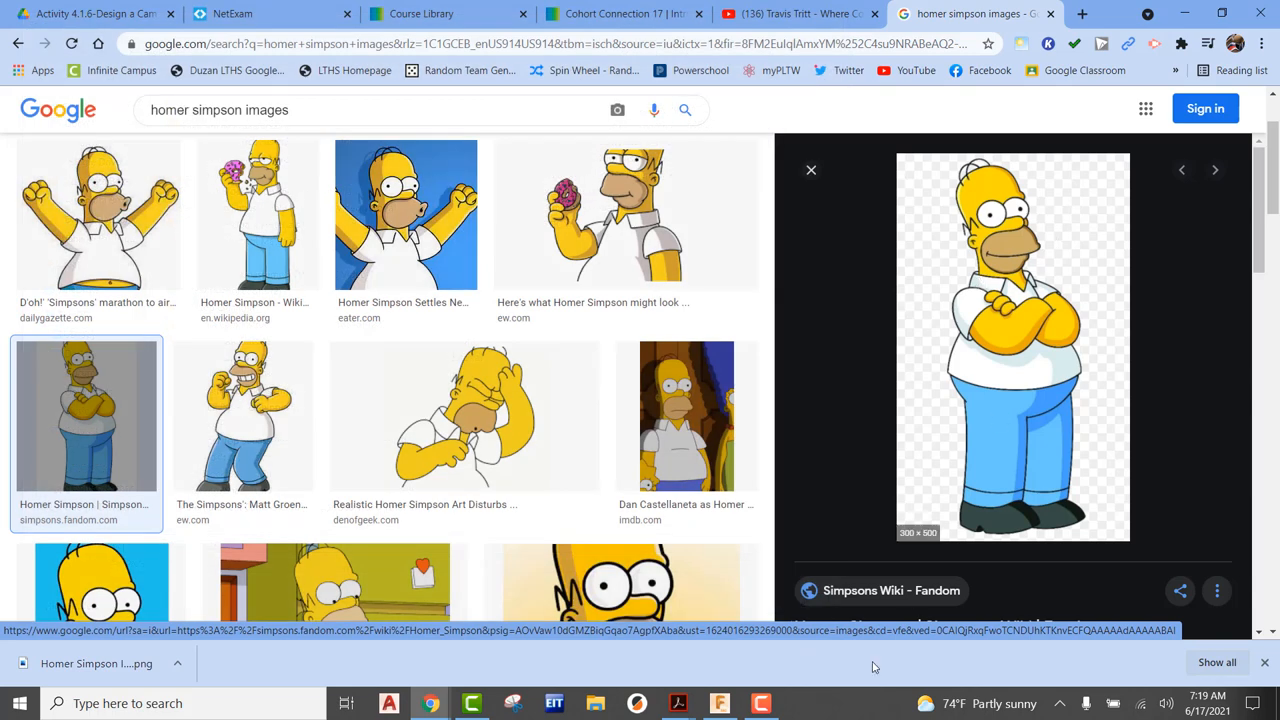
mouse_move(1020, 398)
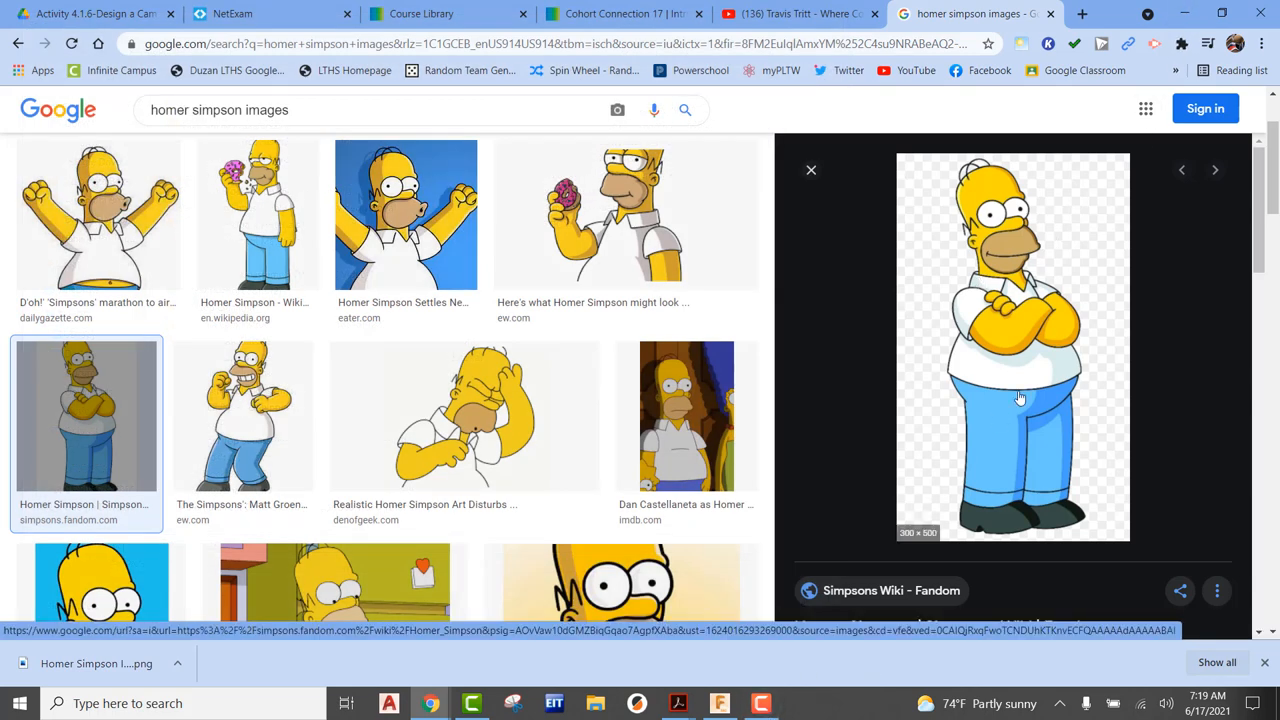
mouse_move(1052, 320)
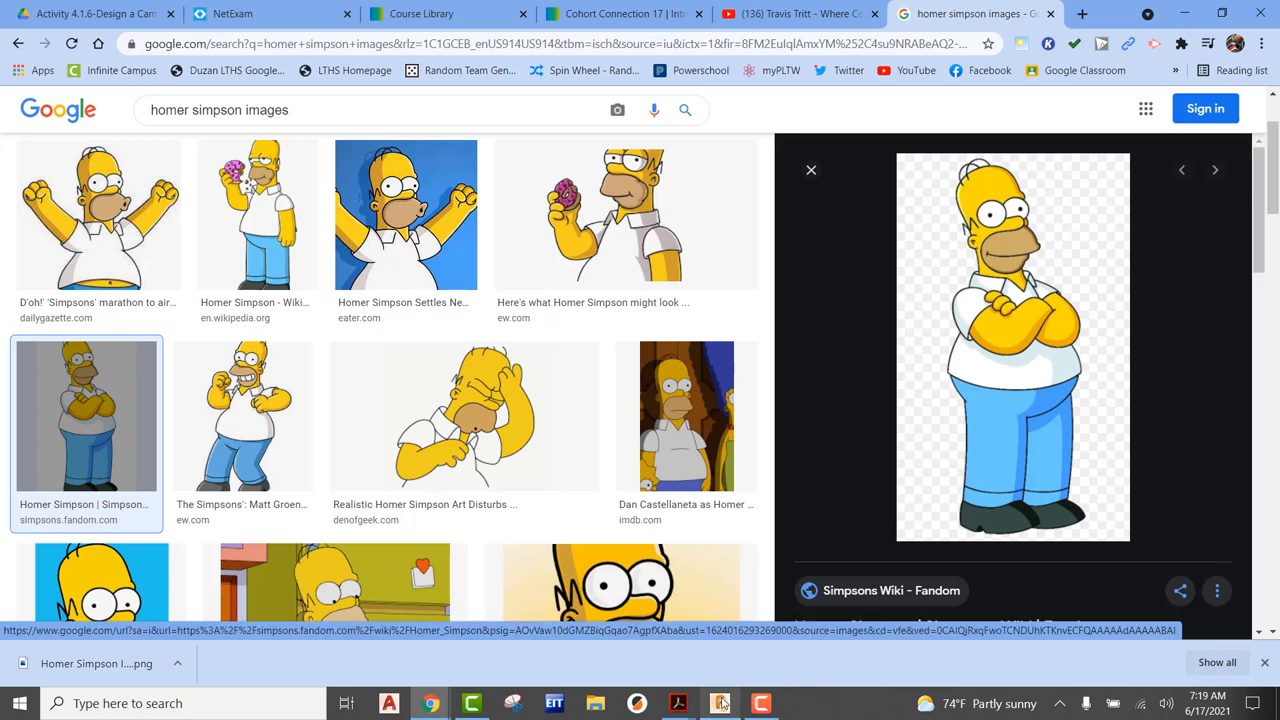
Step: Return to Fusion 360 and start a new sketch on the front XY plane
left_click(720, 703)
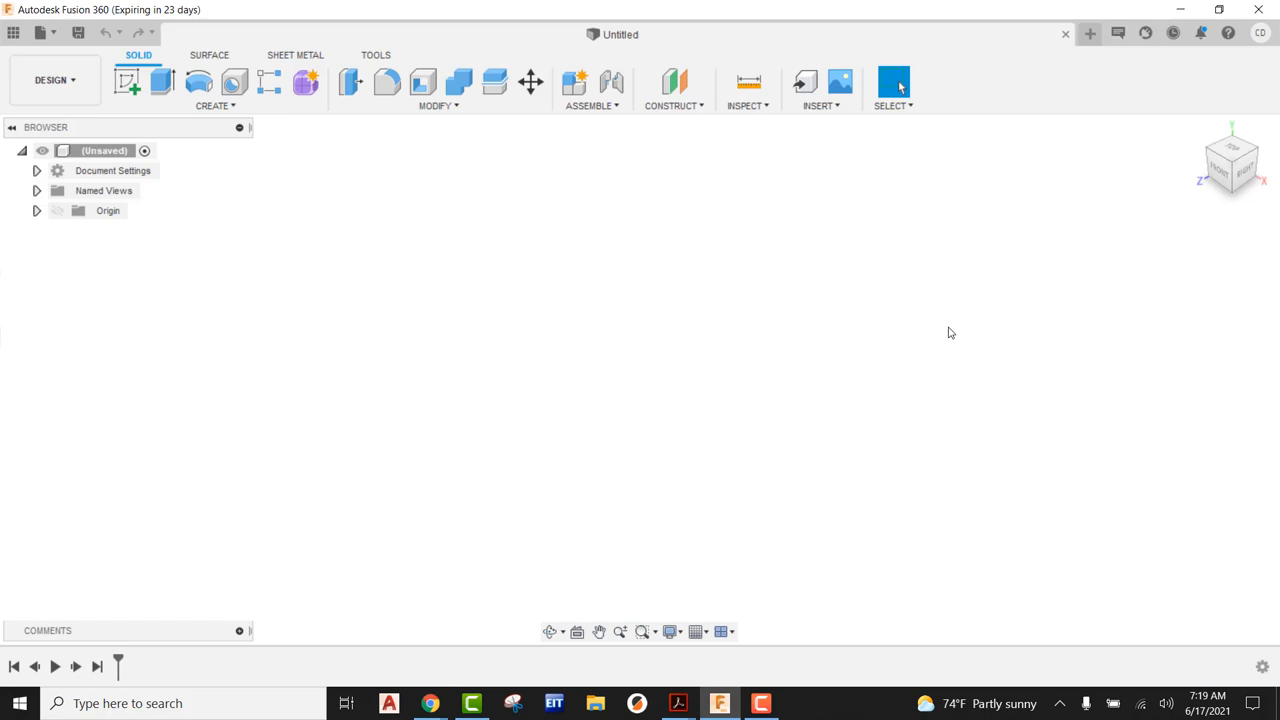
mouse_move(628, 236)
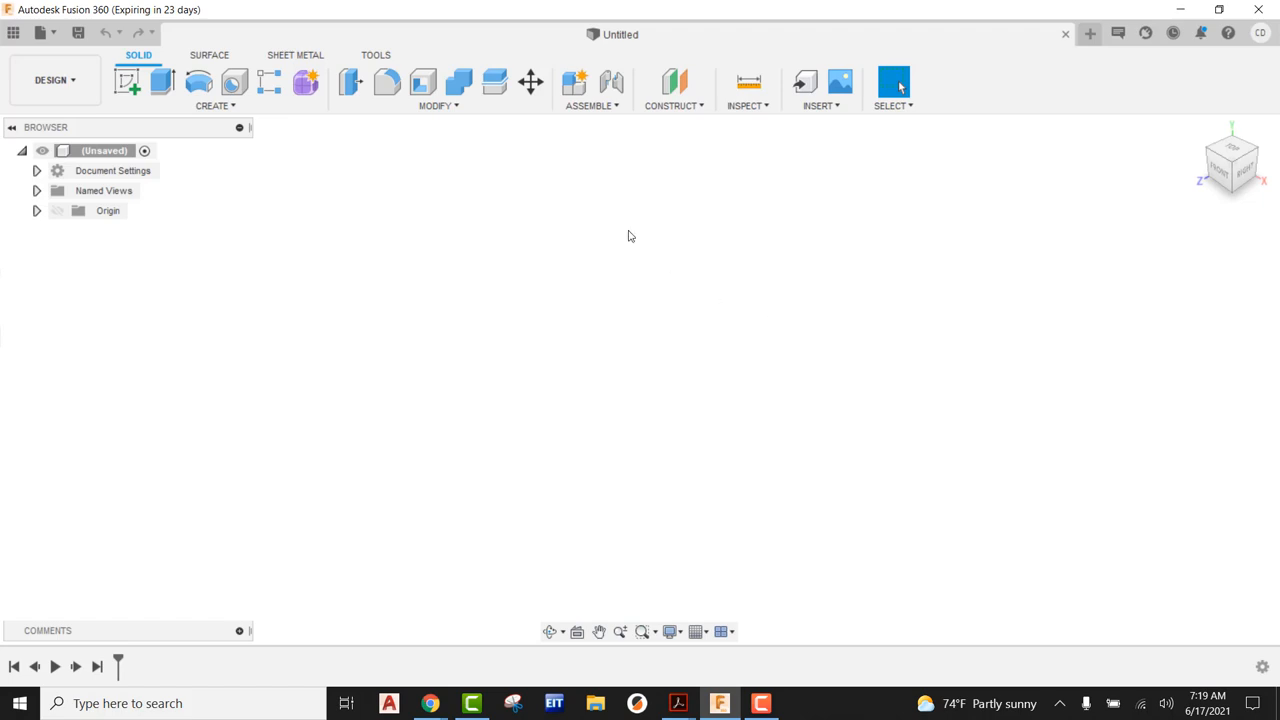
left_click(127, 82)
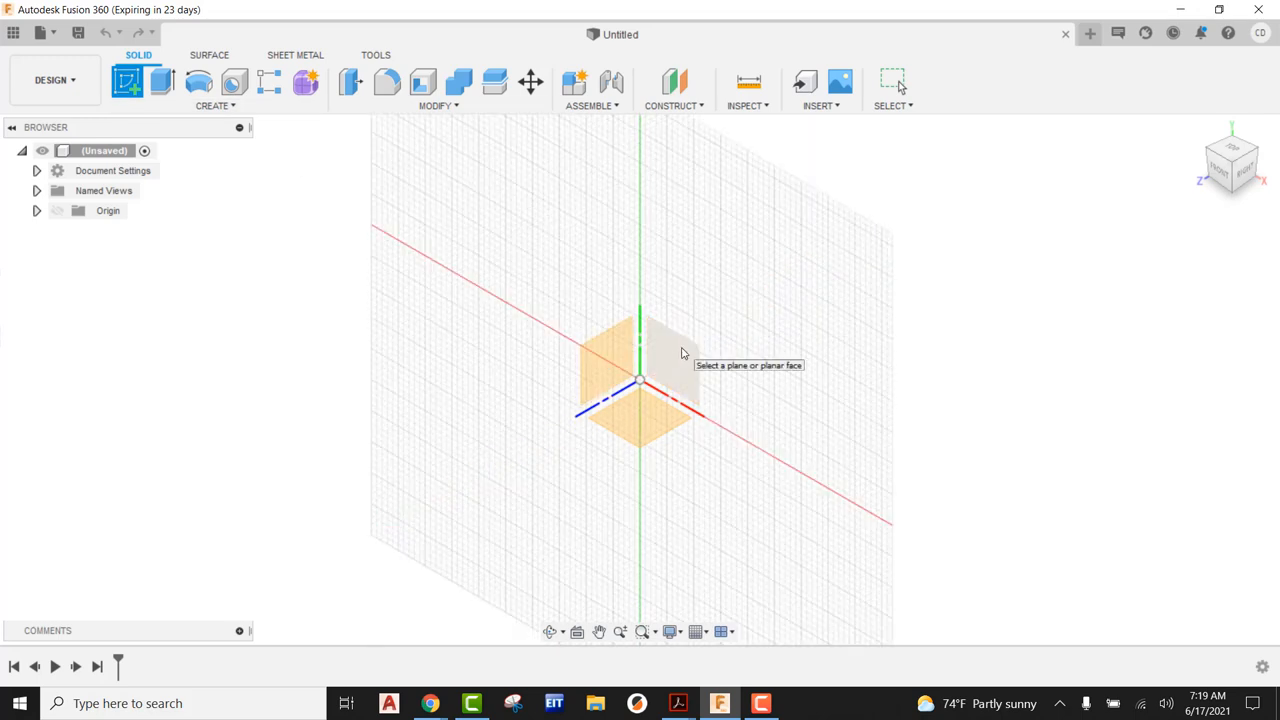
left_click(665, 340)
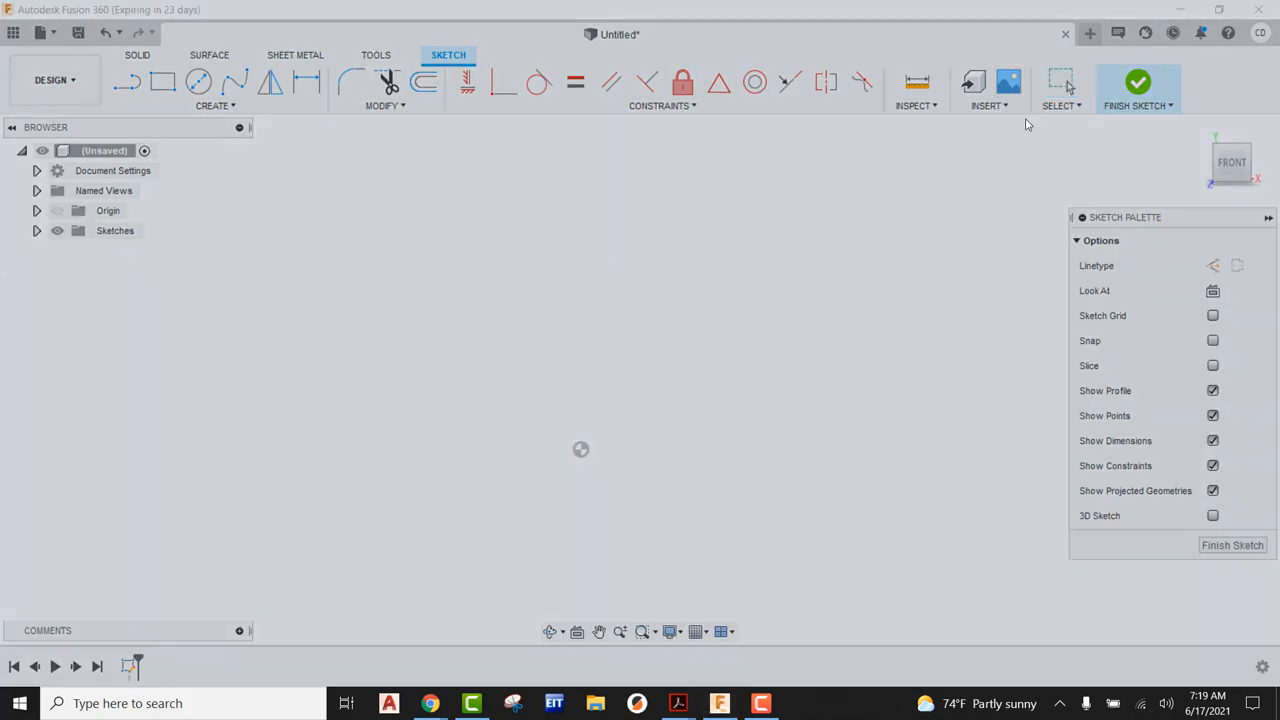
Step: Place Homer Simpson Image.png from the computer as a canvas on the XY plane
left_click(1008, 82)
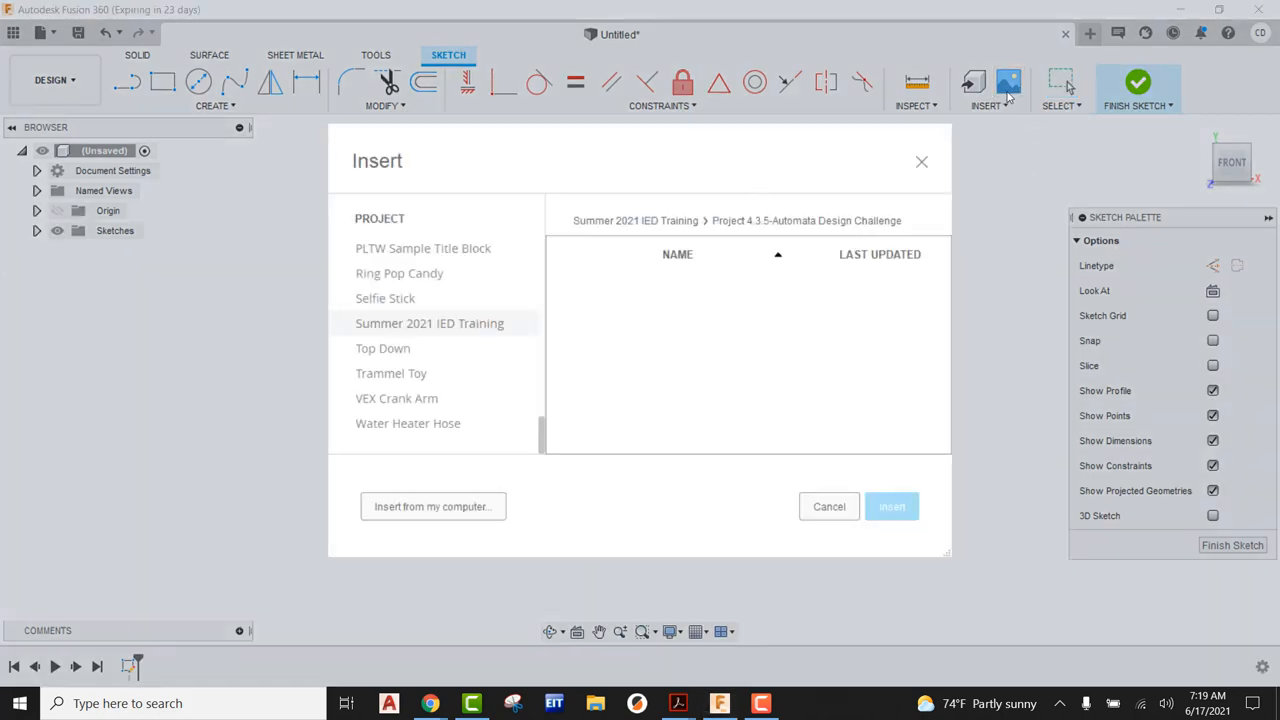
mouse_move(1060, 90)
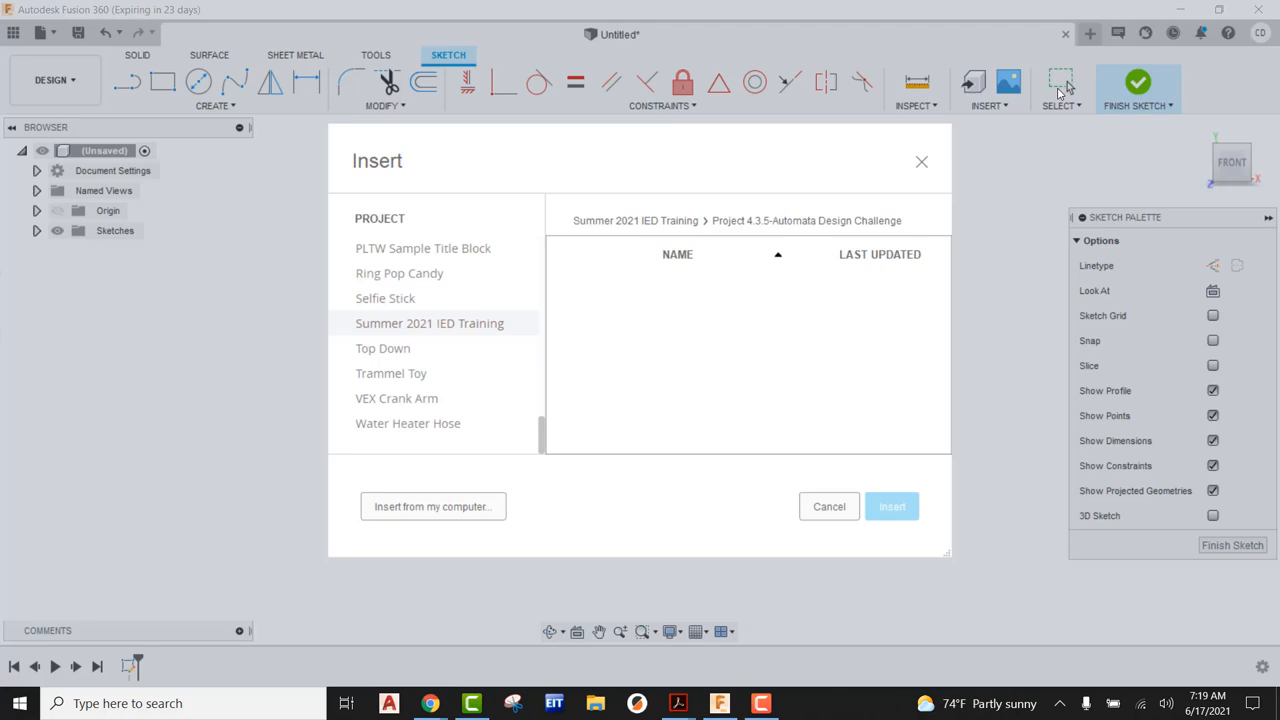
left_click(829, 506)
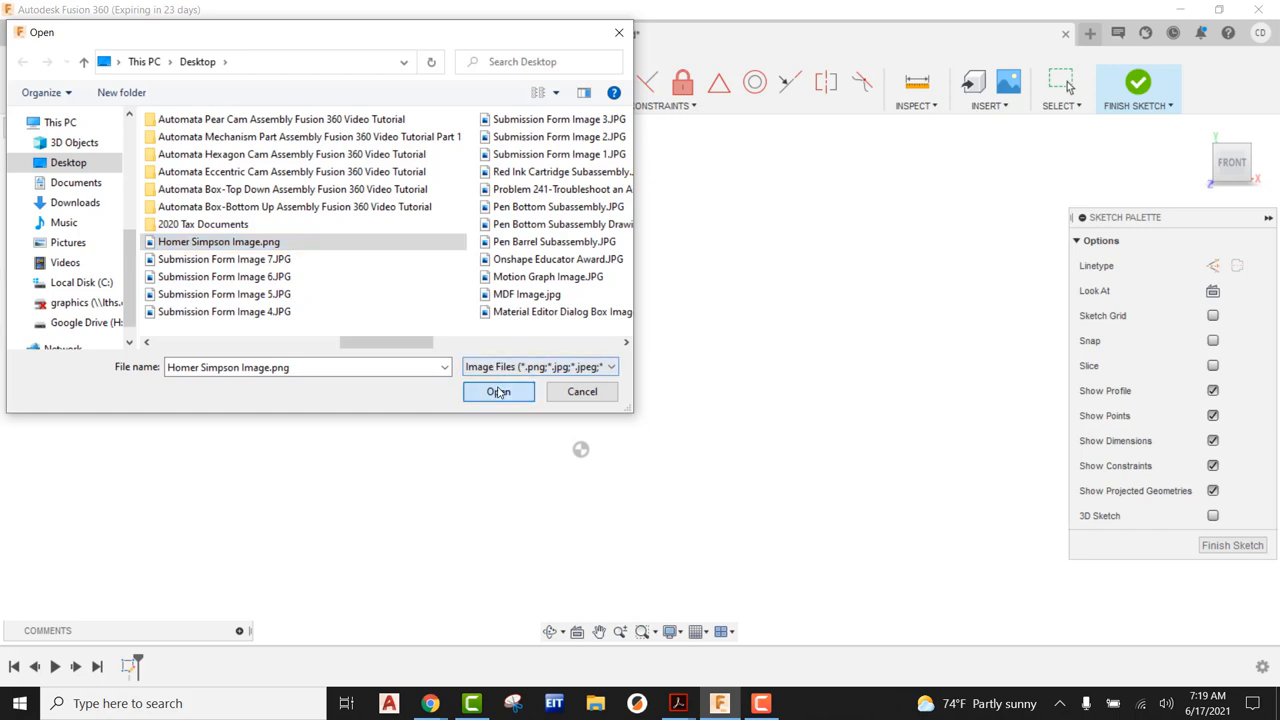
left_click(498, 391)
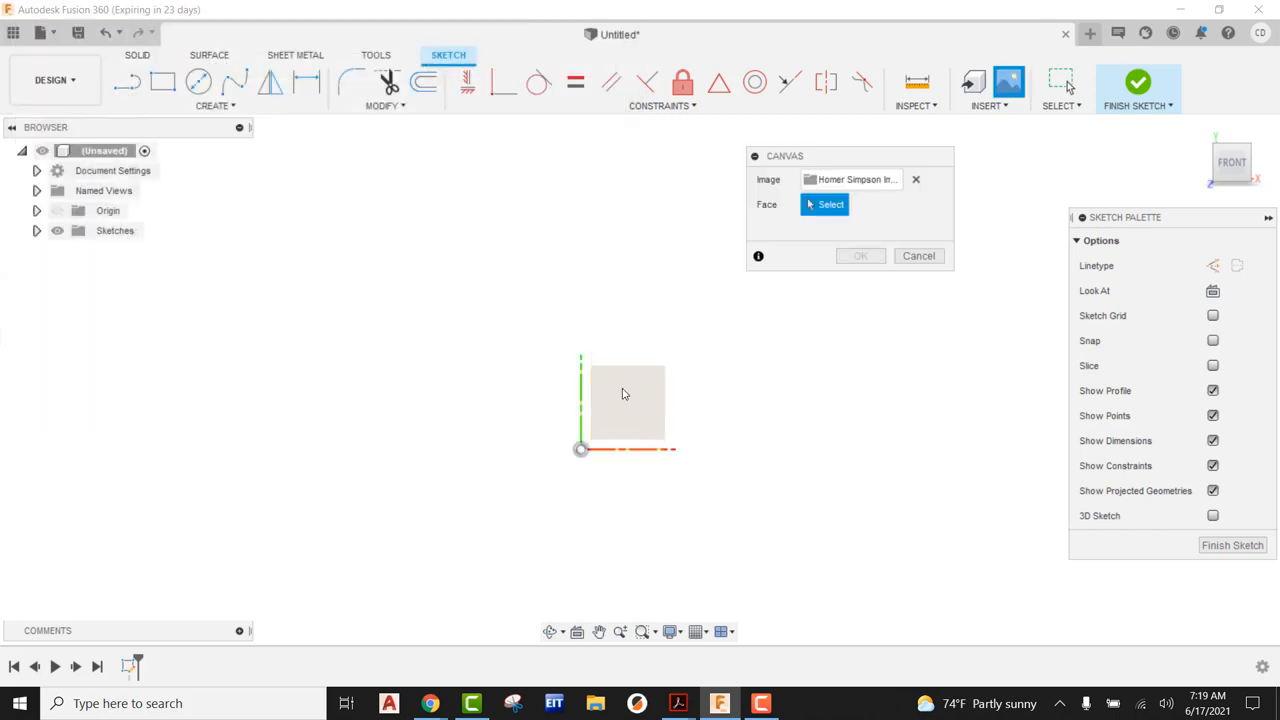
left_click(824, 204)
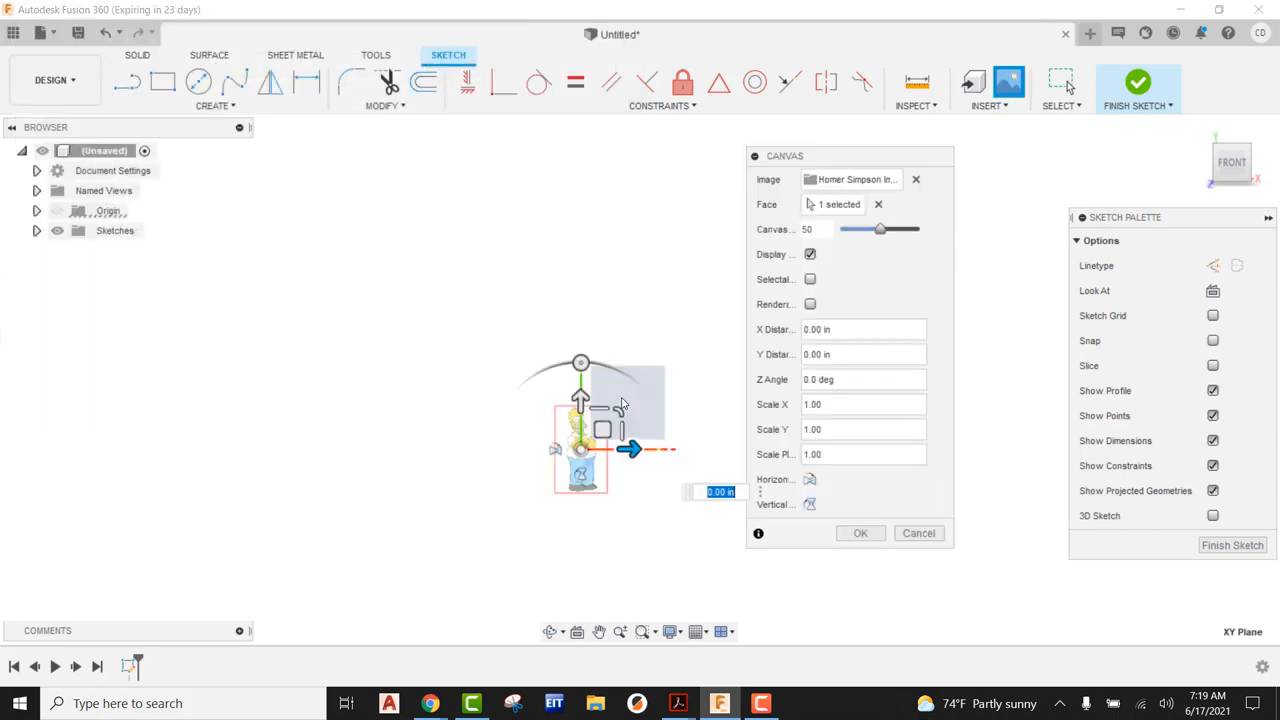
left_click(859, 533)
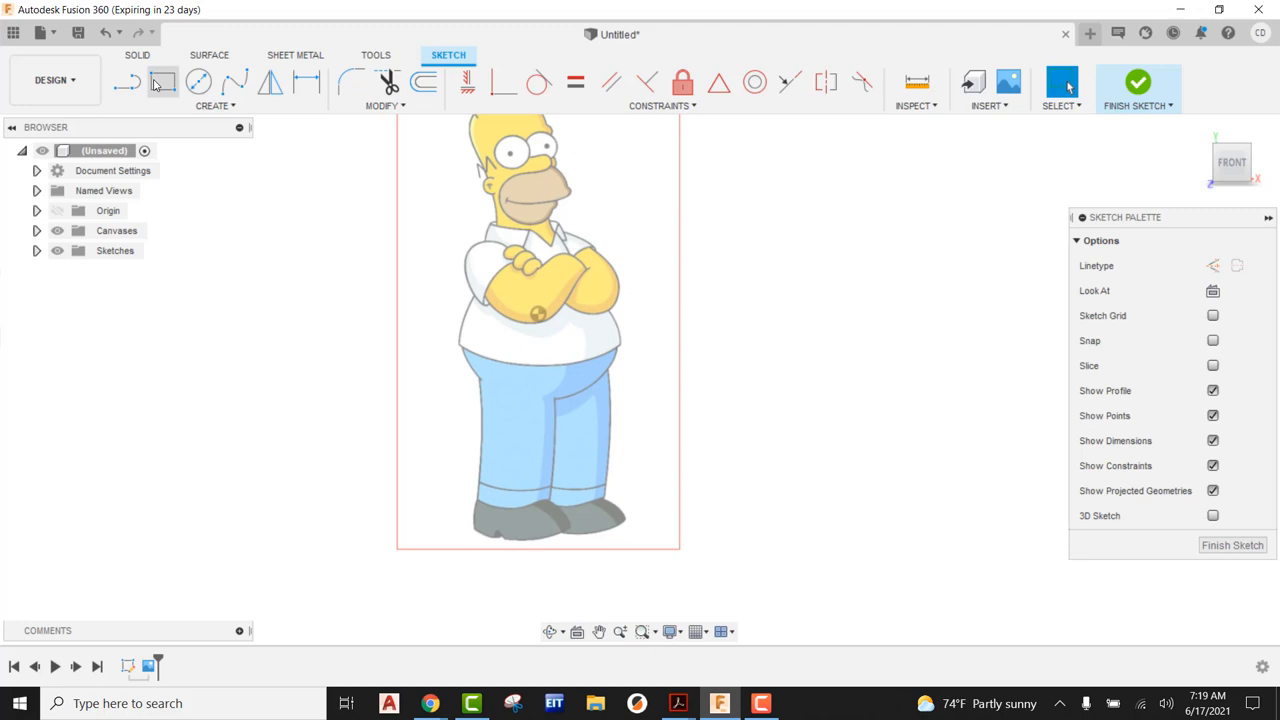
Step: Trace a spline from Homer's shoes up past his head, closing at the starting point
left_click(162, 82)
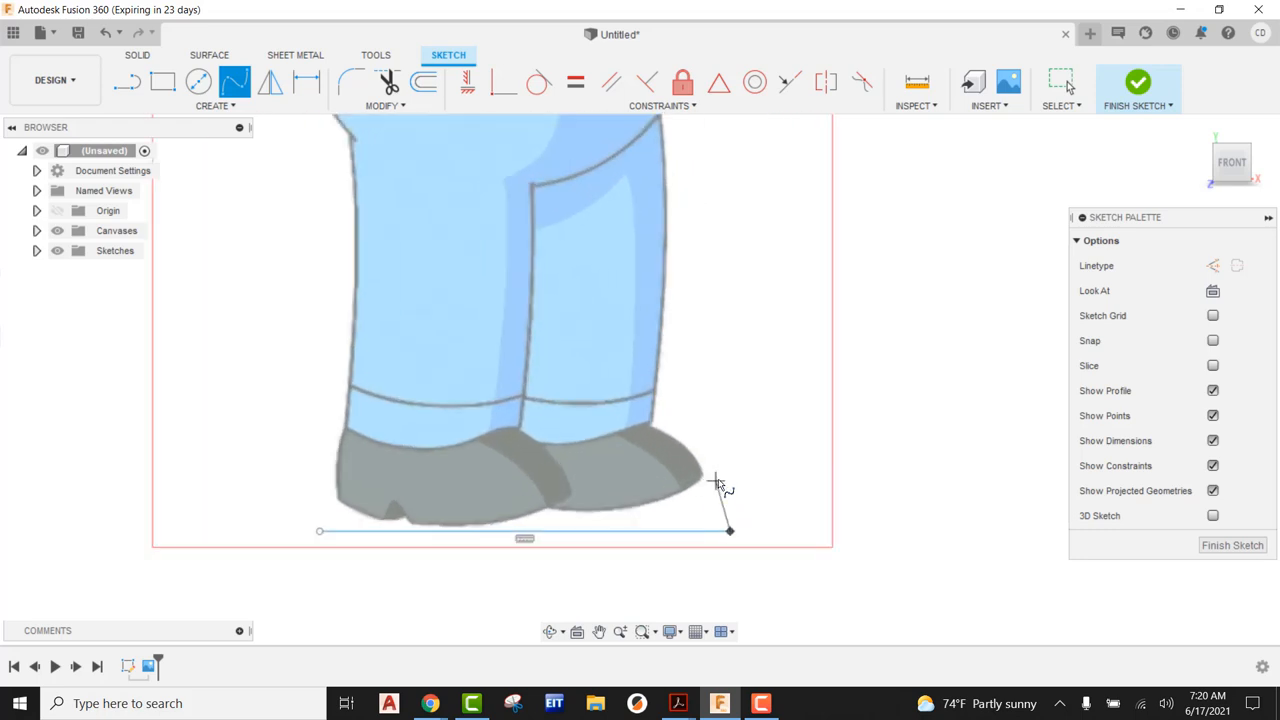
left_click(730, 508)
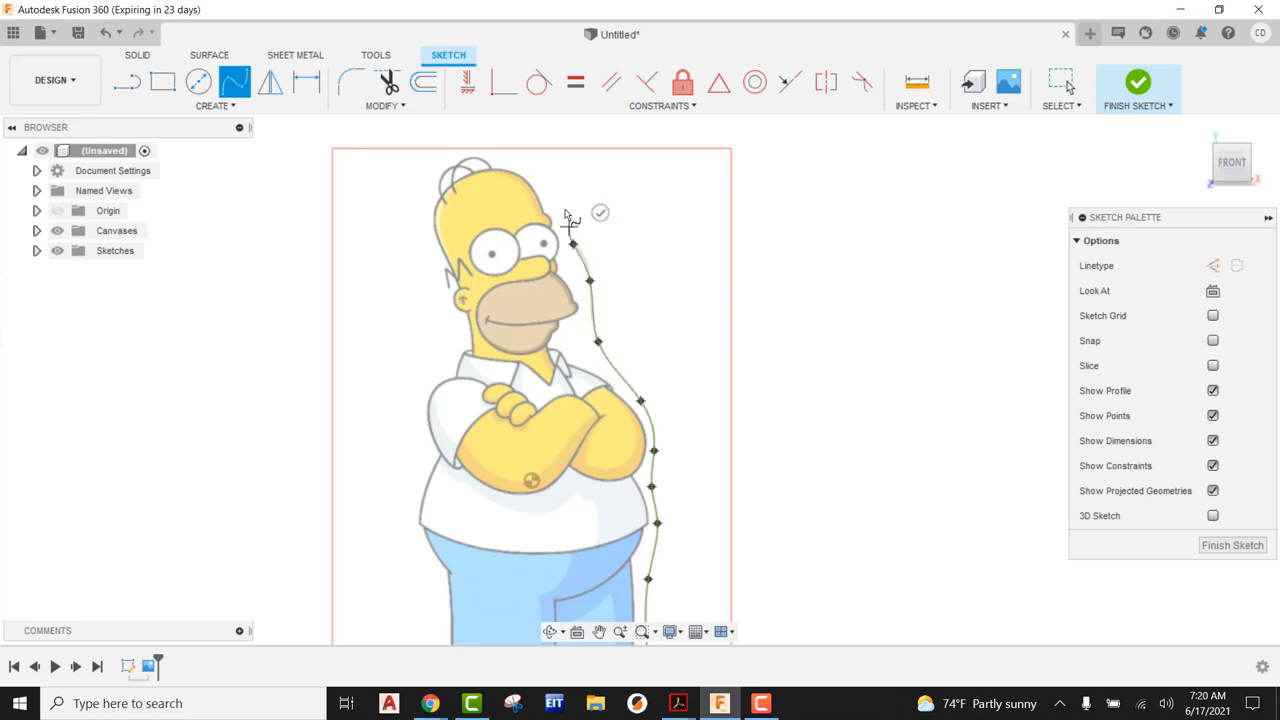
left_click(450, 140)
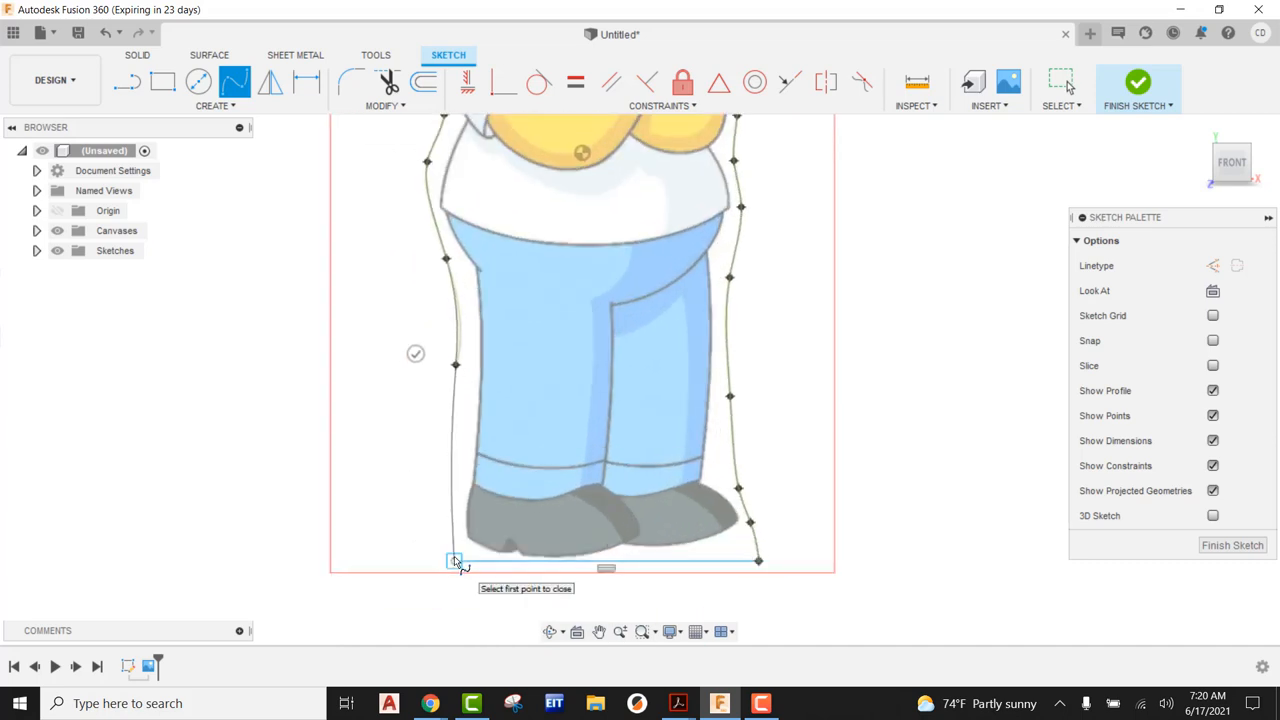
left_click(455, 560)
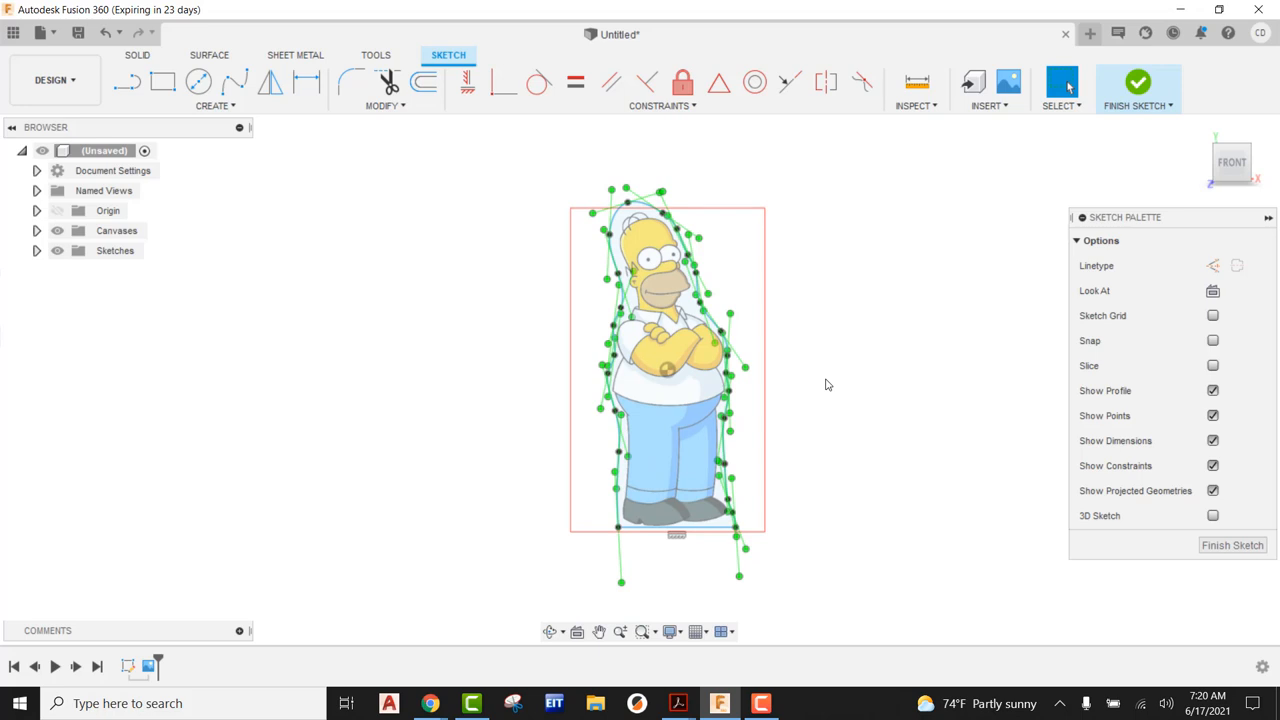
mouse_move(338, 82)
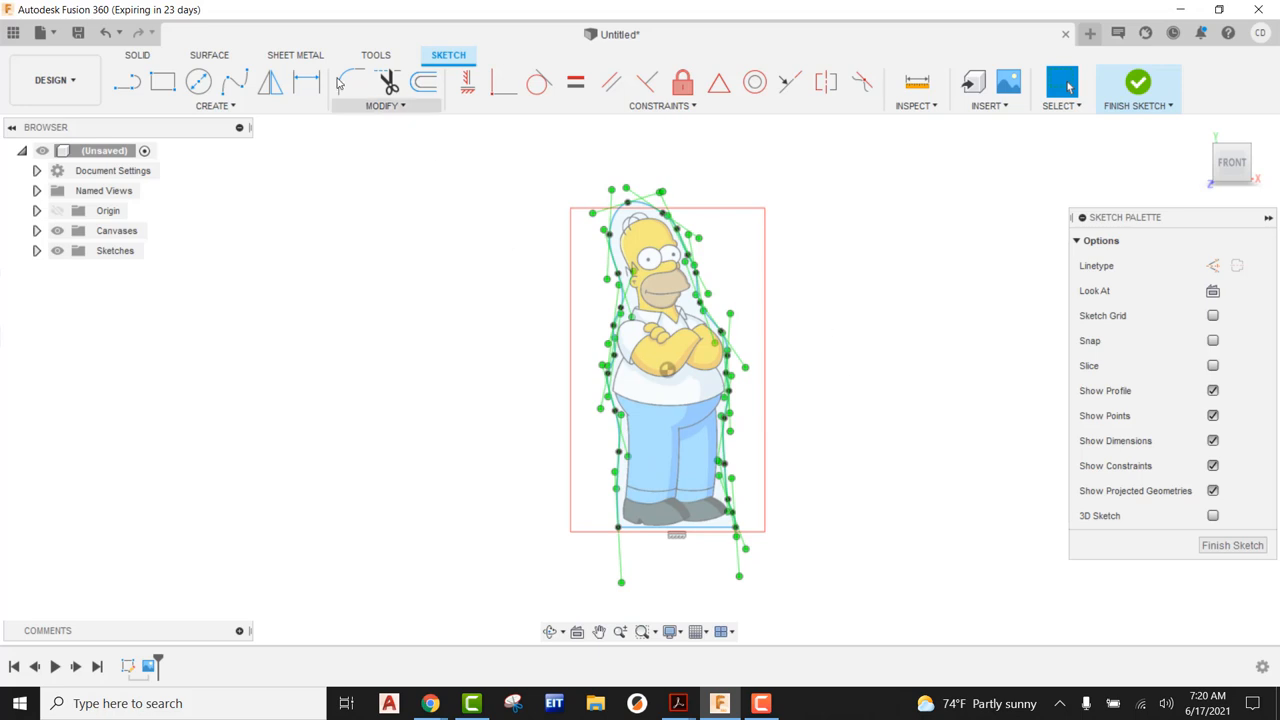
Step: Complete the closed spline trace around Homer, then dismiss the Modify menu without scaling
left_click(307, 82)
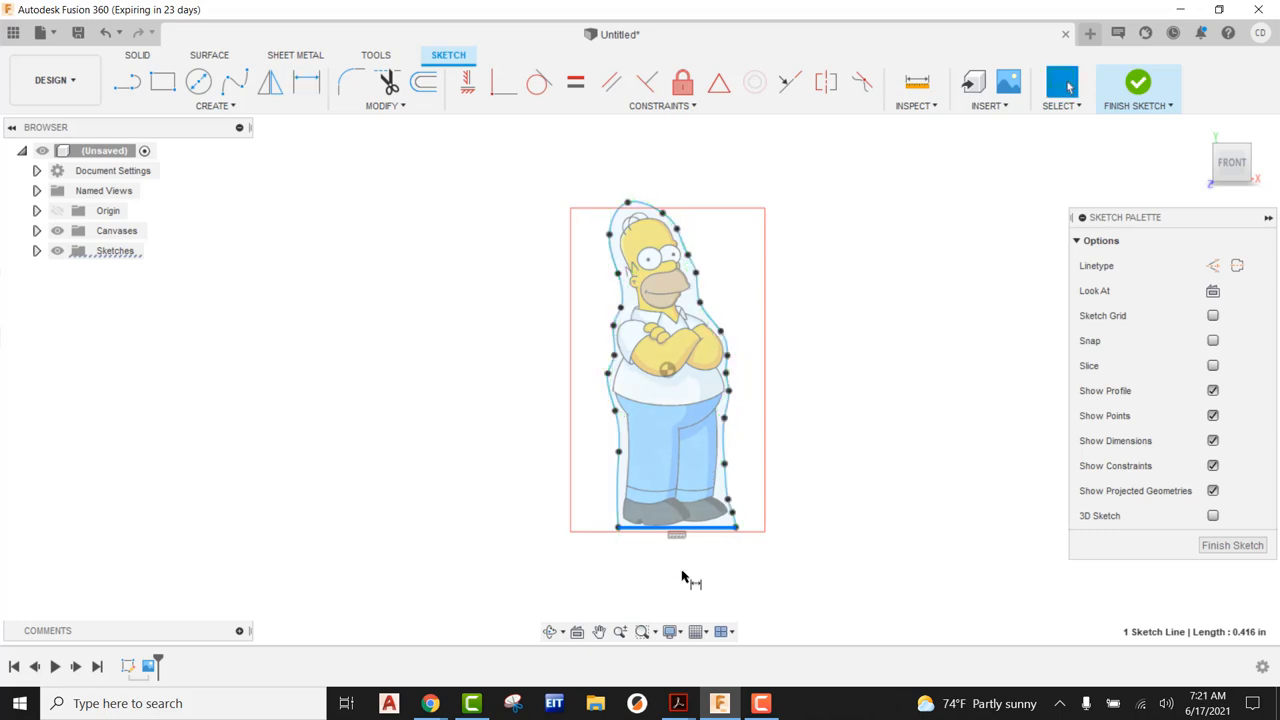
mouse_move(807, 446)
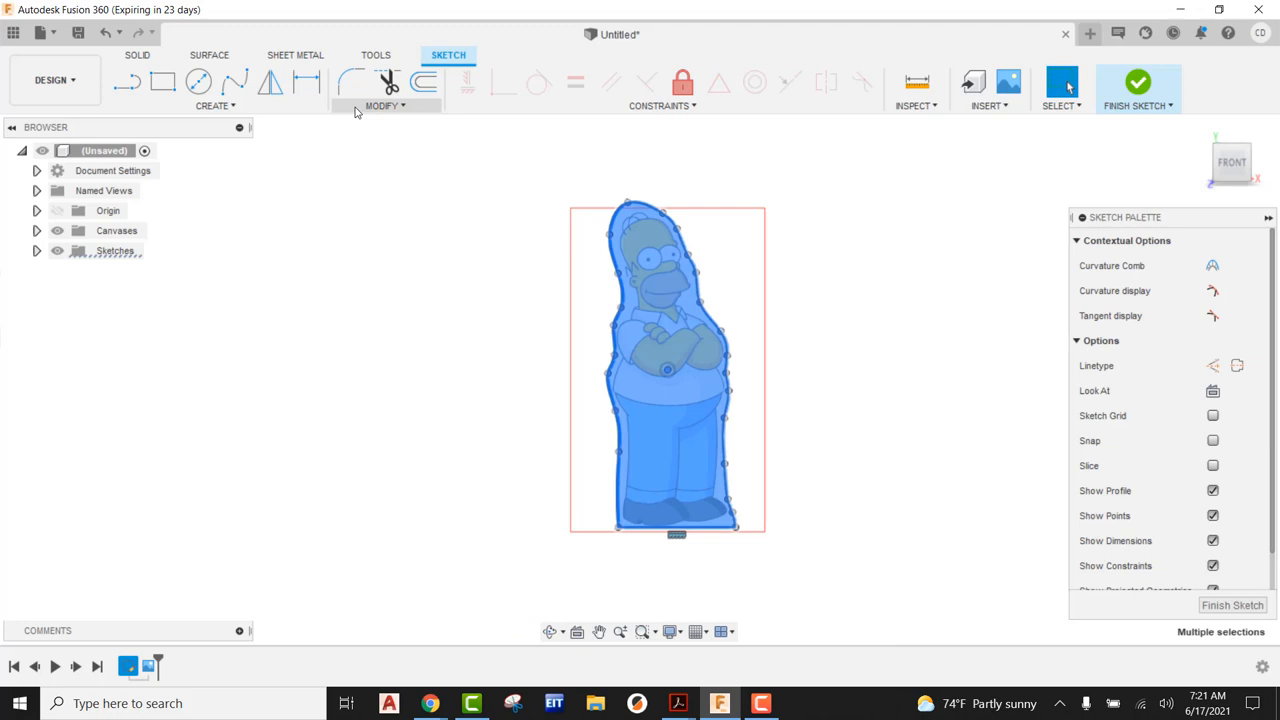
left_click(385, 105)
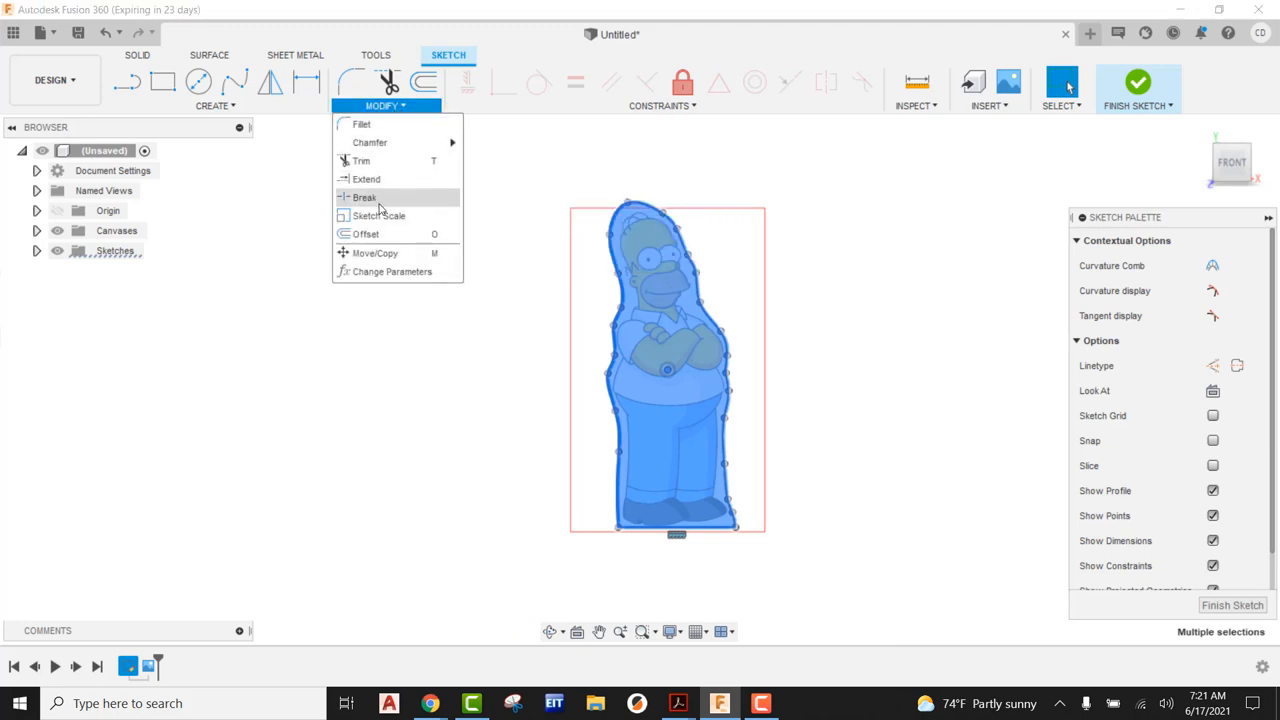
mouse_move(378, 215)
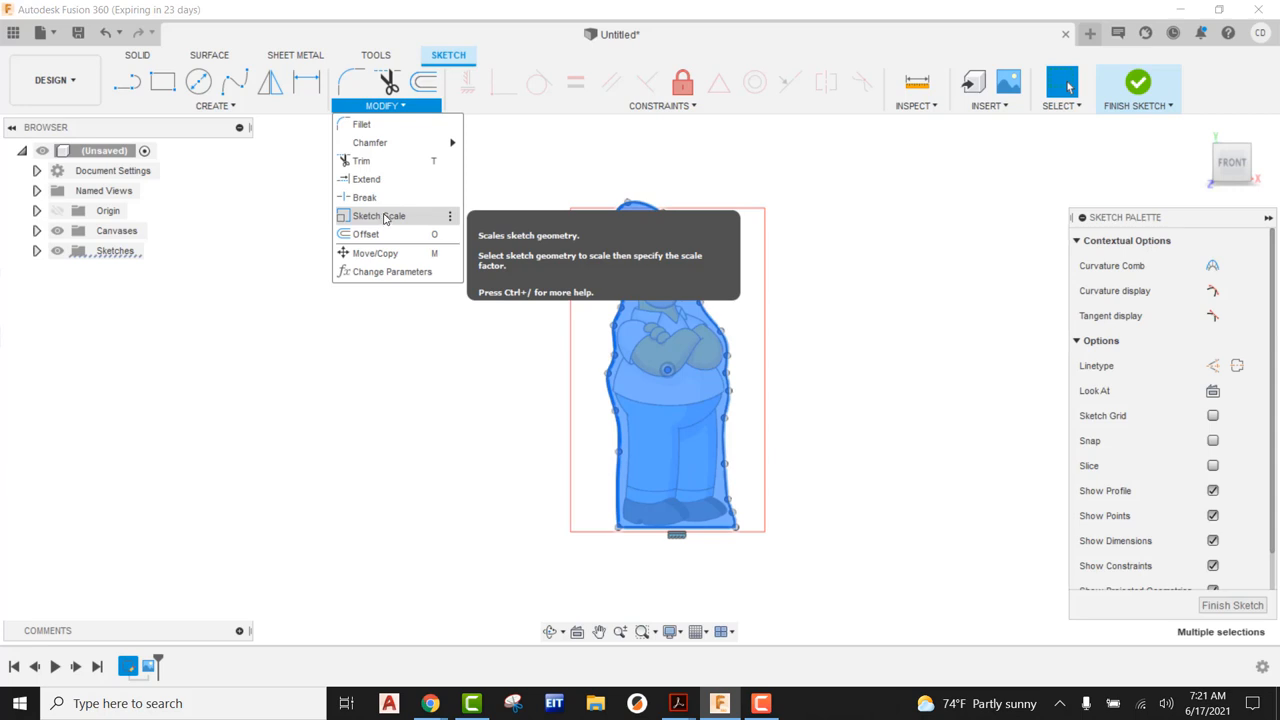
left_click(392, 250)
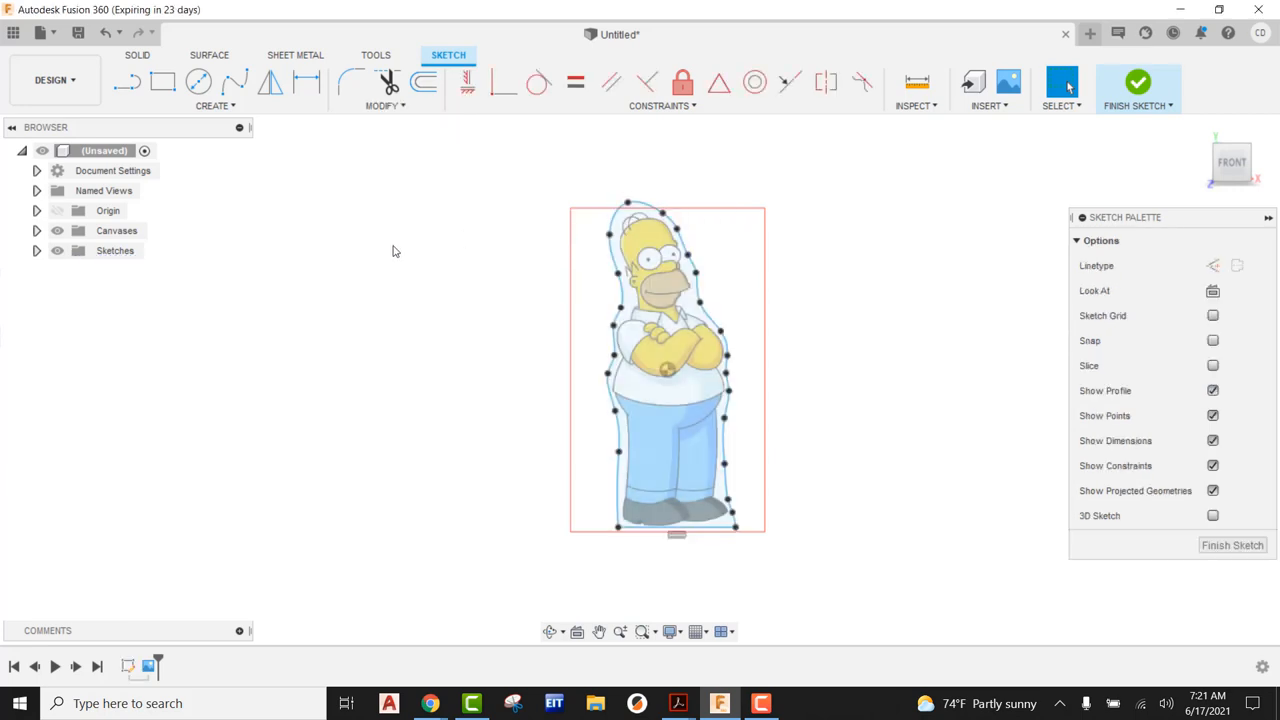
Step: Calculate the scale factor 1.5 ÷ 0.416 = 3.6058 in Calculator, then close it
left_click(803, 703)
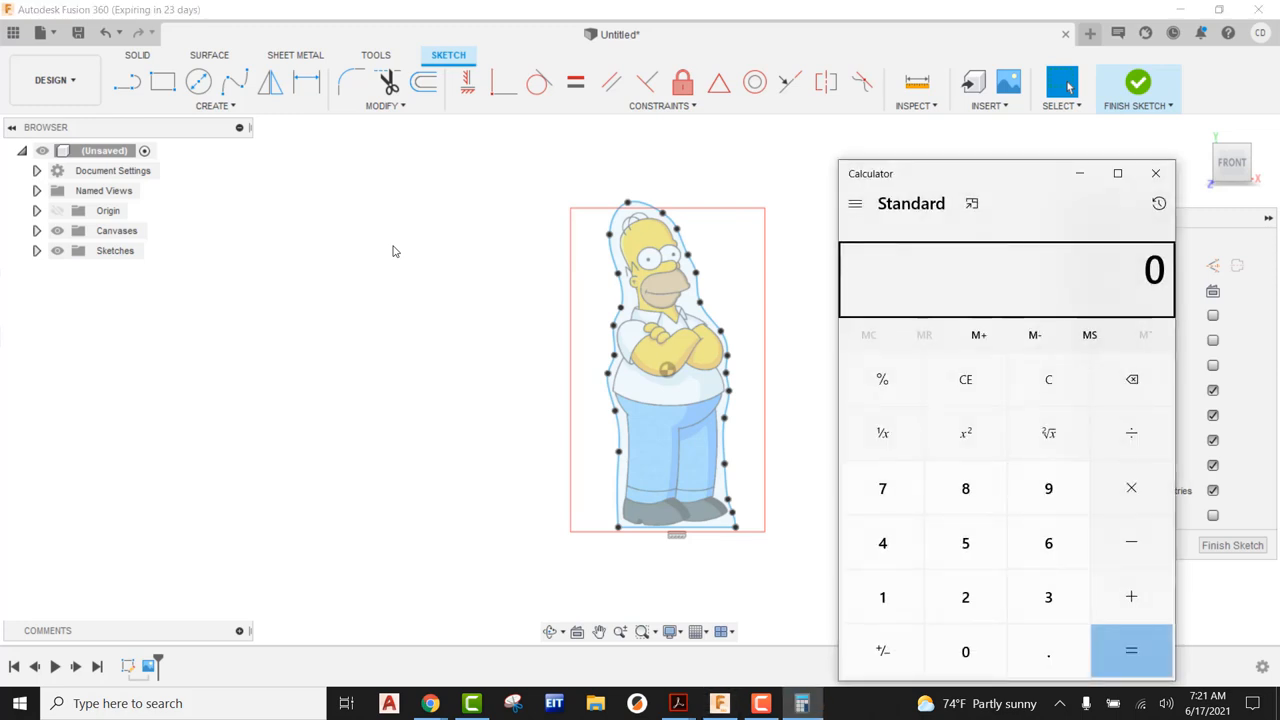
left_click(1131, 432)
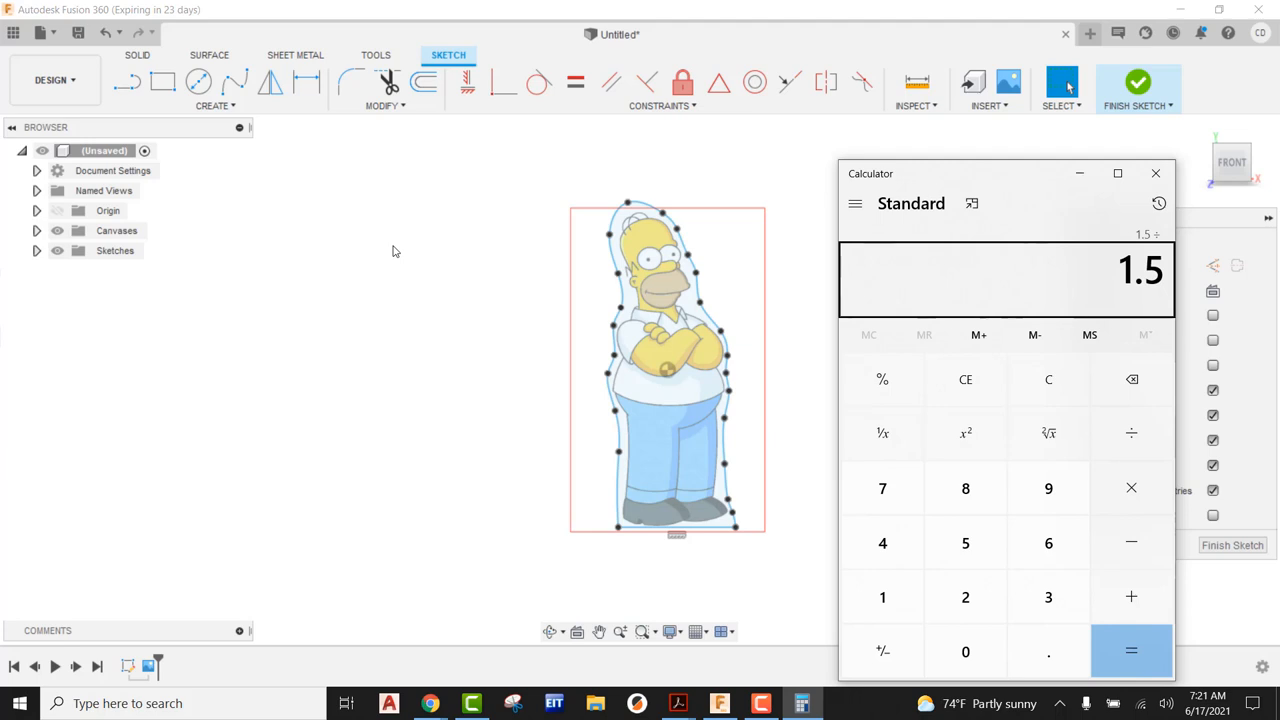
left_click(1131, 651)
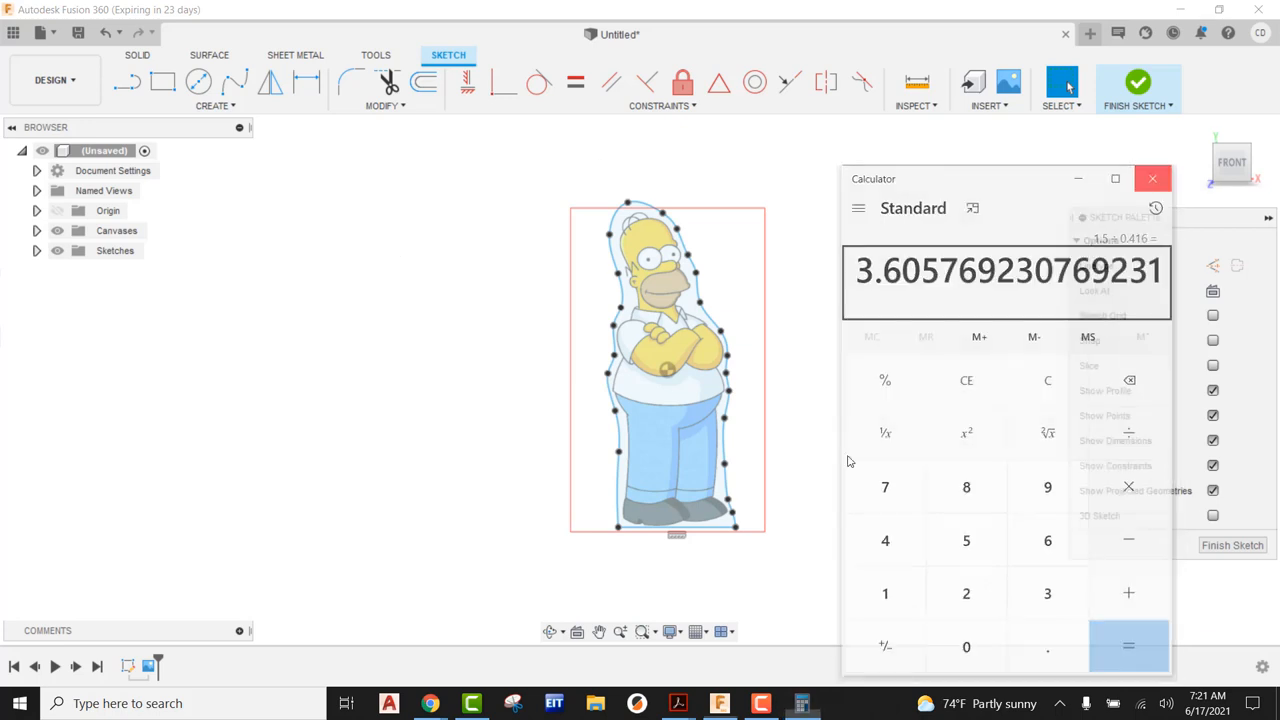
left_click(1151, 178)
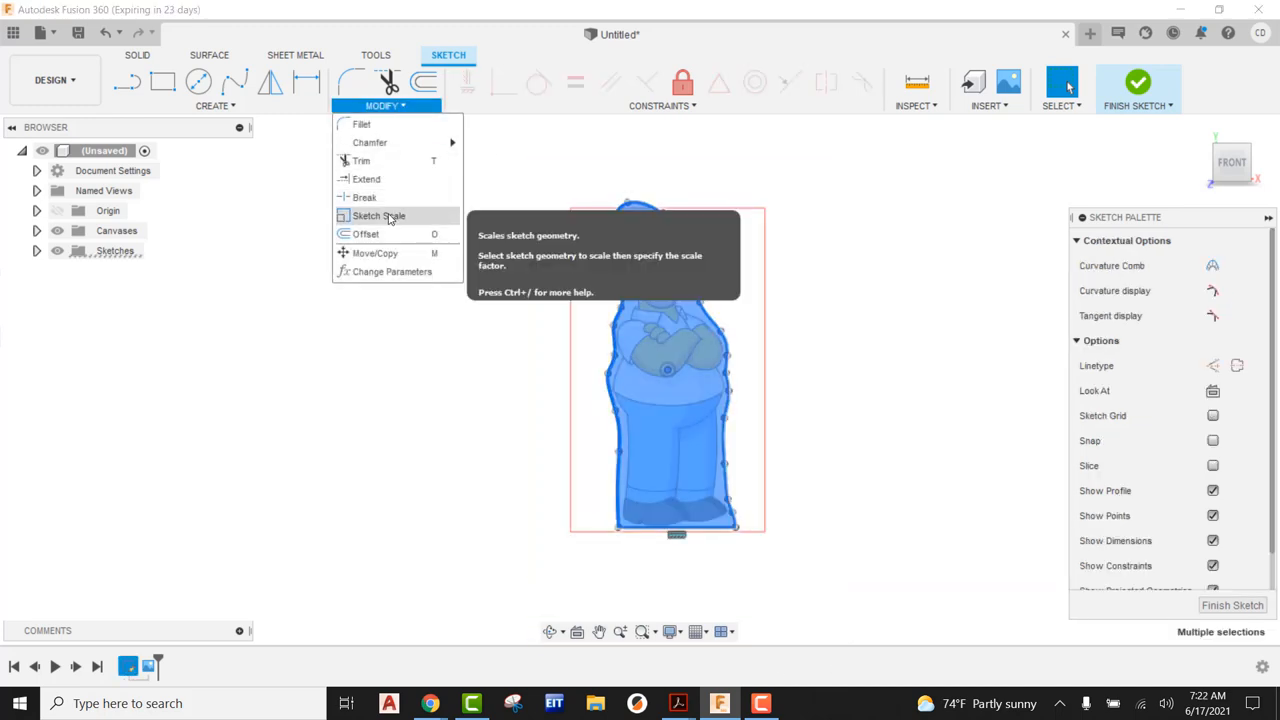
Step: Scale all 26 outline entities by 3.6 about a base point on Homer's belly
left_click(378, 215)
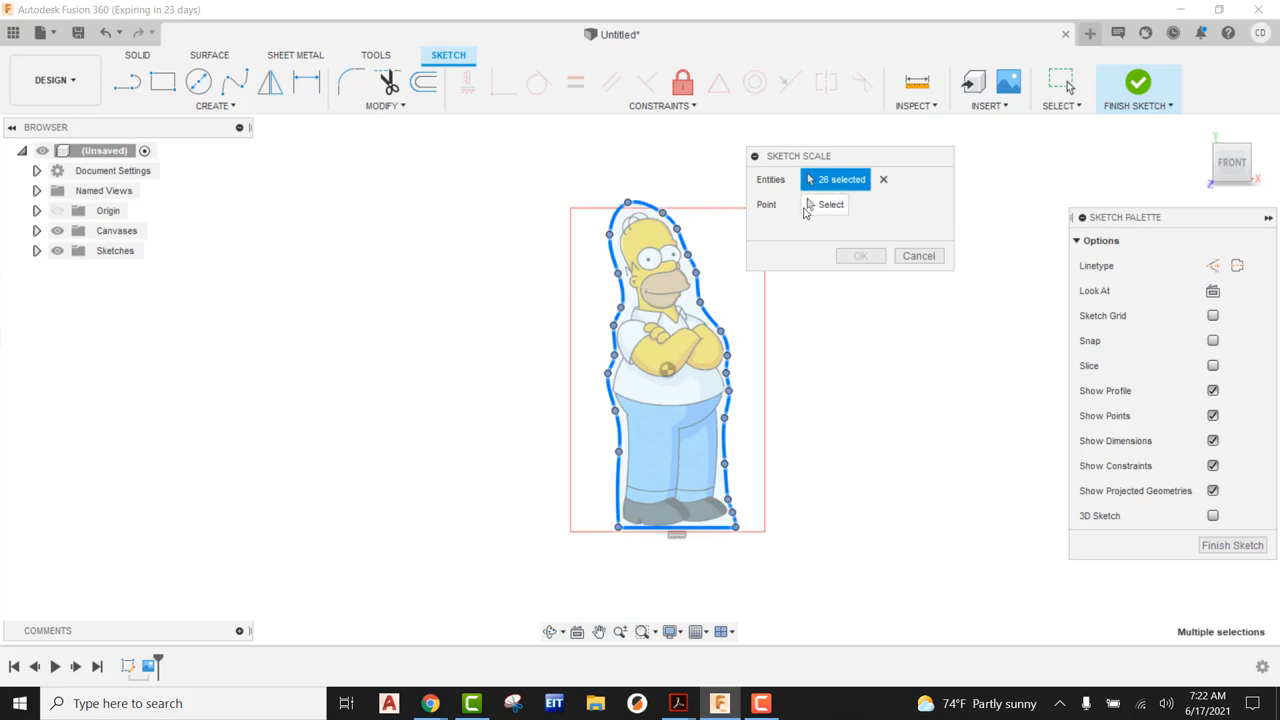
left_click(830, 204)
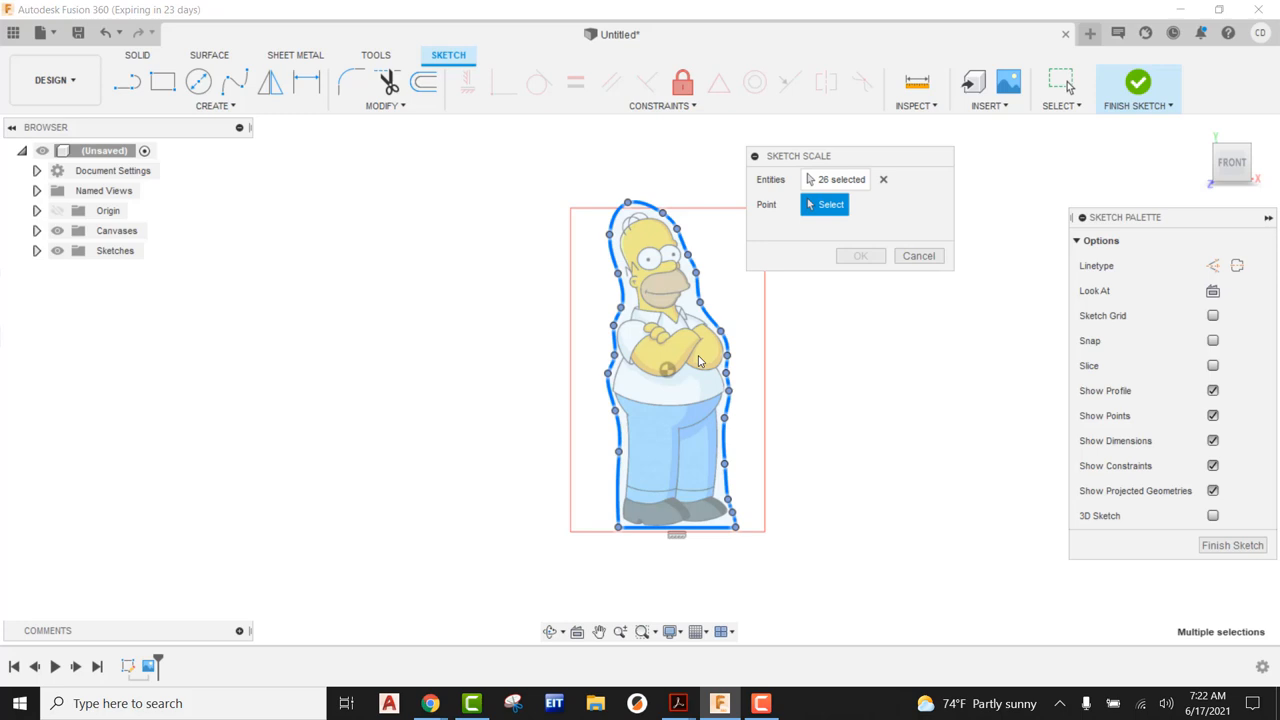
left_click(683, 370)
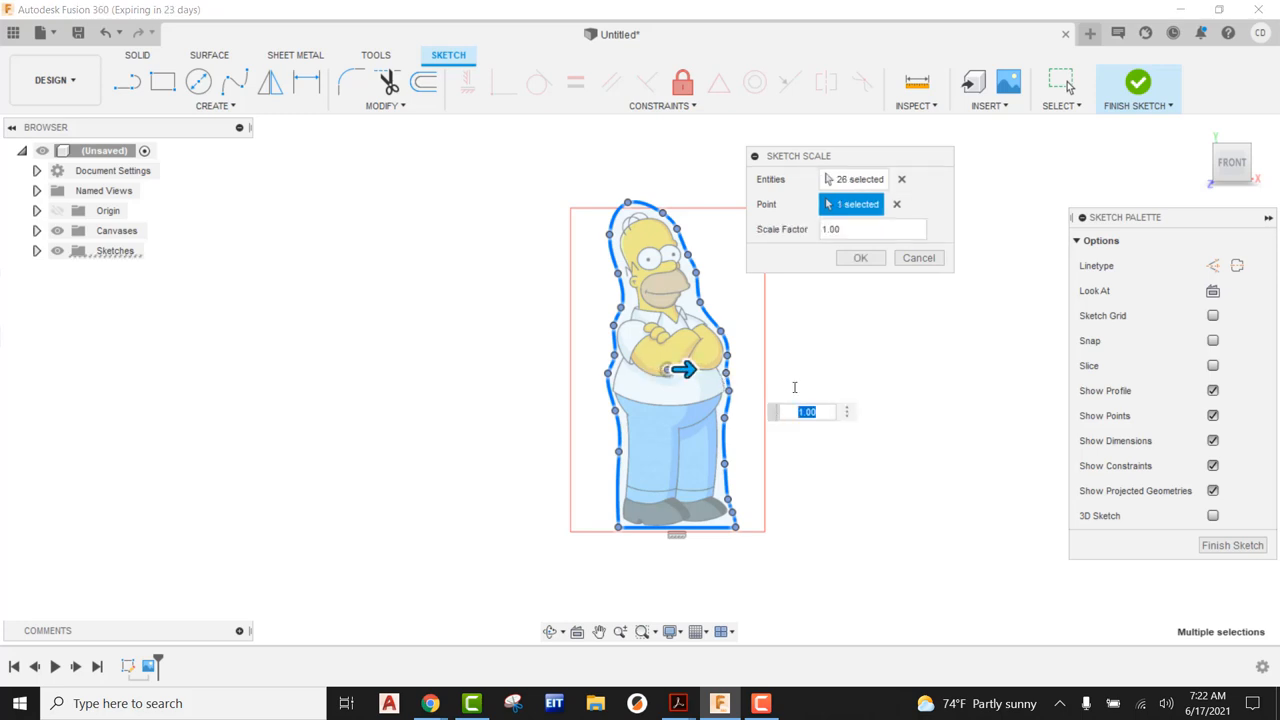
left_click(870, 229)
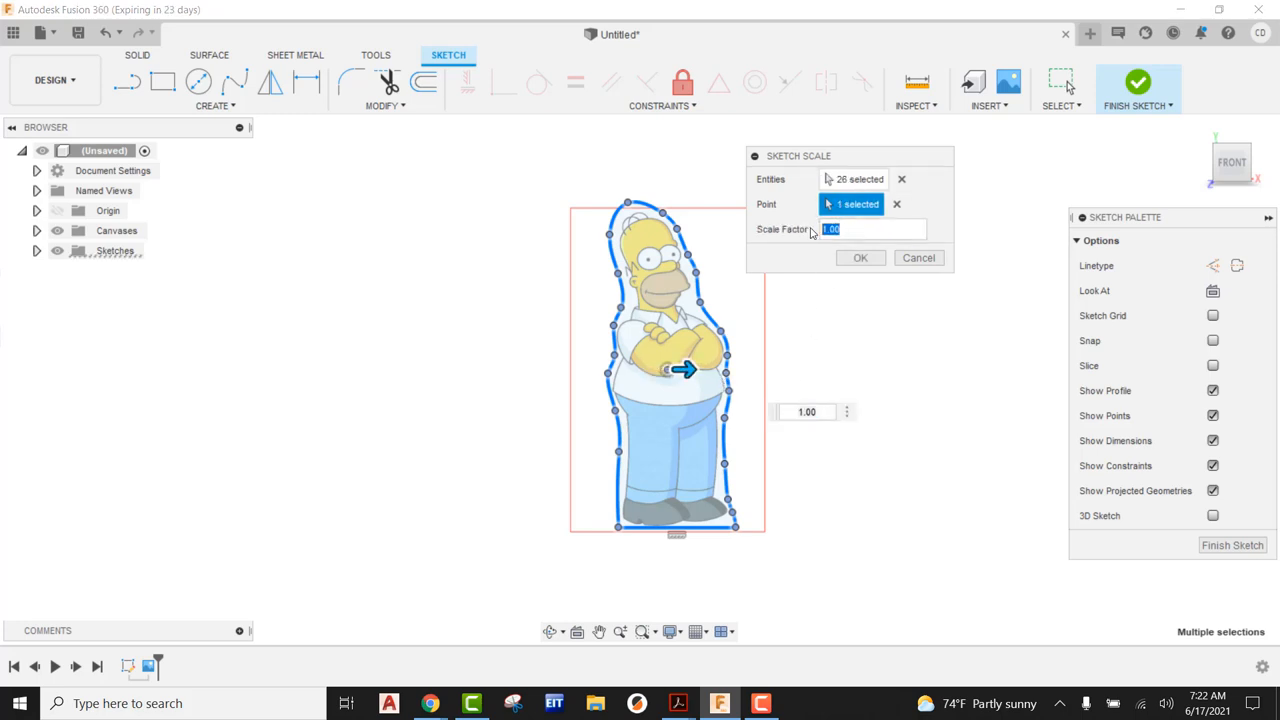
type("3.6")
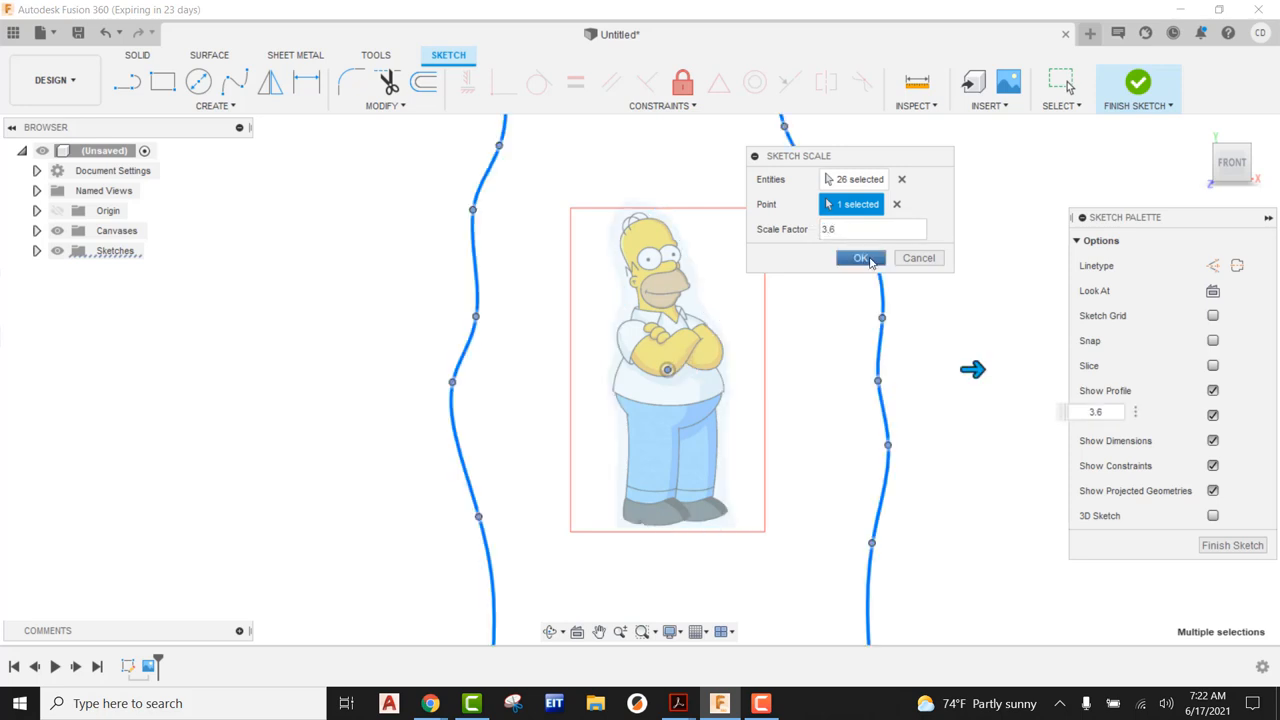
left_click(860, 258)
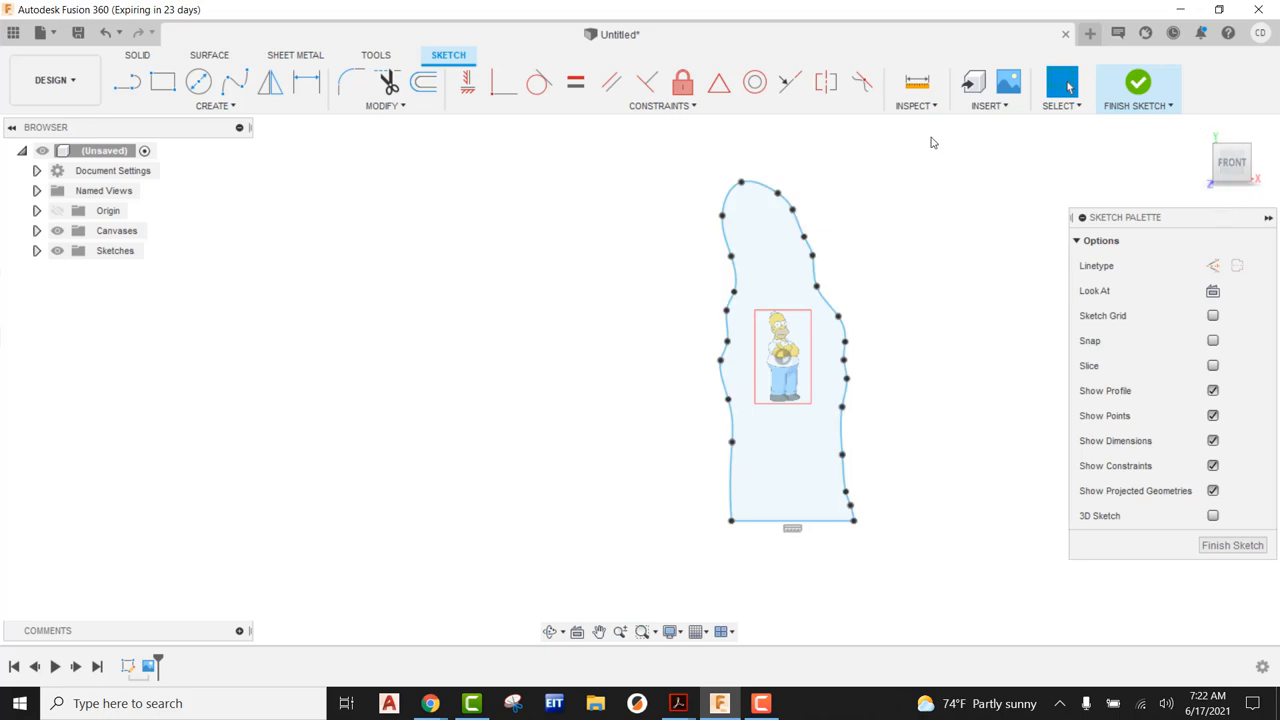
left_click(915, 82)
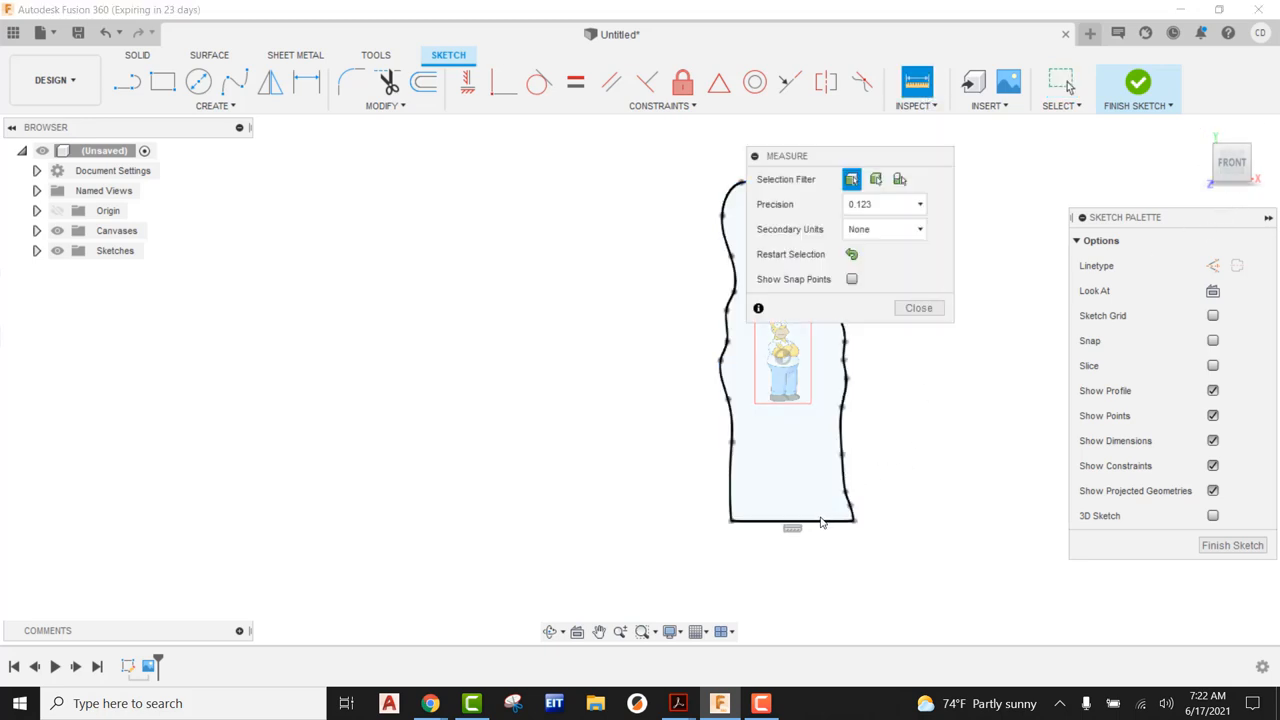
Step: Measure the enlarged outline's bottom edge at 1.497 in and close Measure
left_click(853, 520)
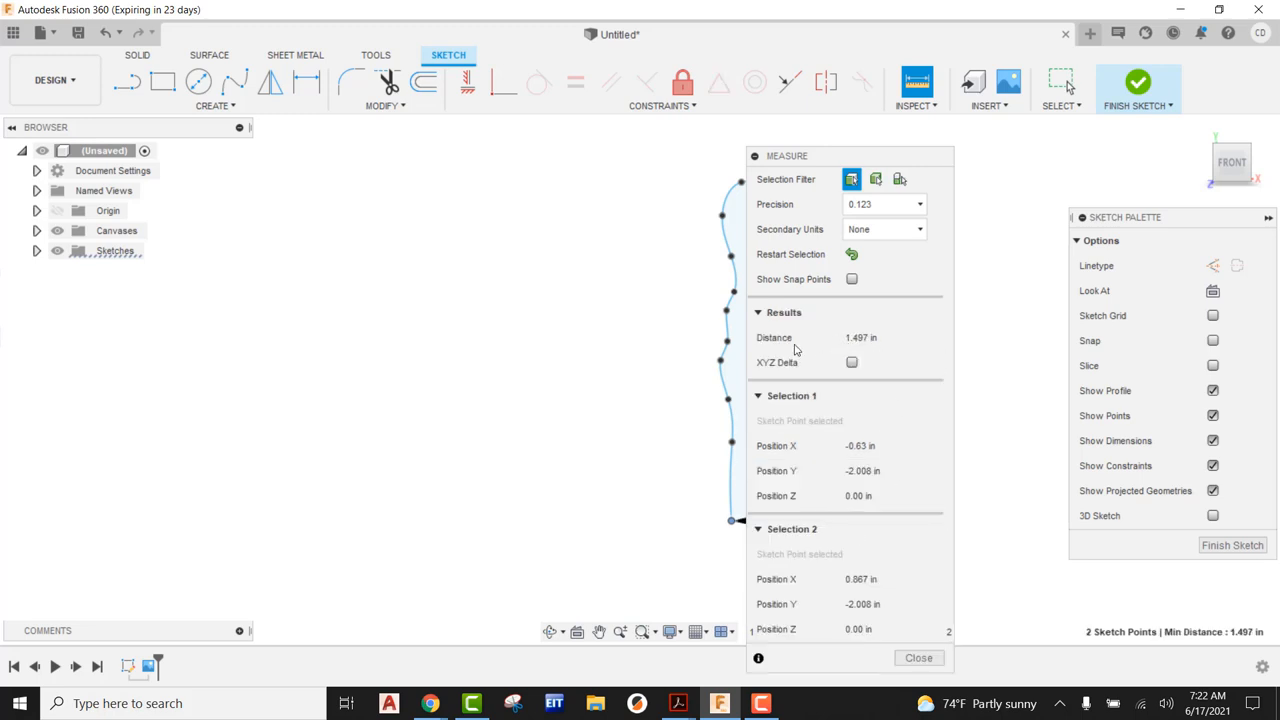
mouse_move(940, 232)
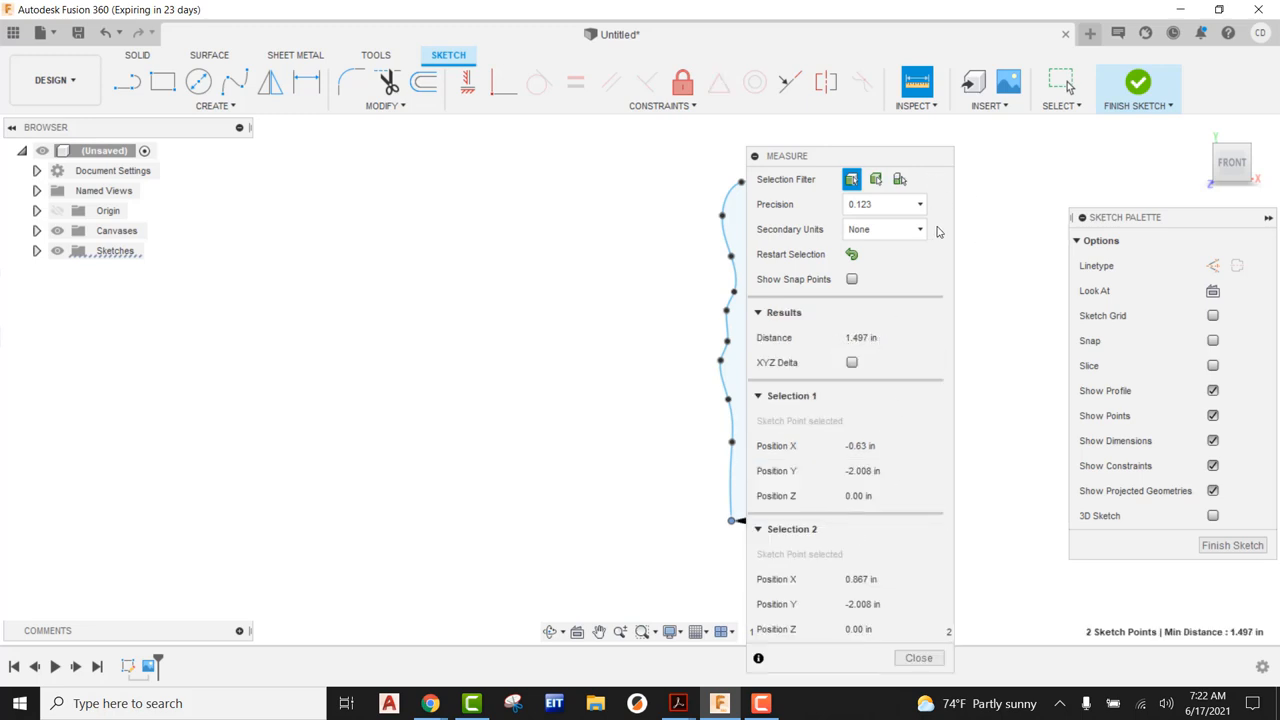
left_click(917, 657)
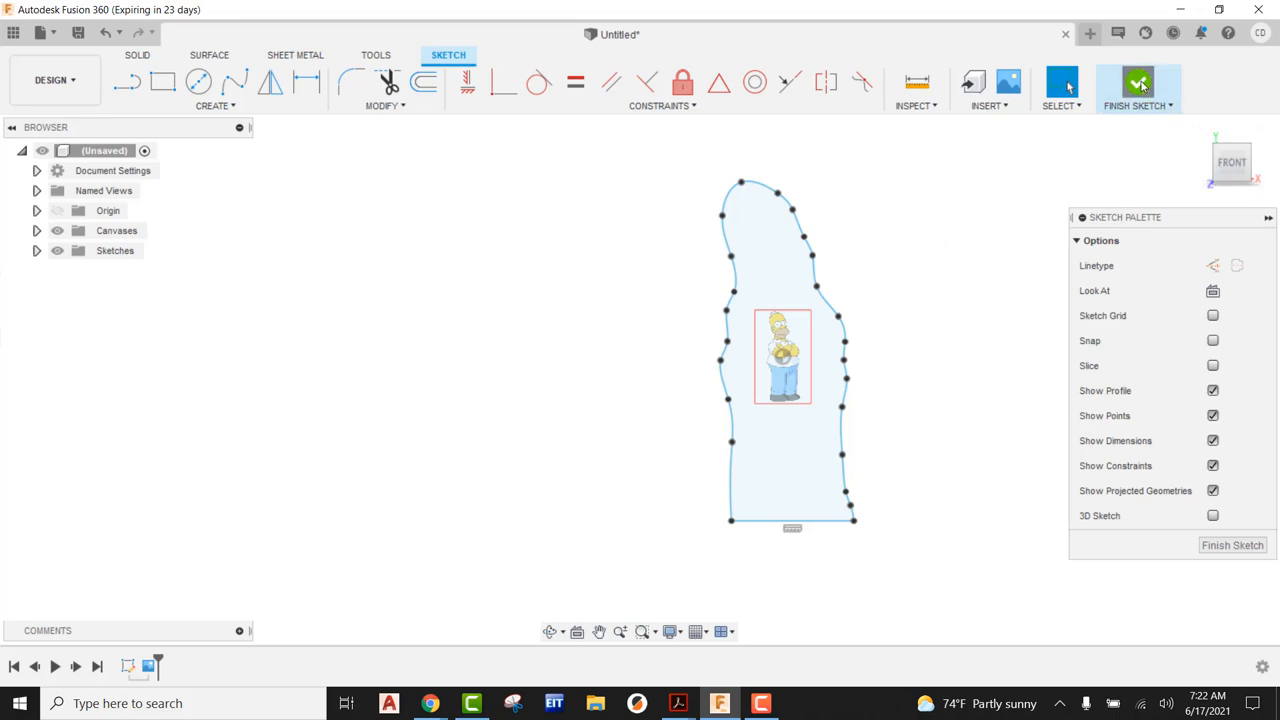
Step: Finish the sketch and extrude the Homer profile 0.1875 in into a solid body
left_click(1138, 83)
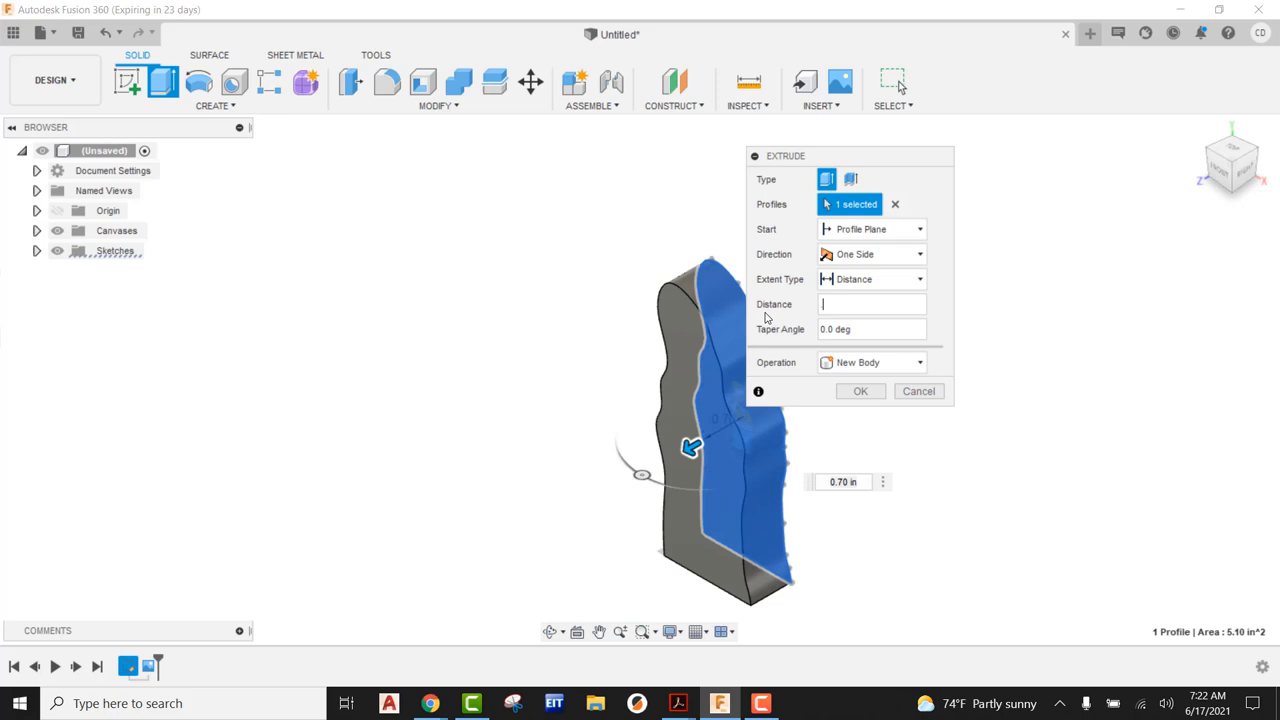
type(".1875")
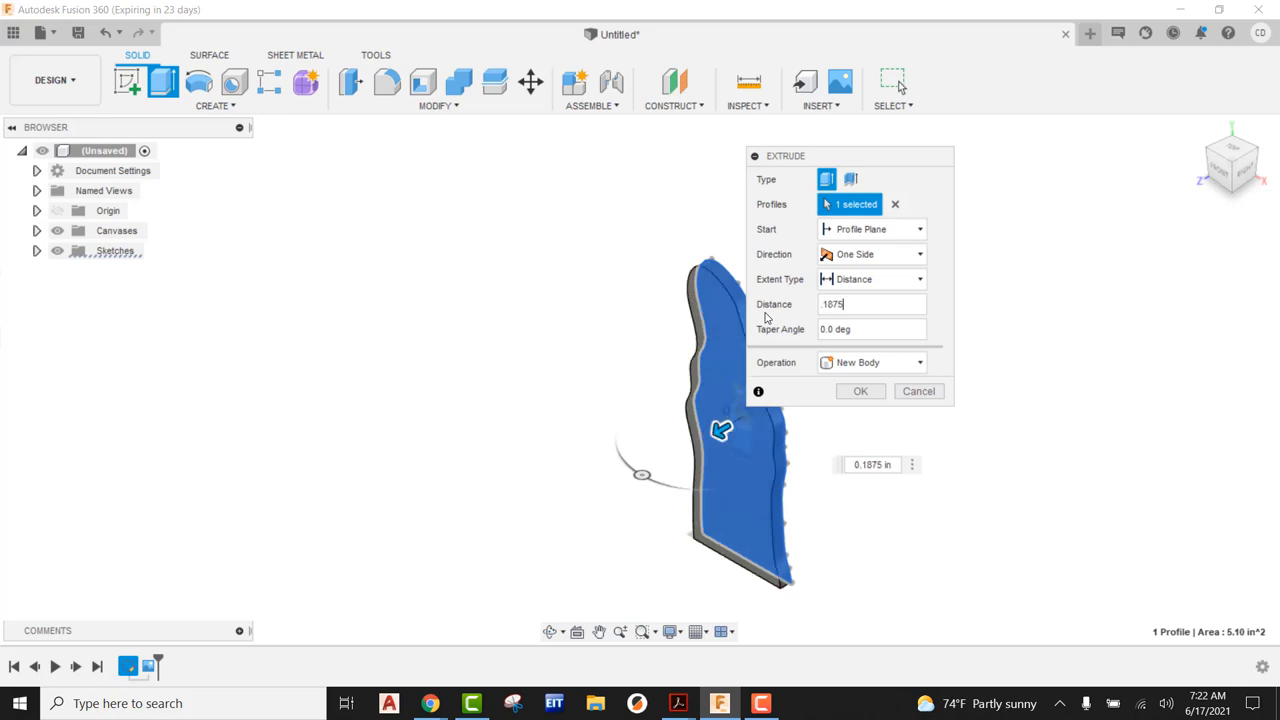
left_click(859, 391)
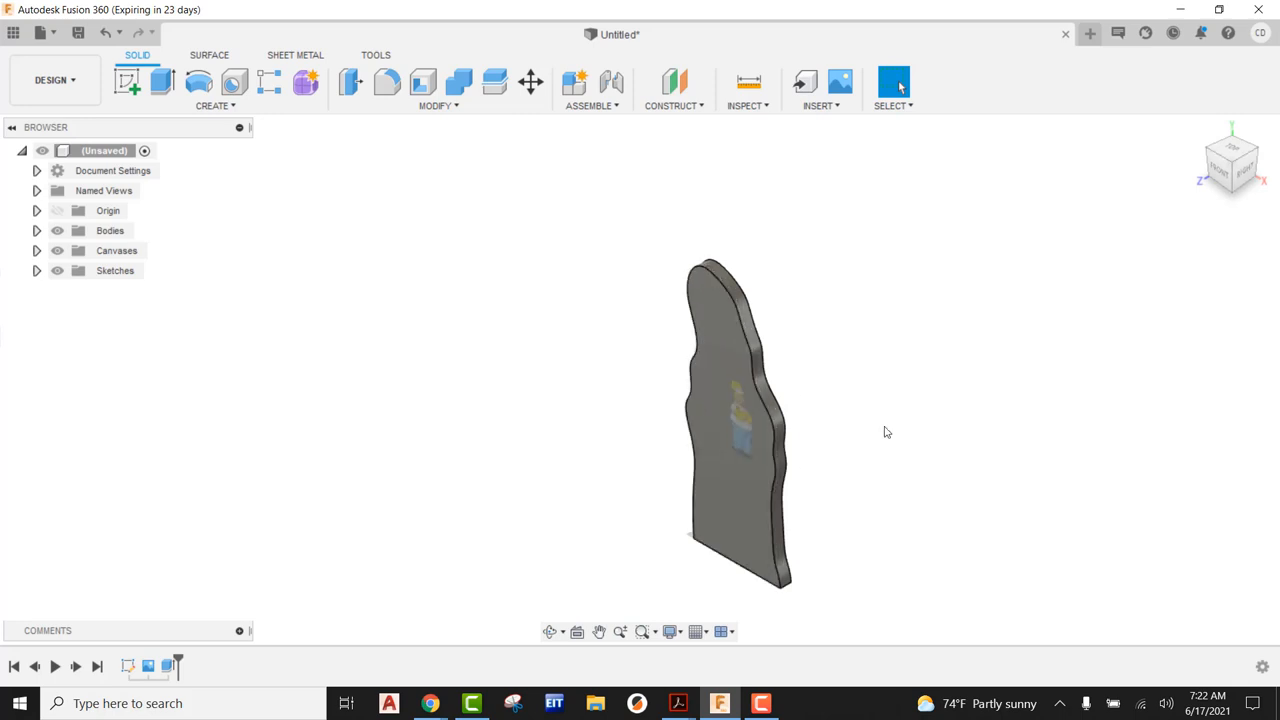
mouse_move(490, 490)
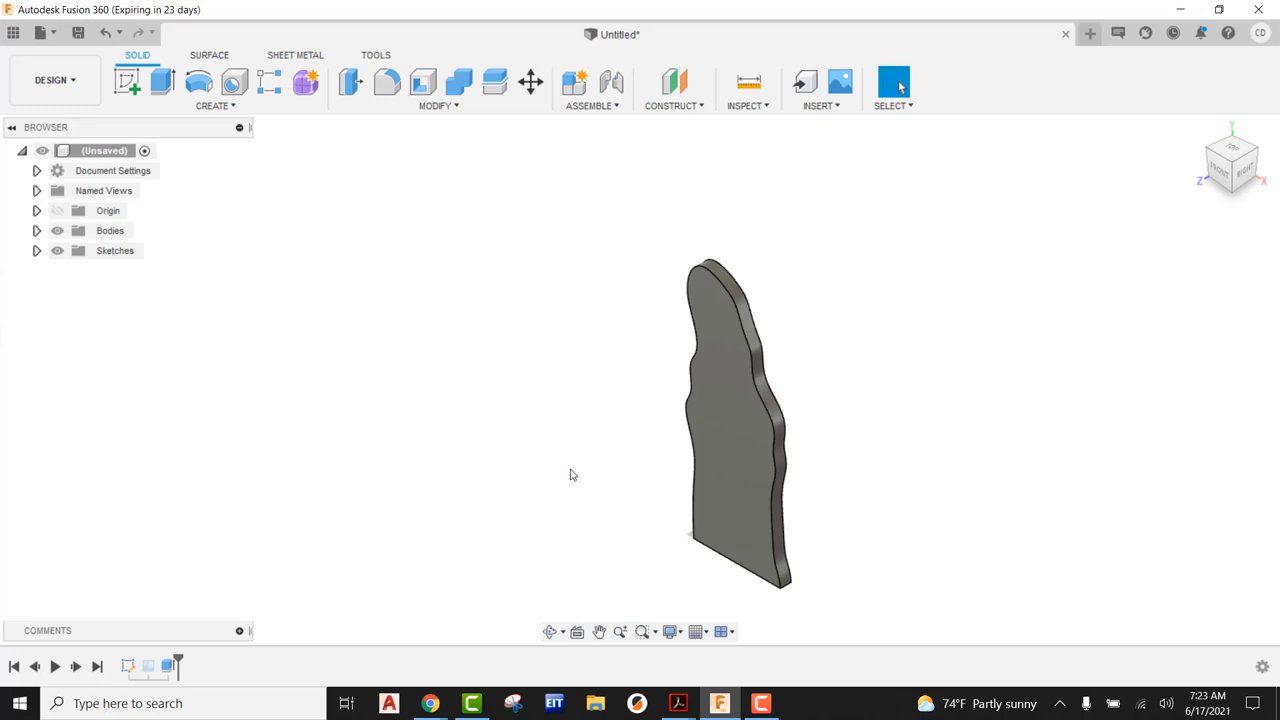
mouse_move(836, 115)
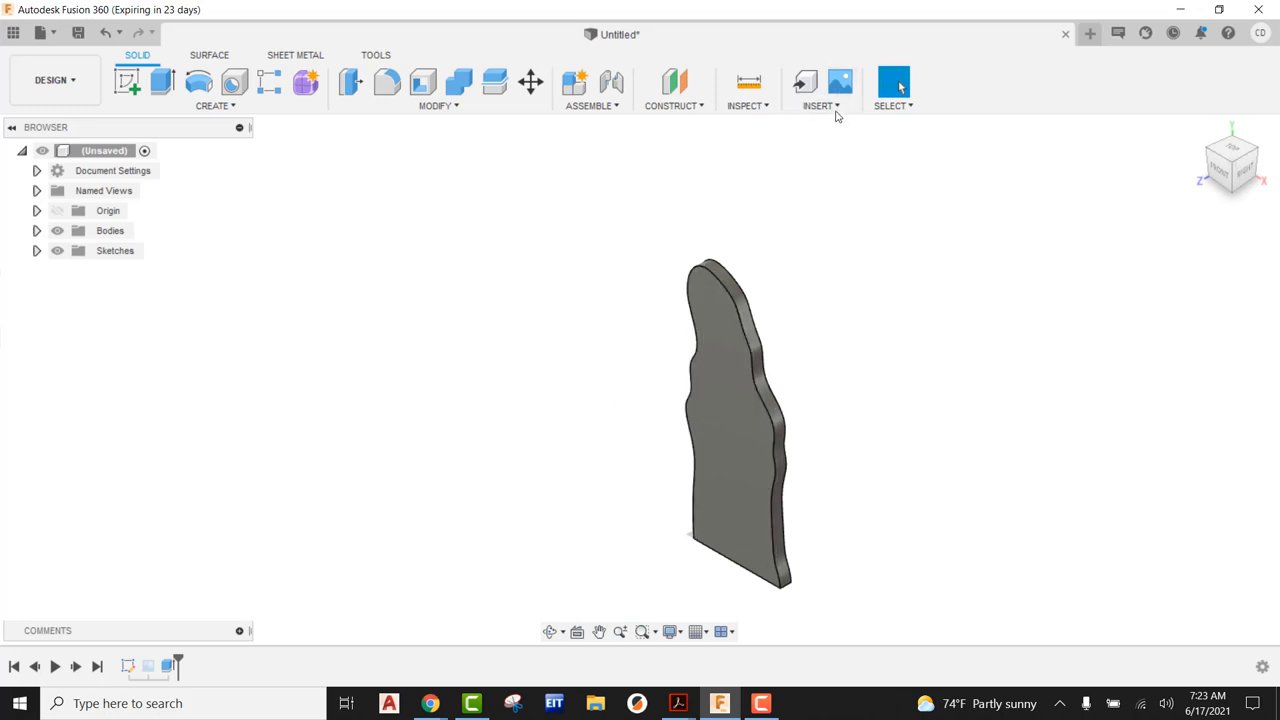
Step: Load Homer Simpson Image.png from the Desktop as a decal for the body
left_click(819, 85)
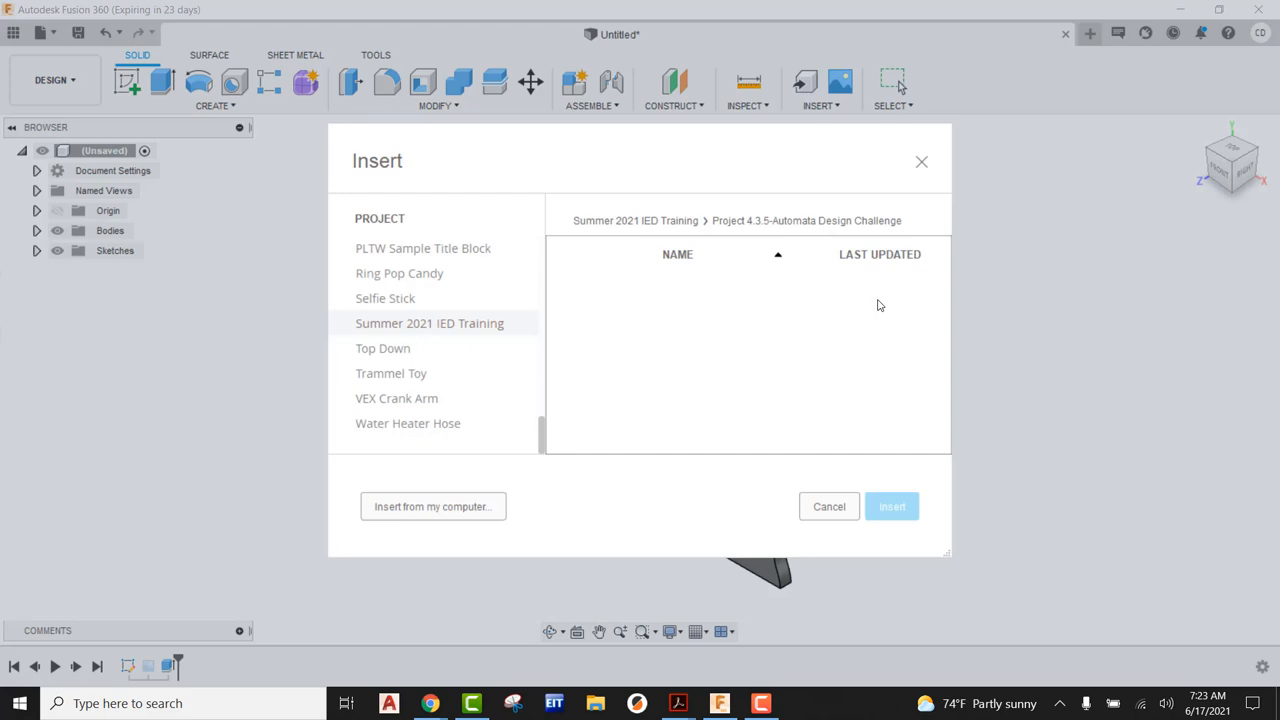
mouse_move(477, 484)
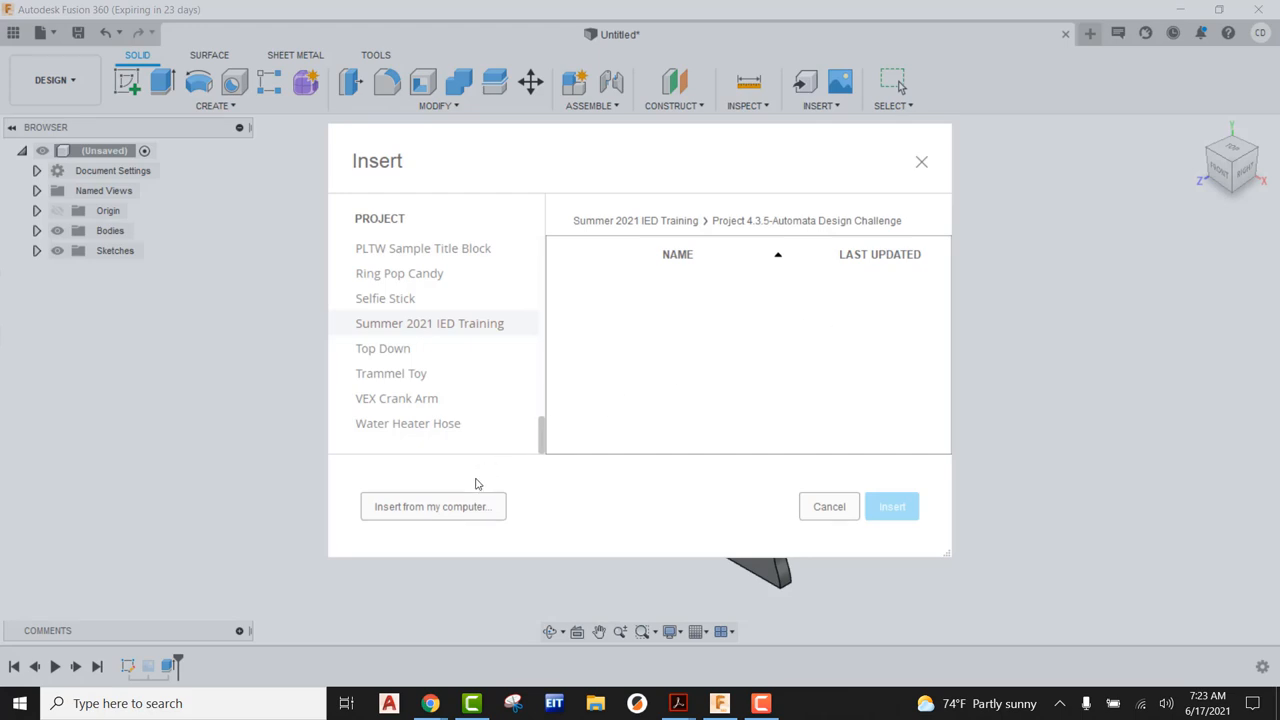
mouse_move(433, 506)
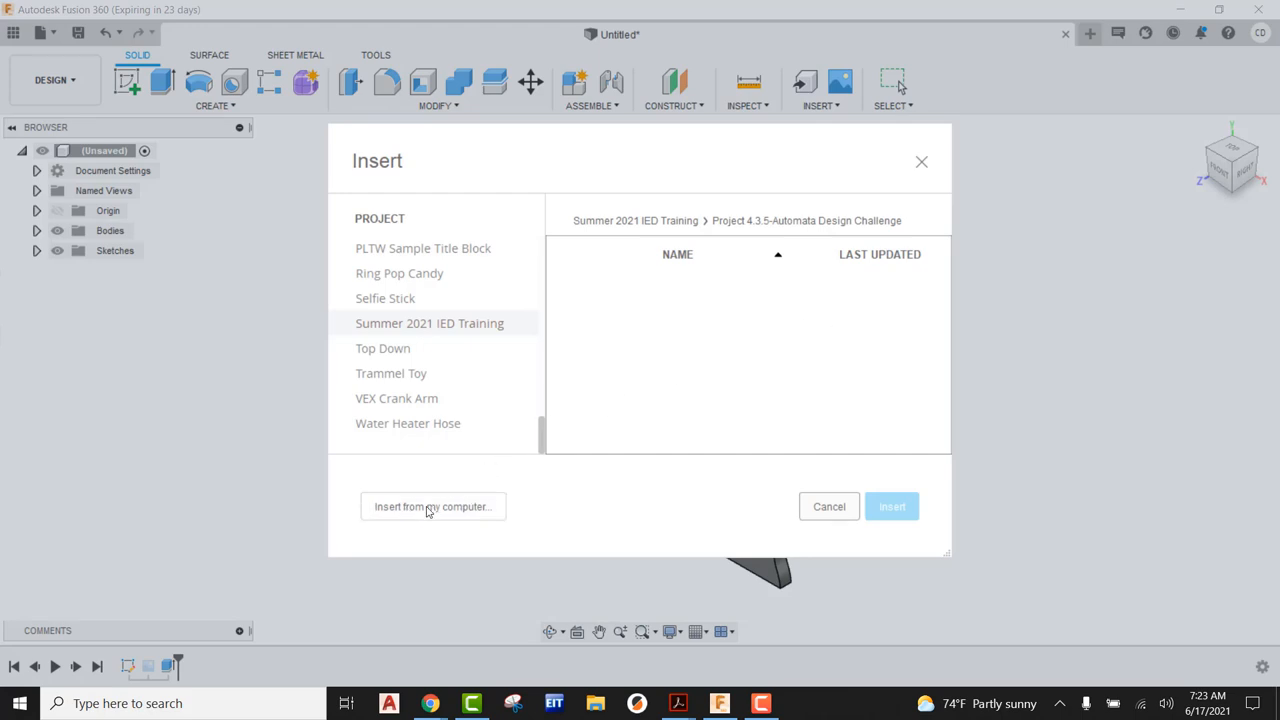
left_click(433, 506)
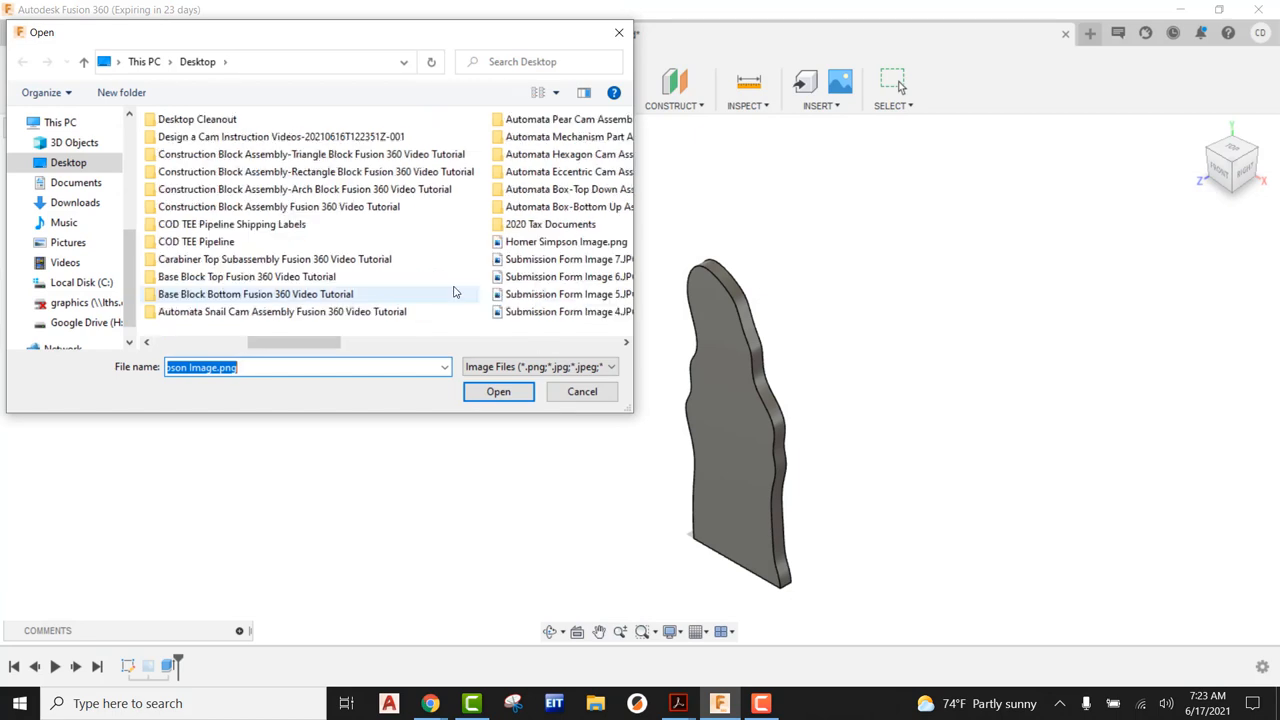
left_click(219, 241)
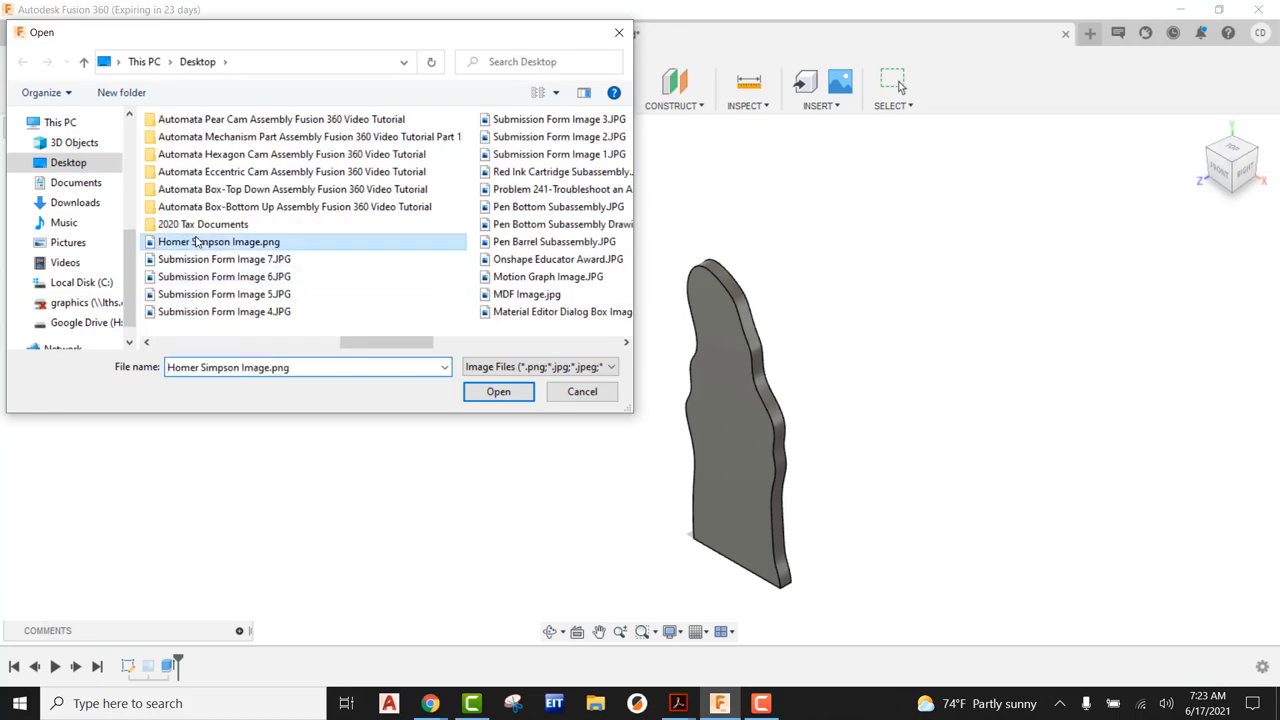
left_click(498, 391)
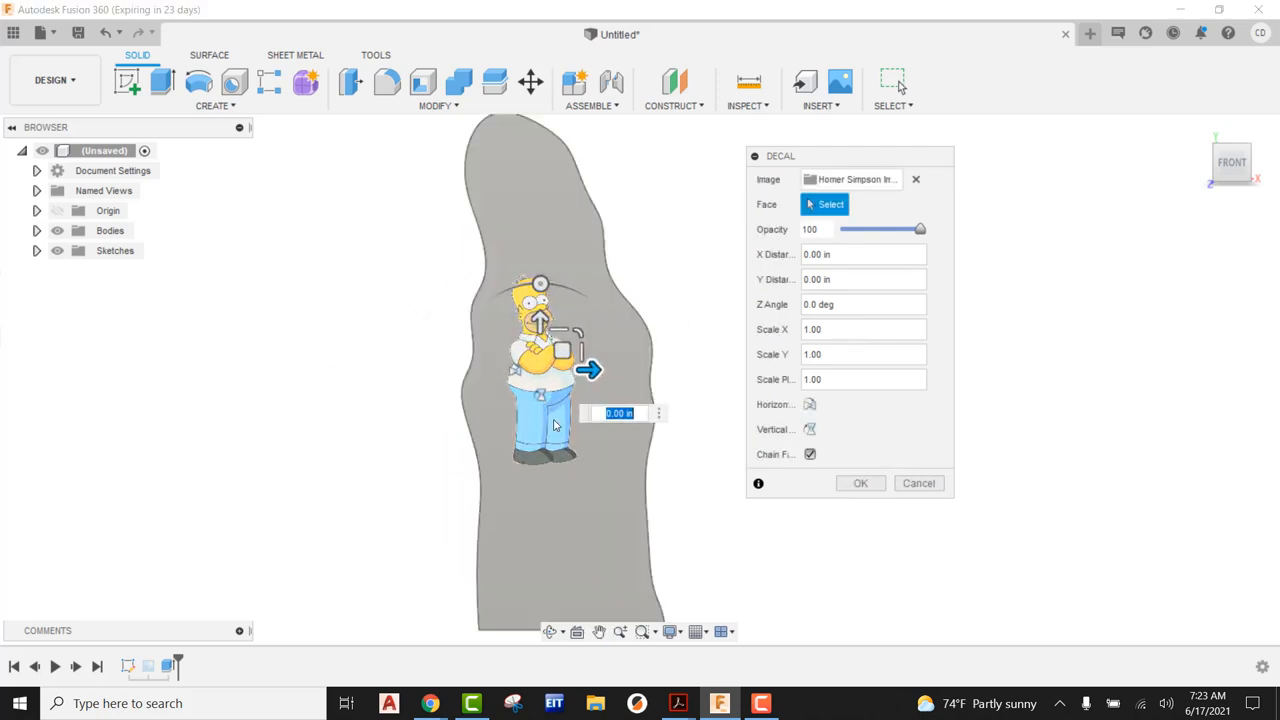
mouse_move(578, 330)
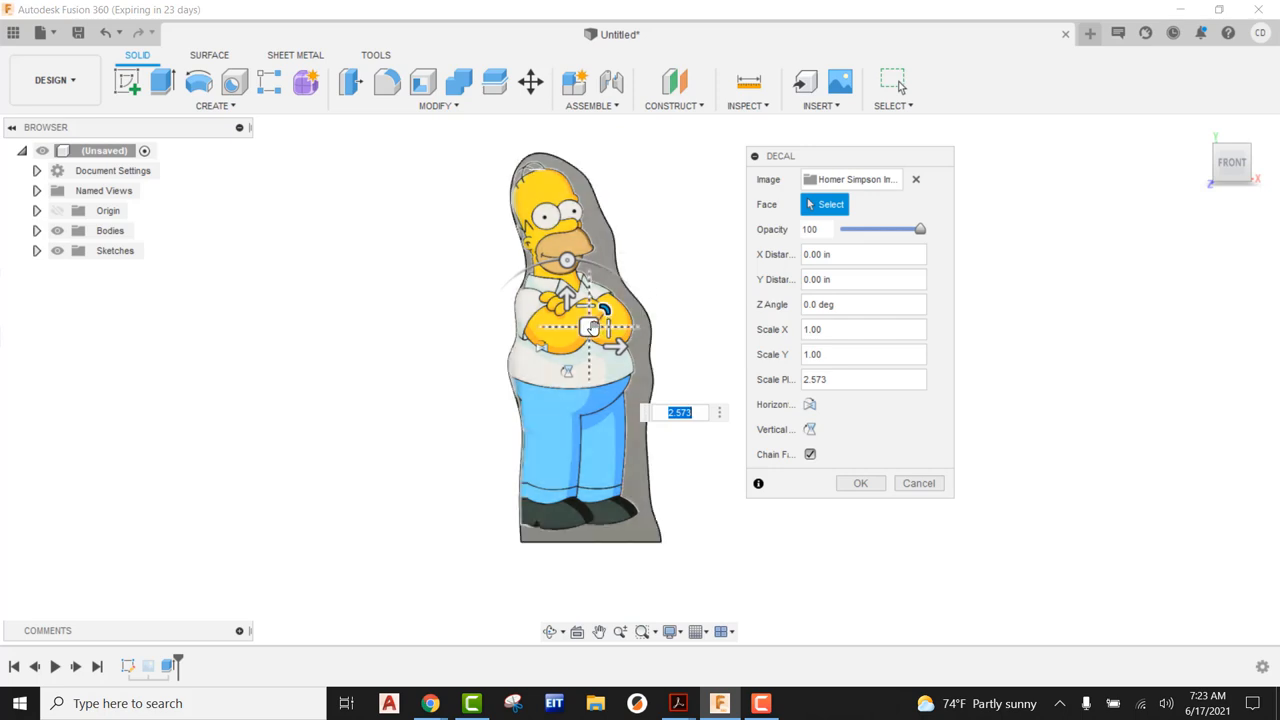
Step: Align the Homer decal with the silhouette outline and apply it to the front face only
left_click_drag(595, 328, 600, 335)
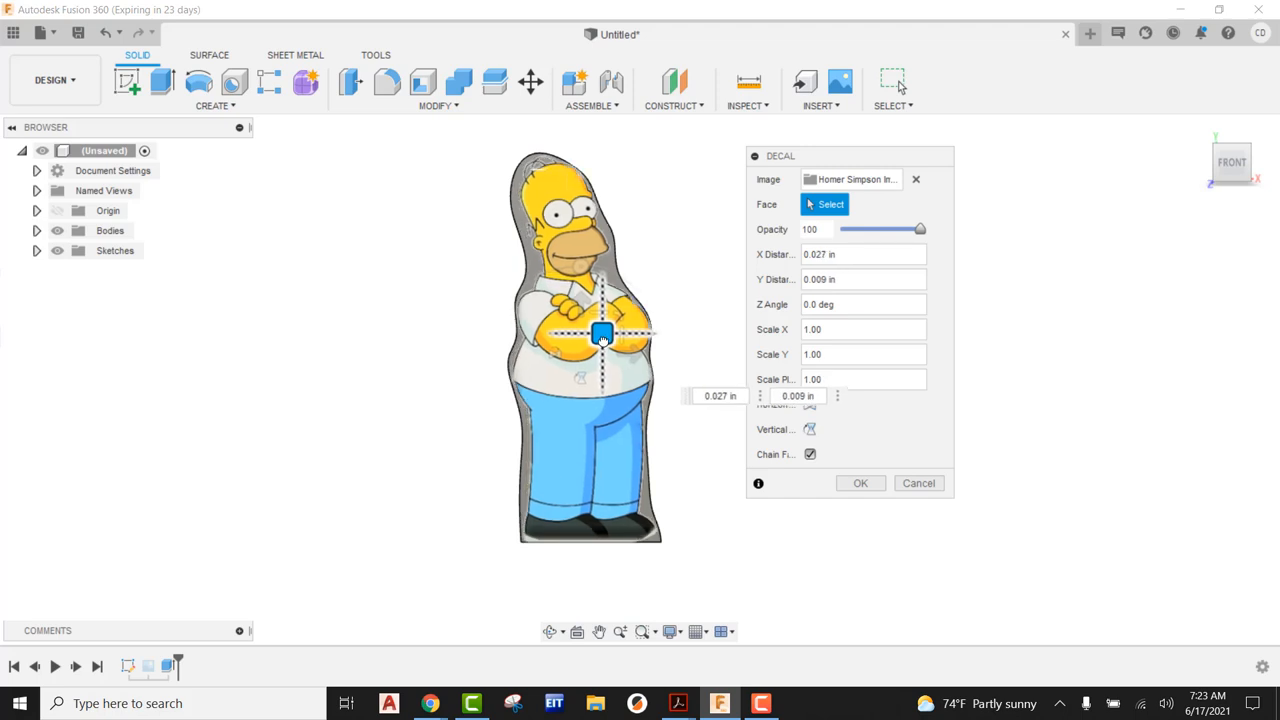
left_click_drag(600, 335, 600, 335)
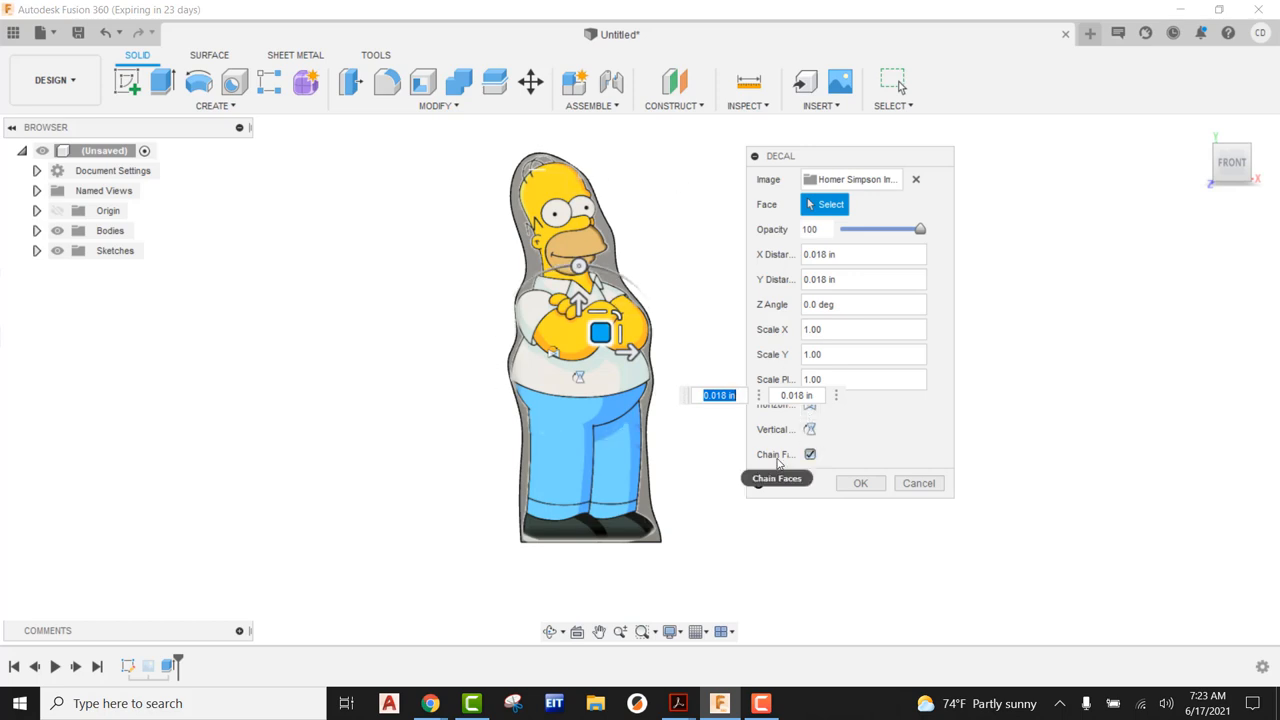
mouse_move(695, 363)
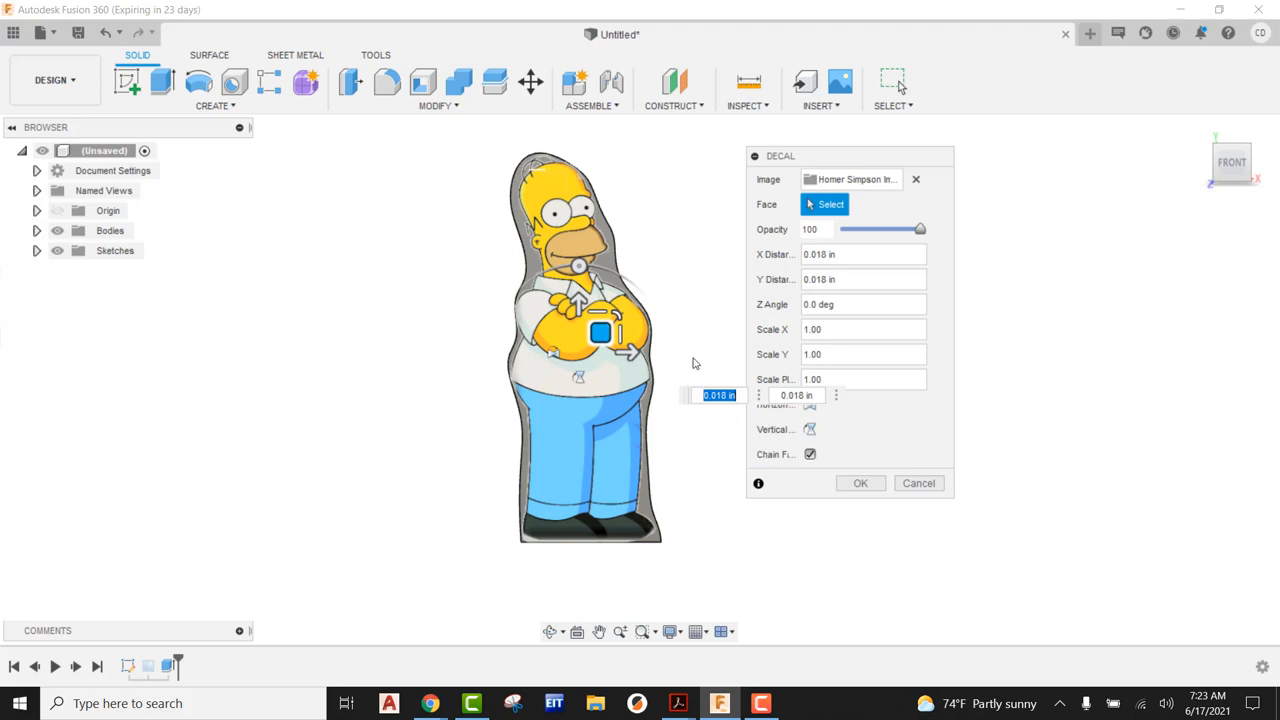
mouse_move(650, 310)
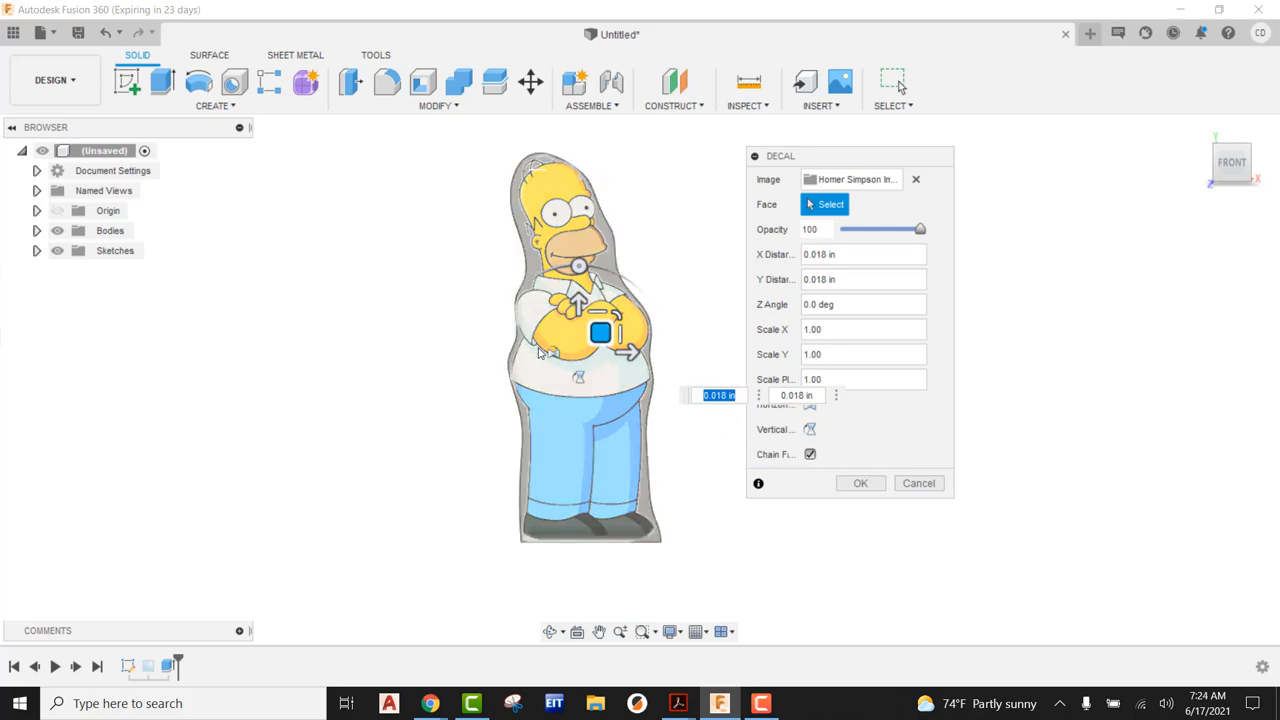
mouse_move(615, 365)
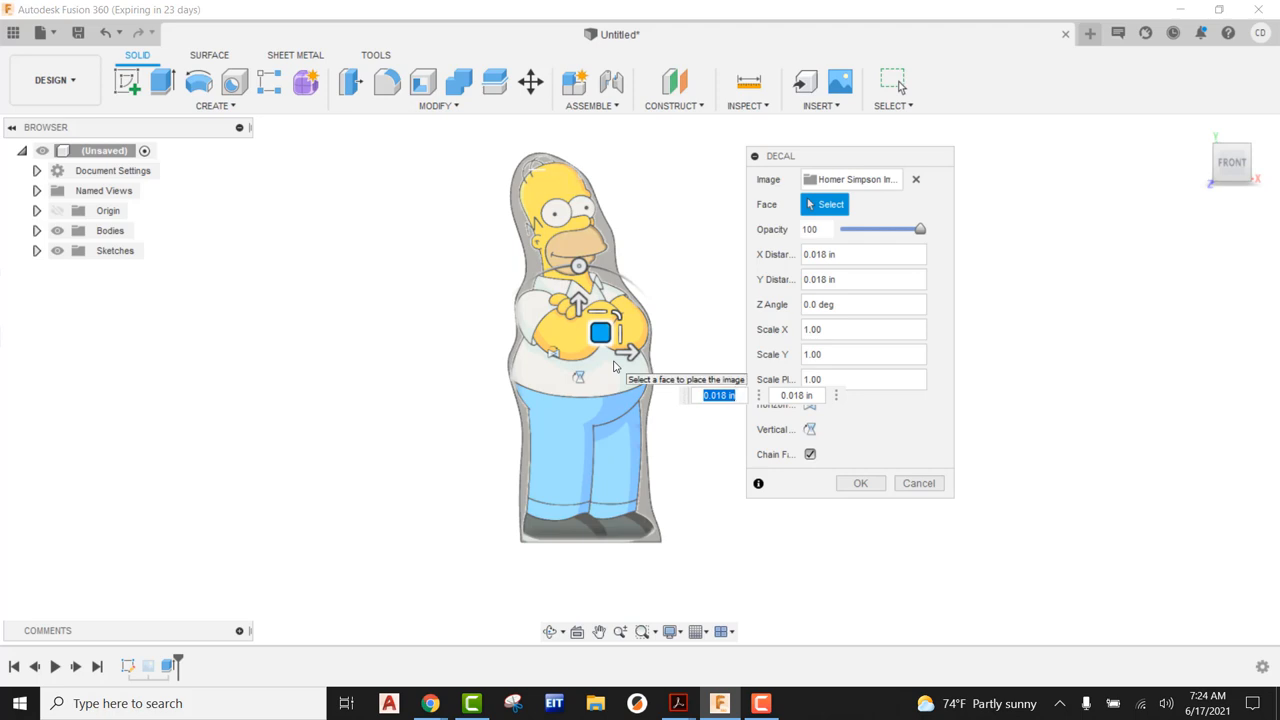
left_click(575, 350)
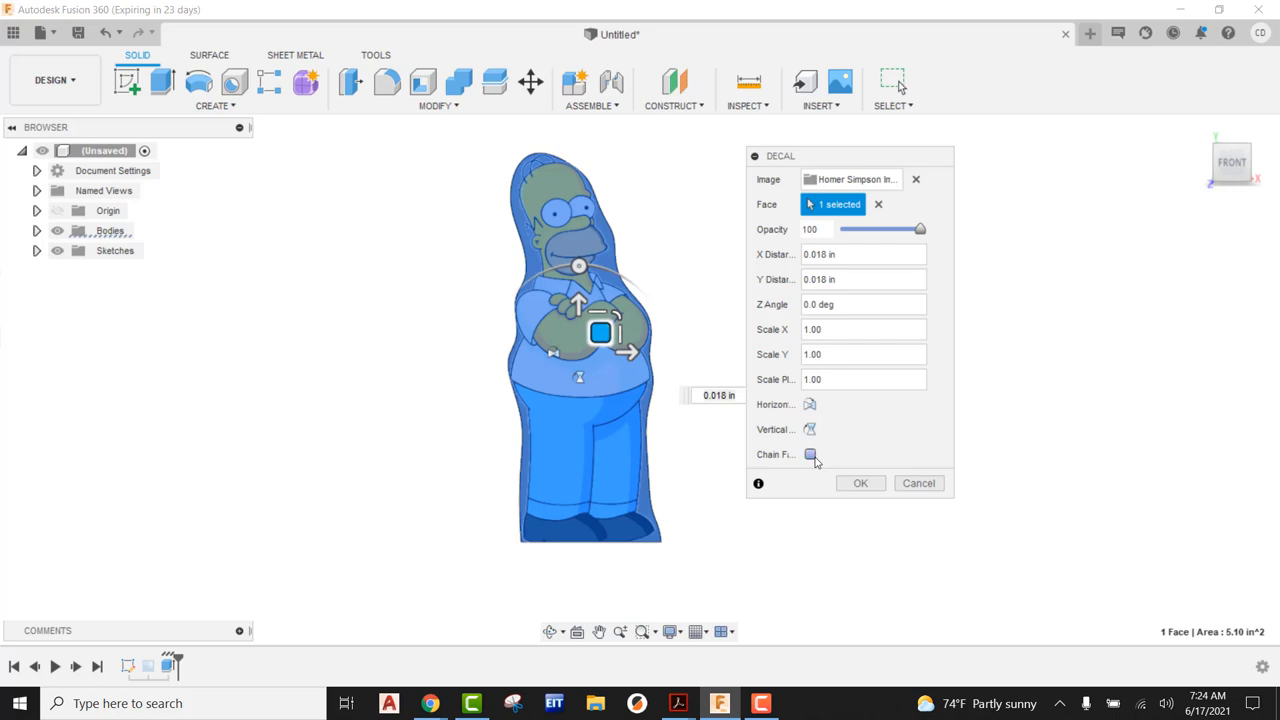
left_click(859, 483)
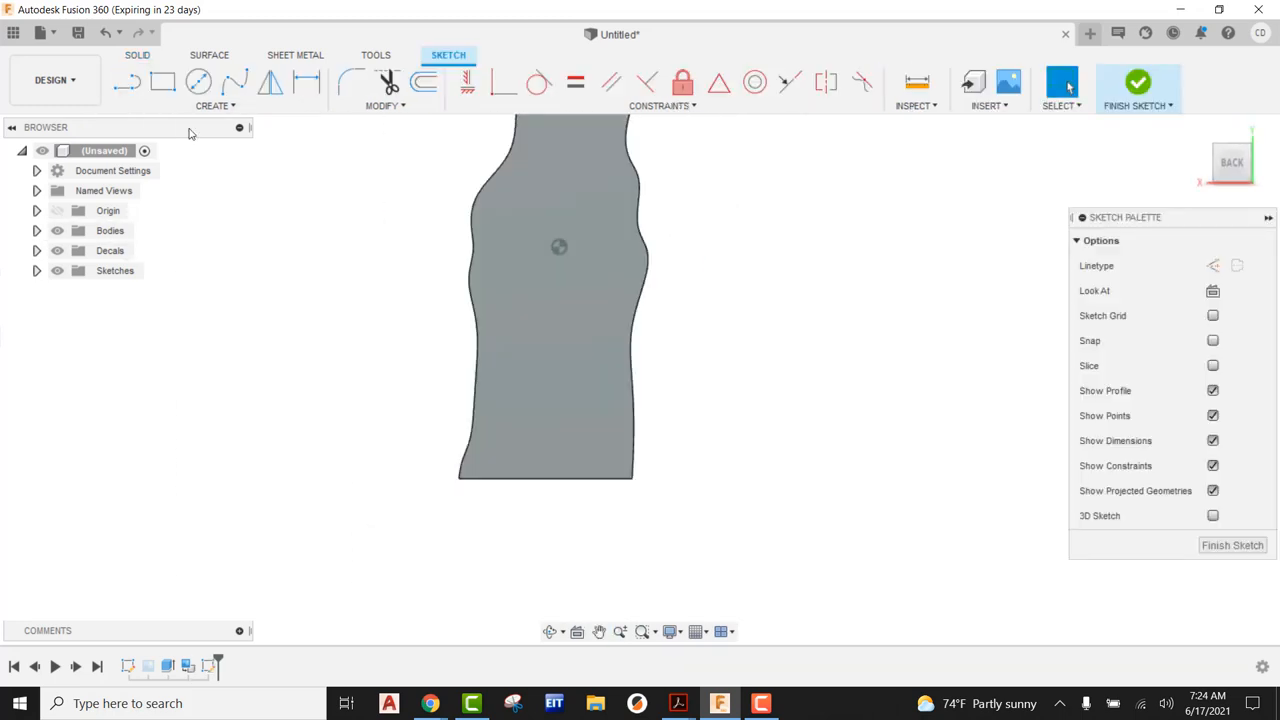
Step: Sketch a 0.3 in rectangle at the back's bottom edge and extrude it as a tab
left_click(162, 82)
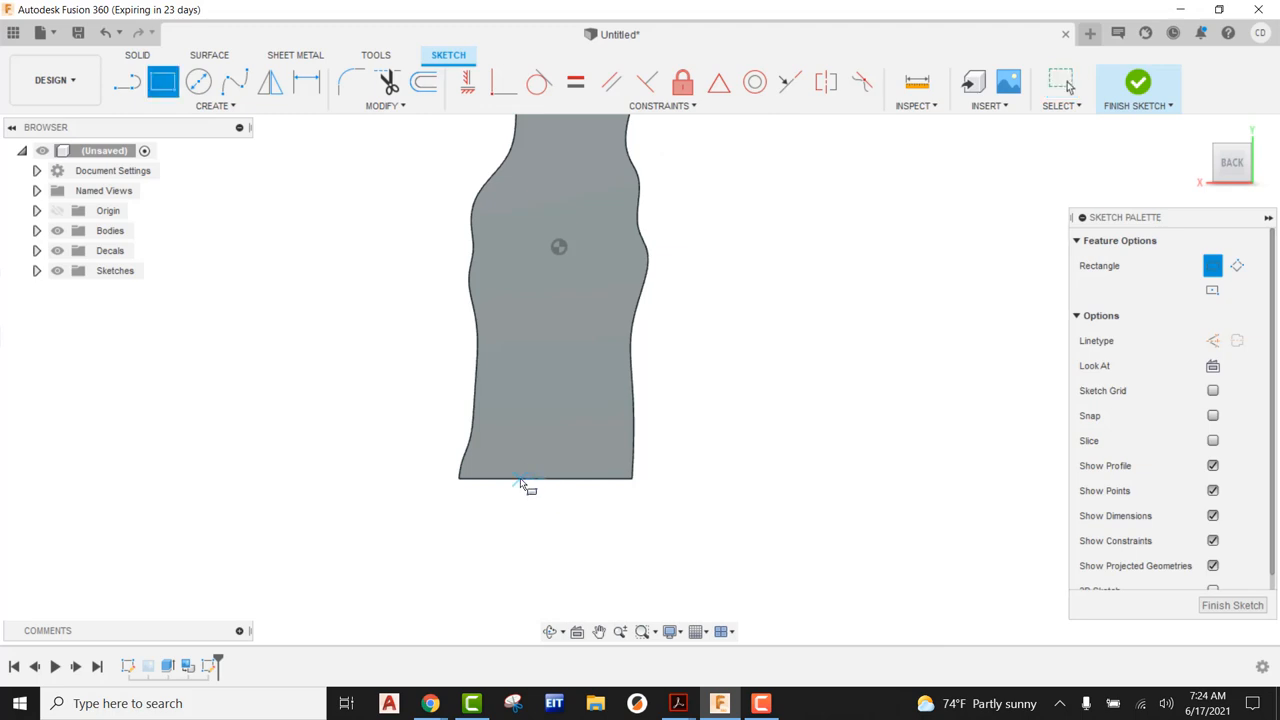
left_click_drag(520, 481, 585, 420)
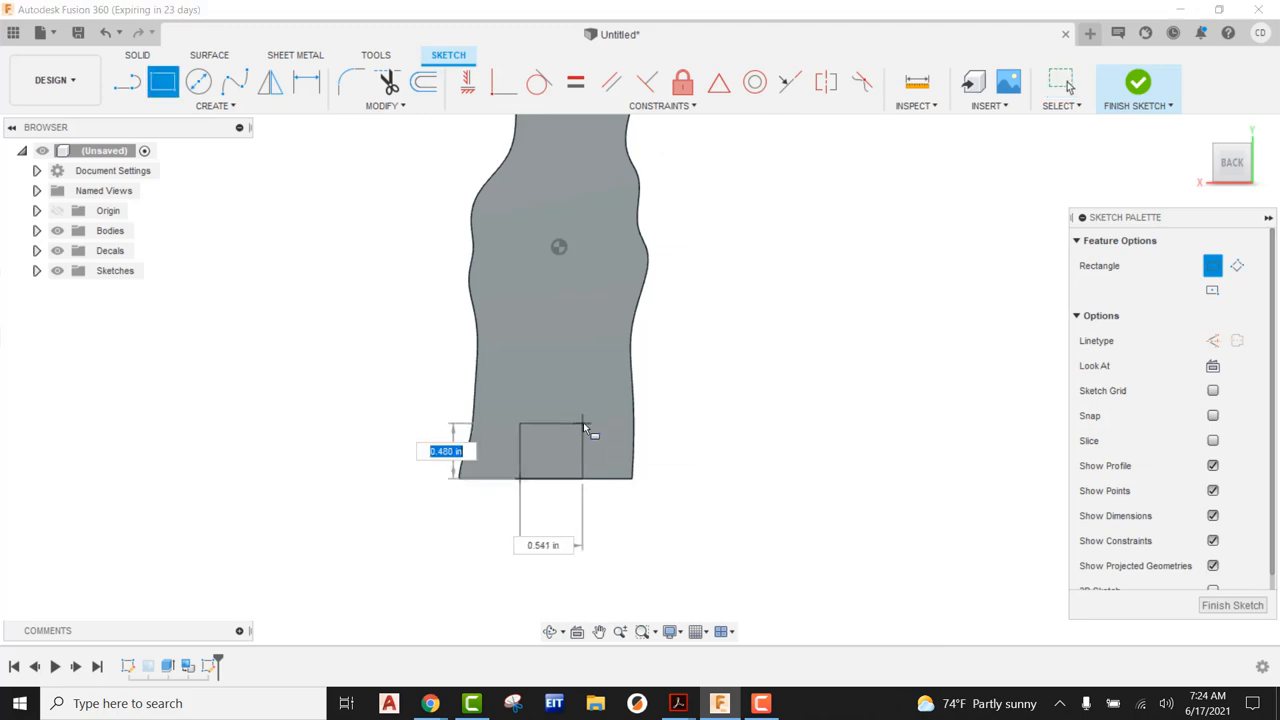
mouse_move(585, 430)
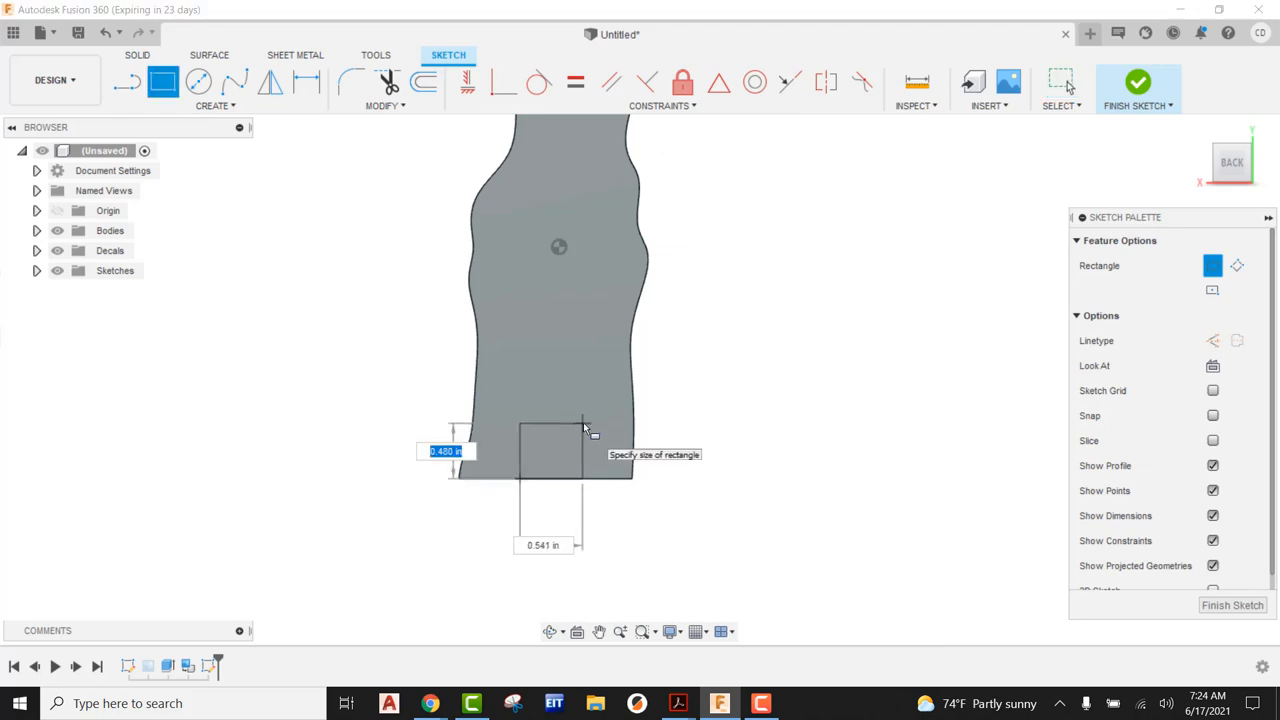
type(".30")
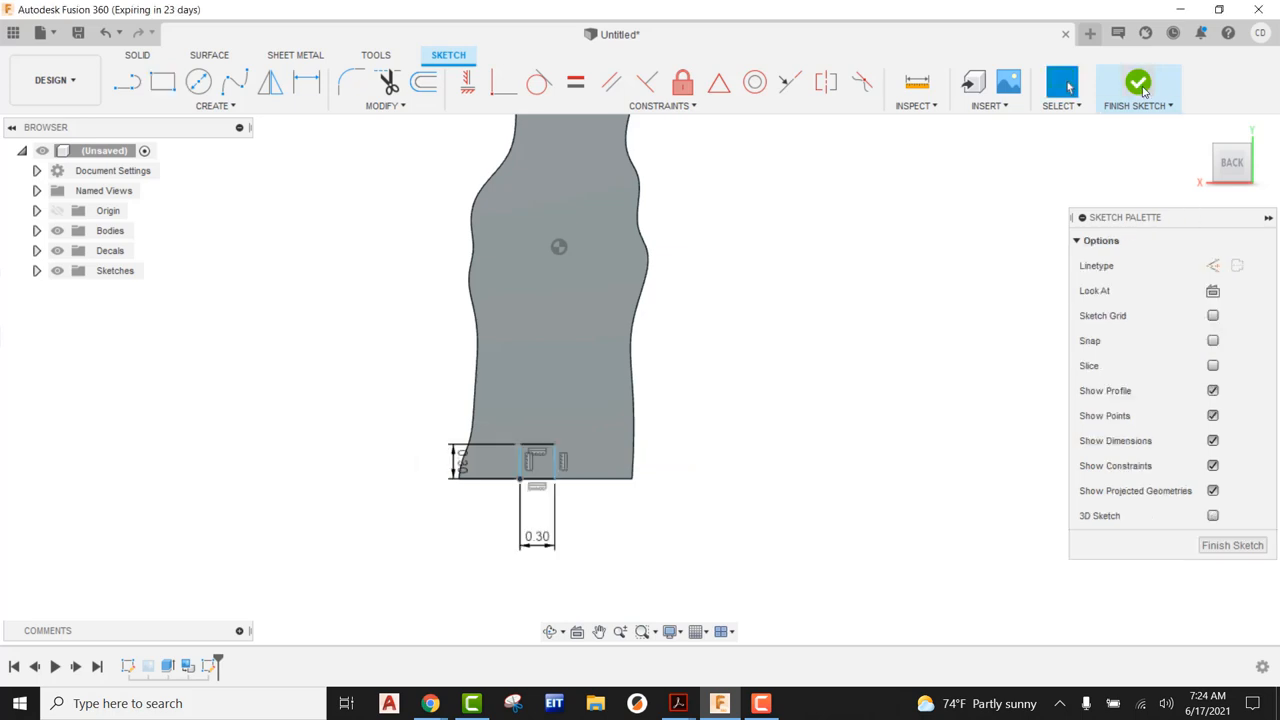
left_click(1138, 88)
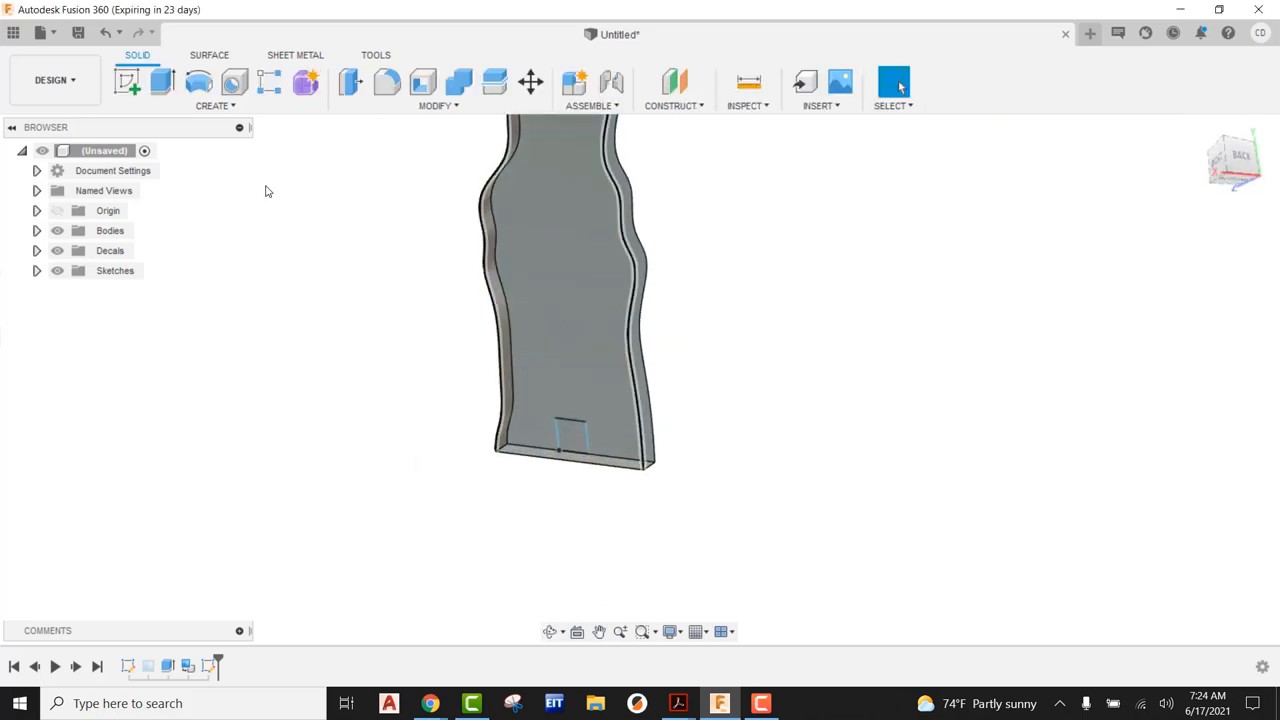
left_click(128, 82)
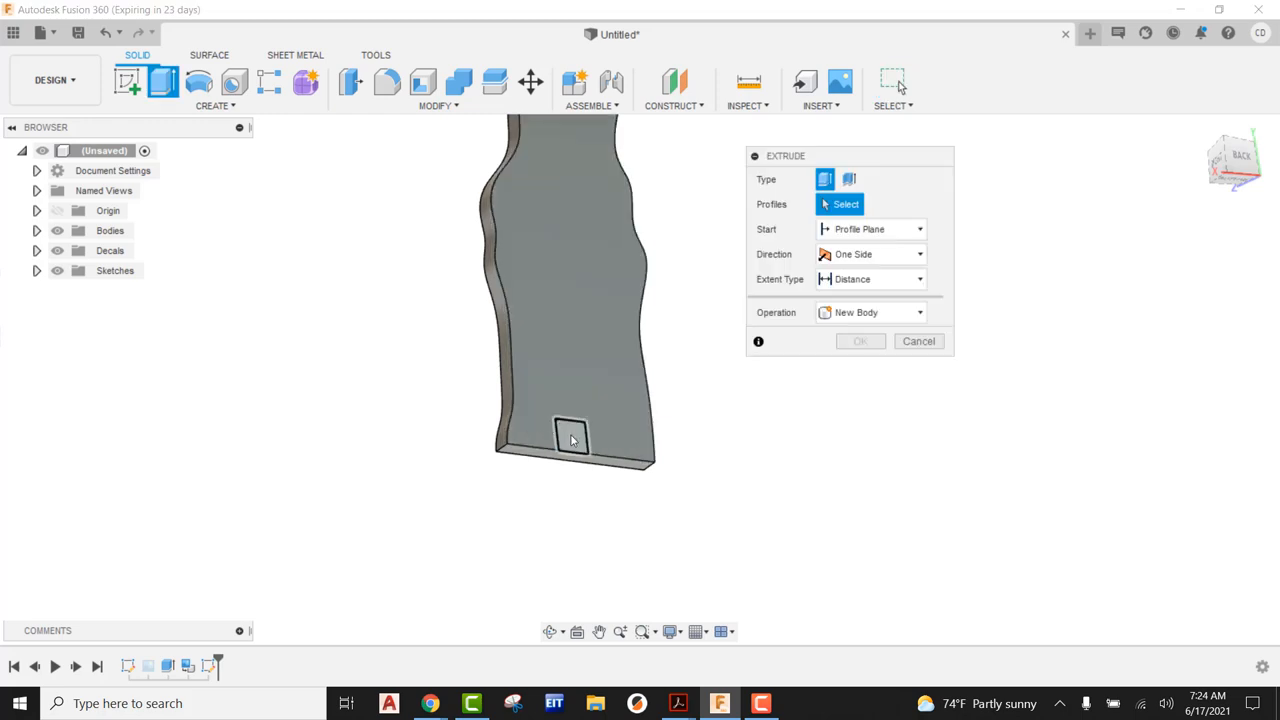
left_click(570, 435)
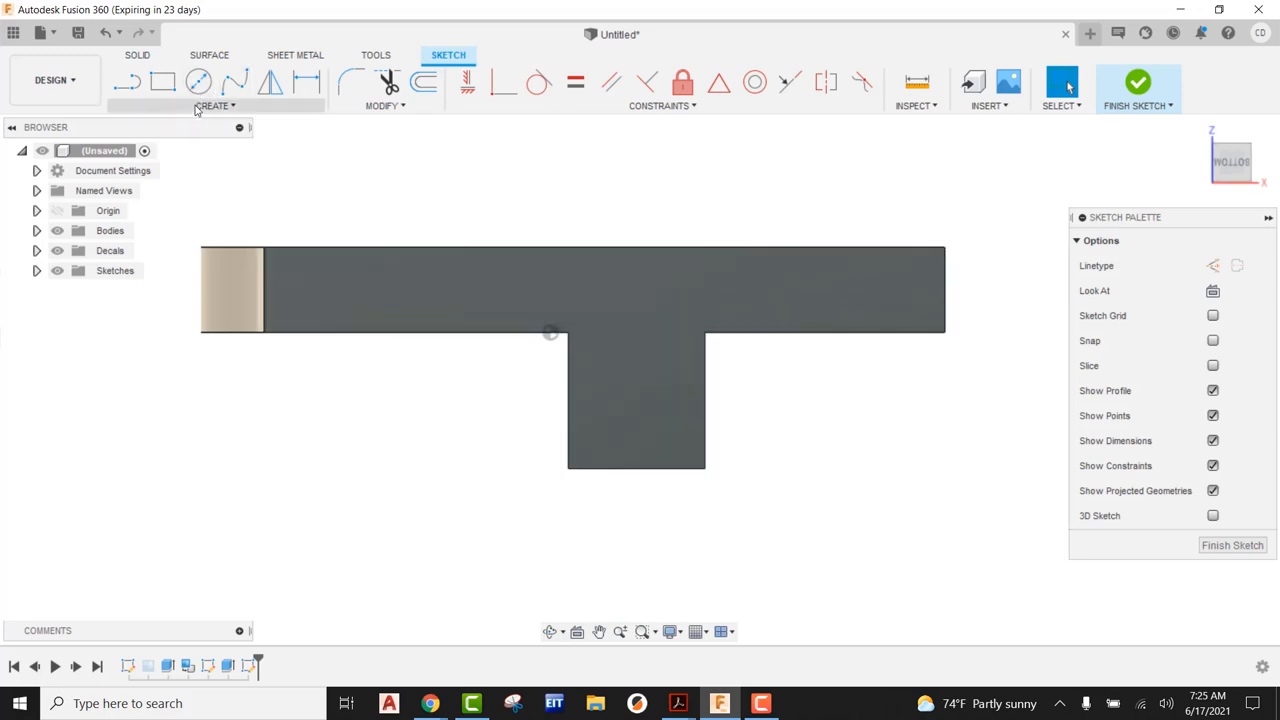
Step: Draw a centred 0.25 in square rectangle on the tab's end face
left_click(163, 82)
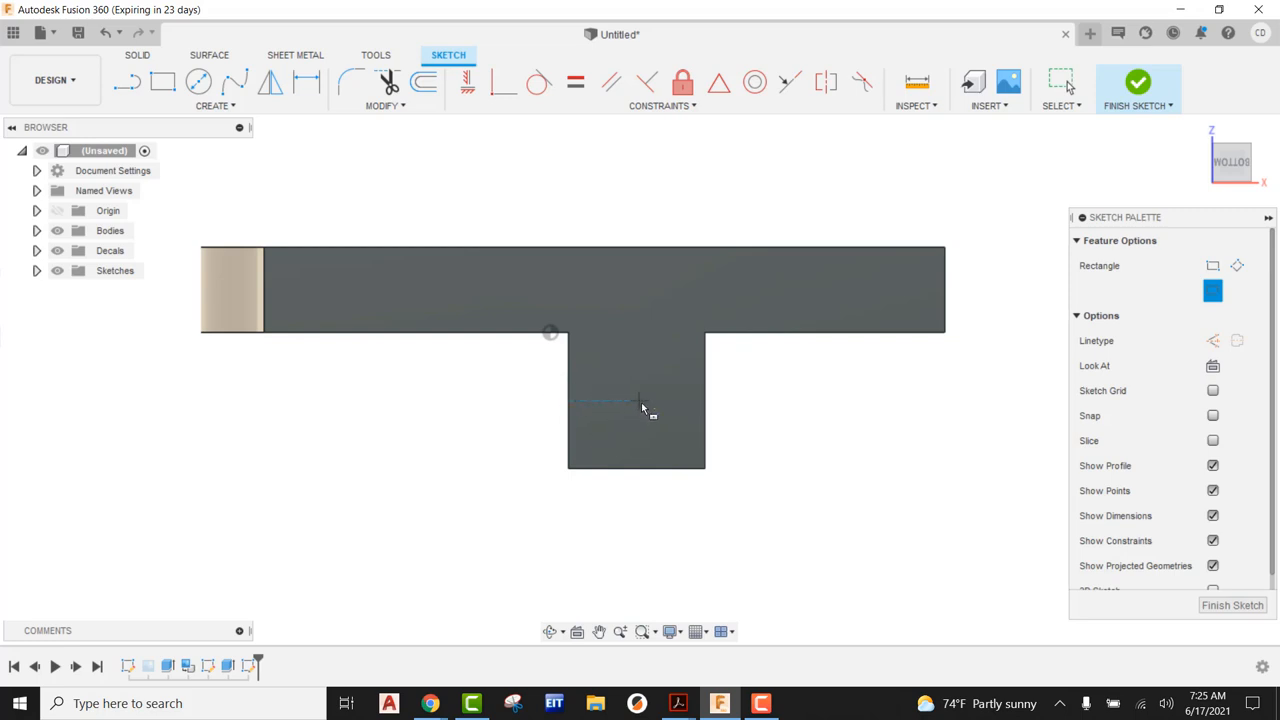
mouse_move(637, 465)
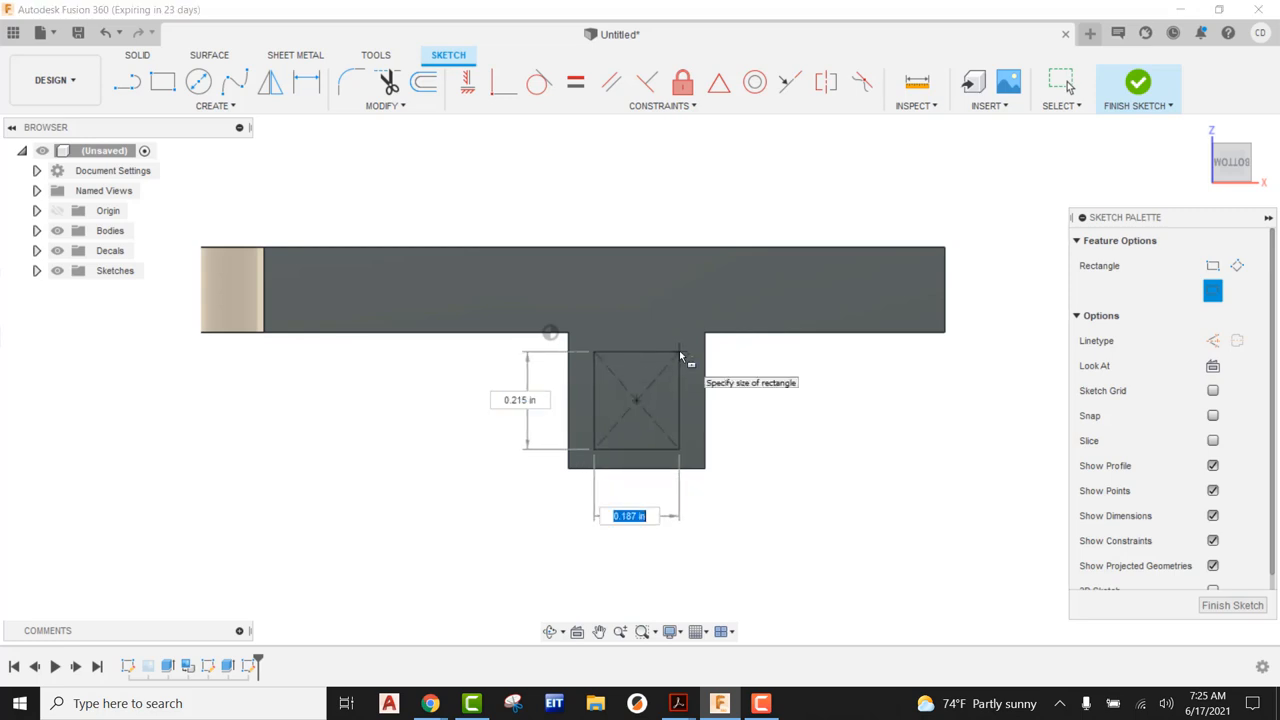
type(".25")
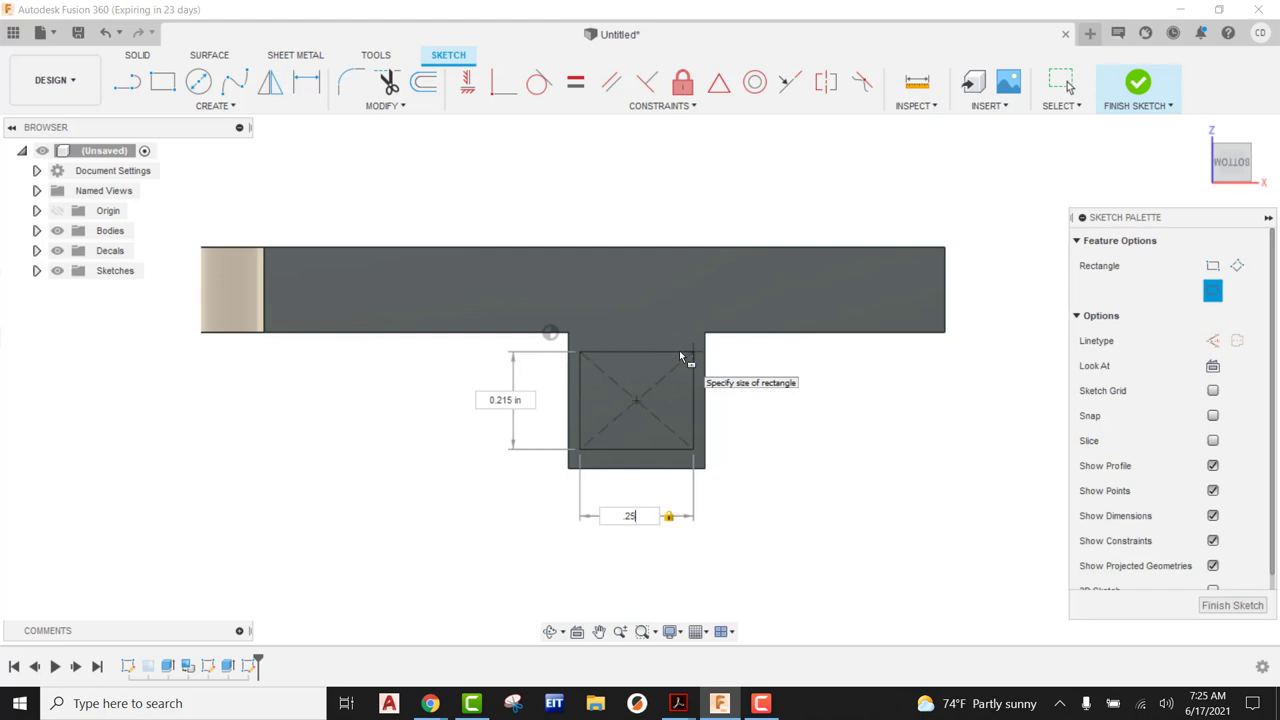
key("Tab")
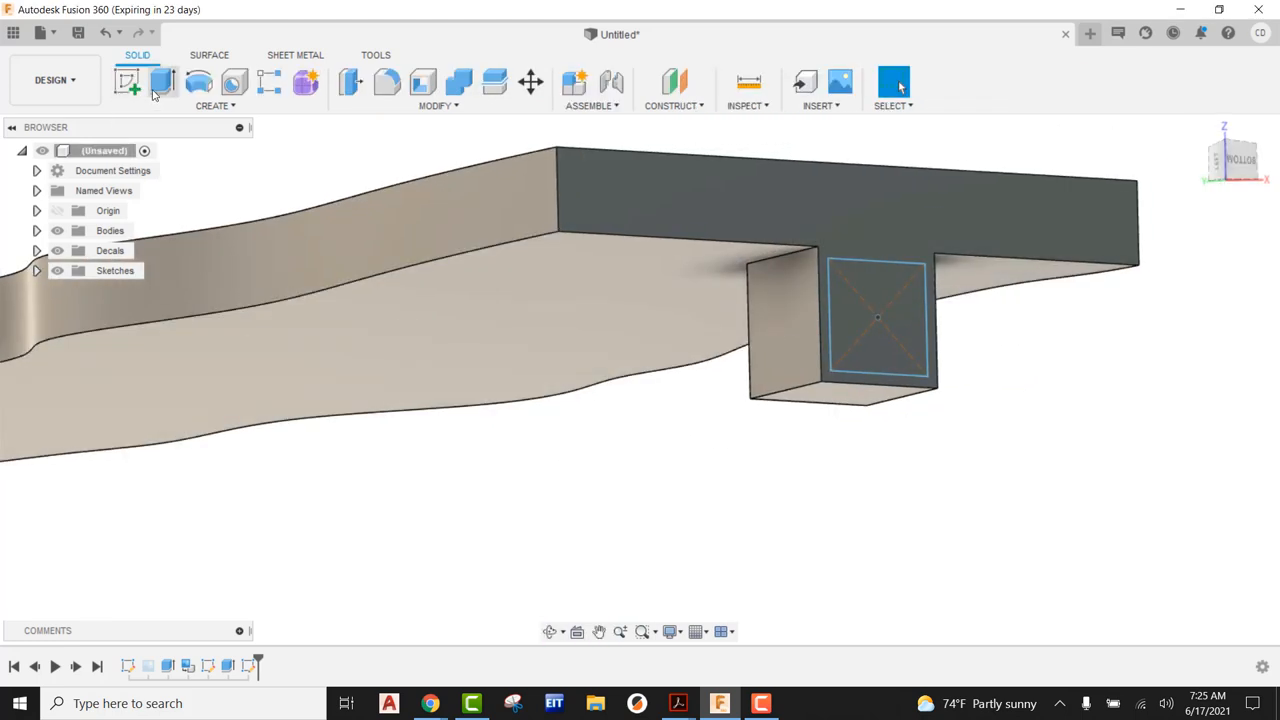
Step: Extrude-cut the square -0.25 in into the tab, then orbit to view the hole
left_click(163, 82)
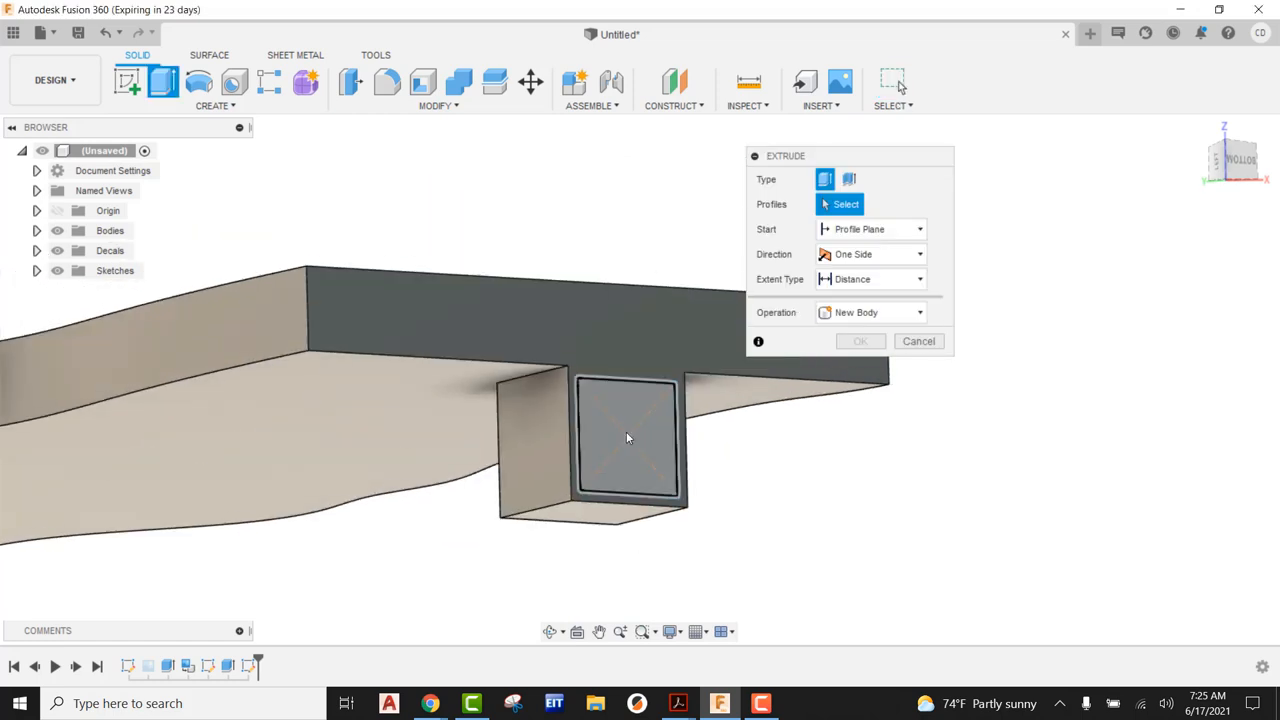
left_click(627, 438)
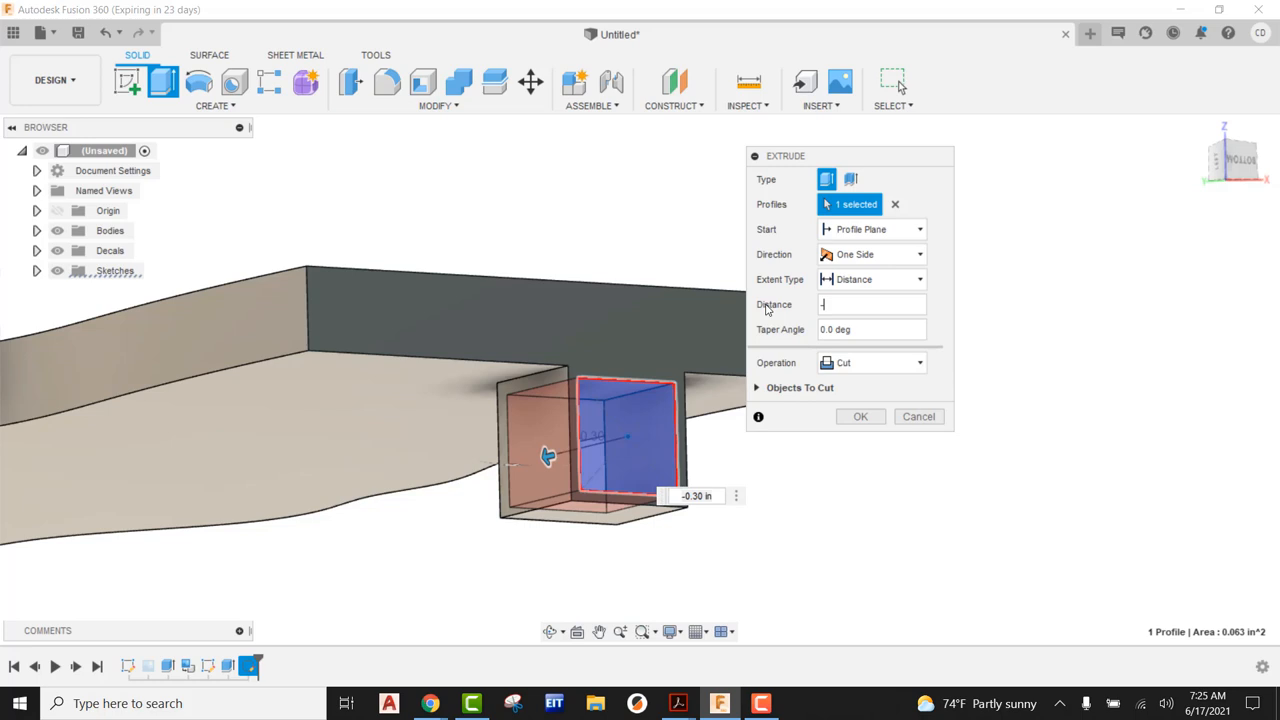
type("-.25")
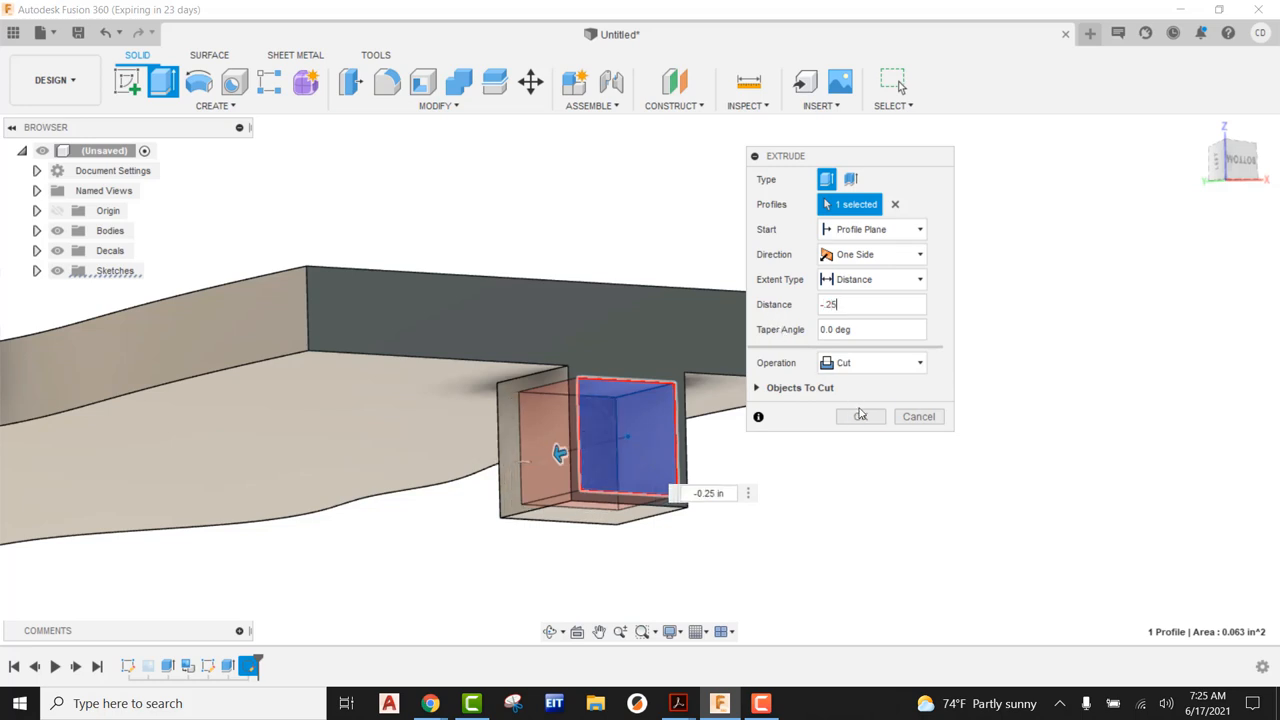
left_click(860, 416)
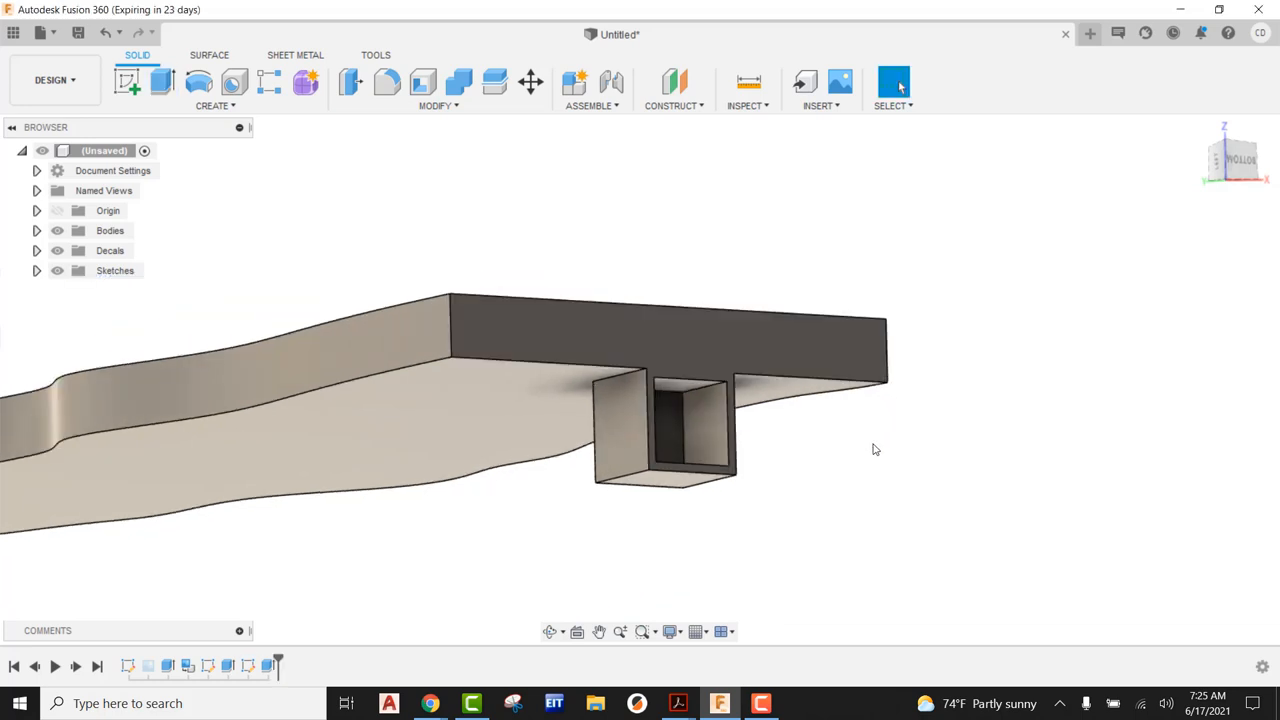
left_click_drag(875, 449, 855, 419)
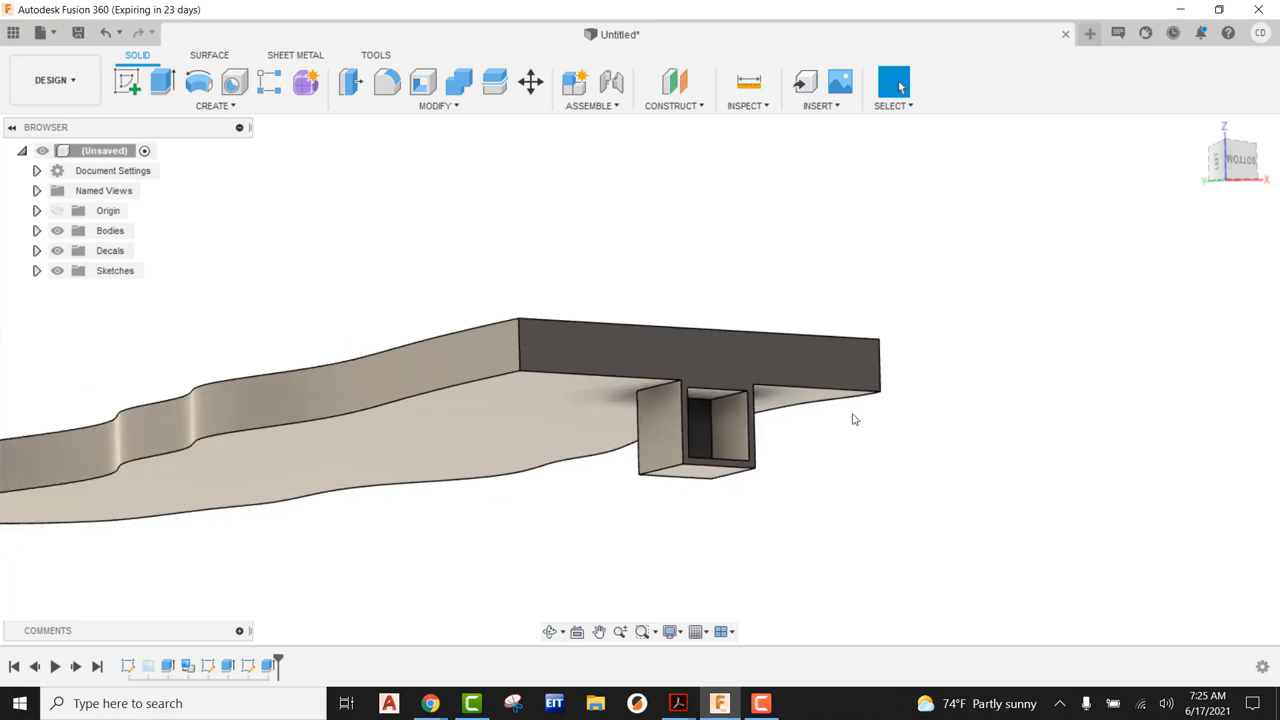